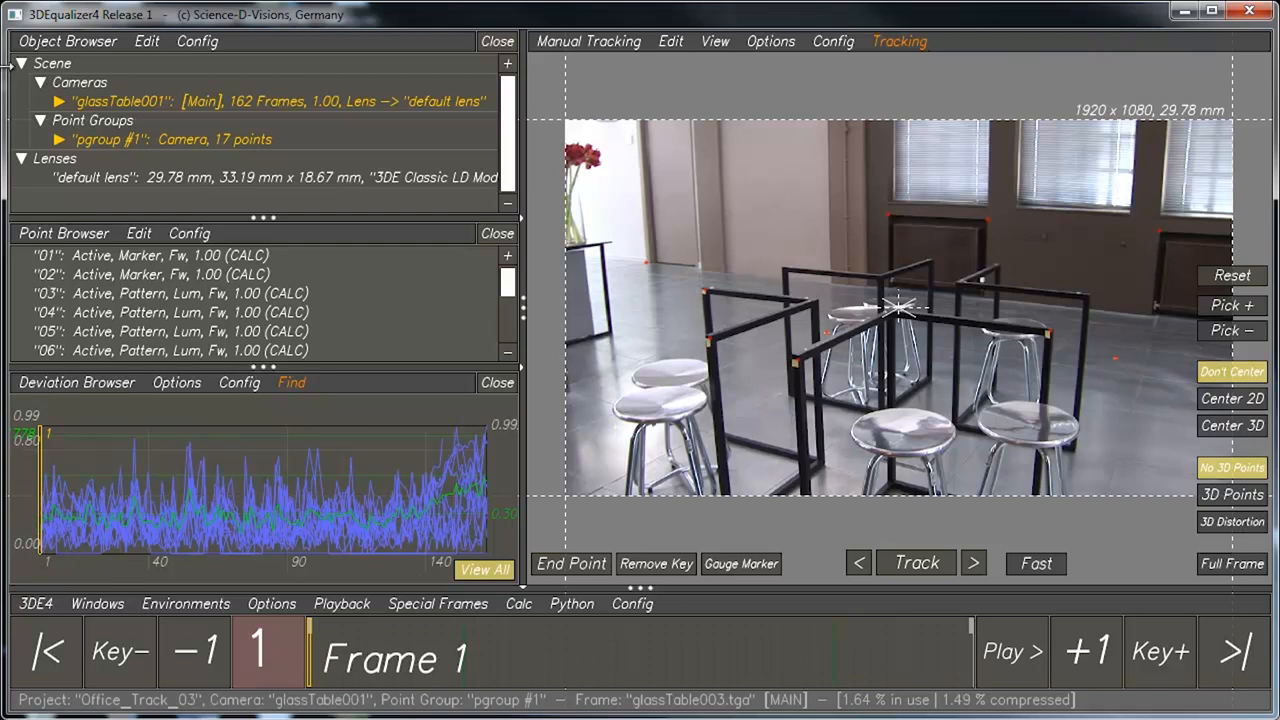
pyautogui.moveTo(828, 576)
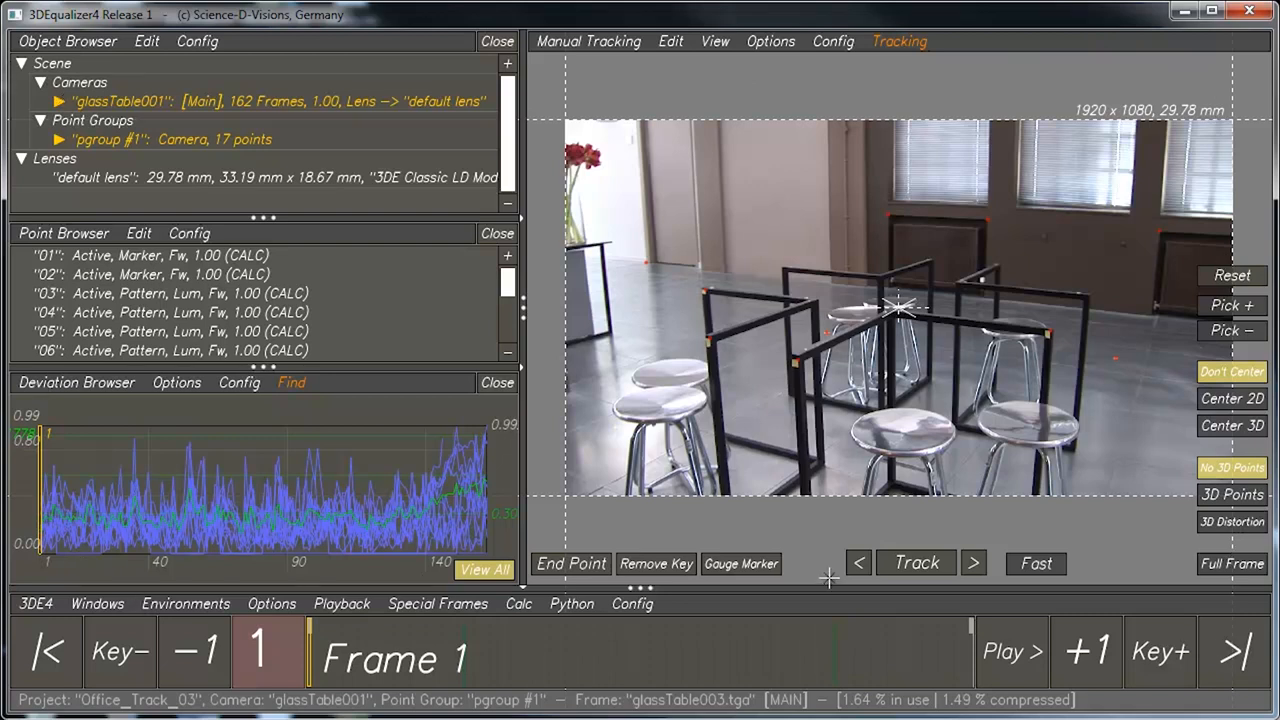
pyautogui.moveTo(1122, 70)
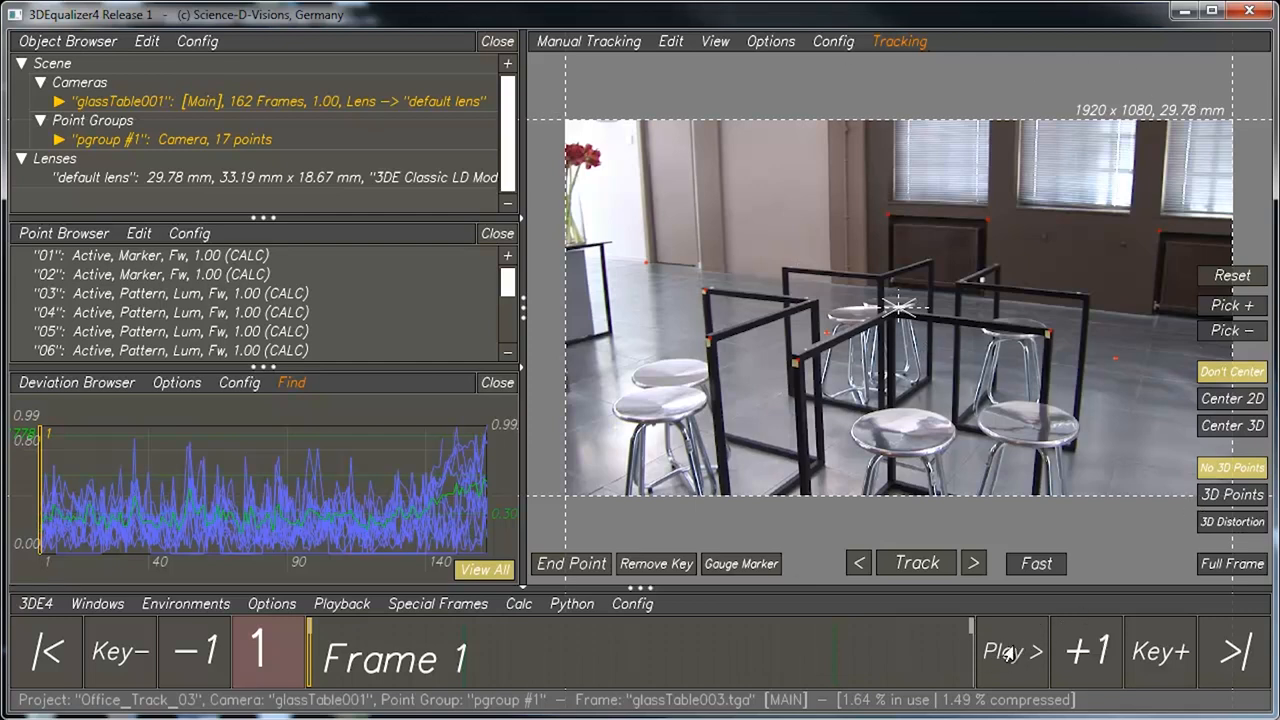
# Step: Step the glass-table shot forward to frame 145 with lens distortion shown in the view
pyautogui.click(1012, 652)
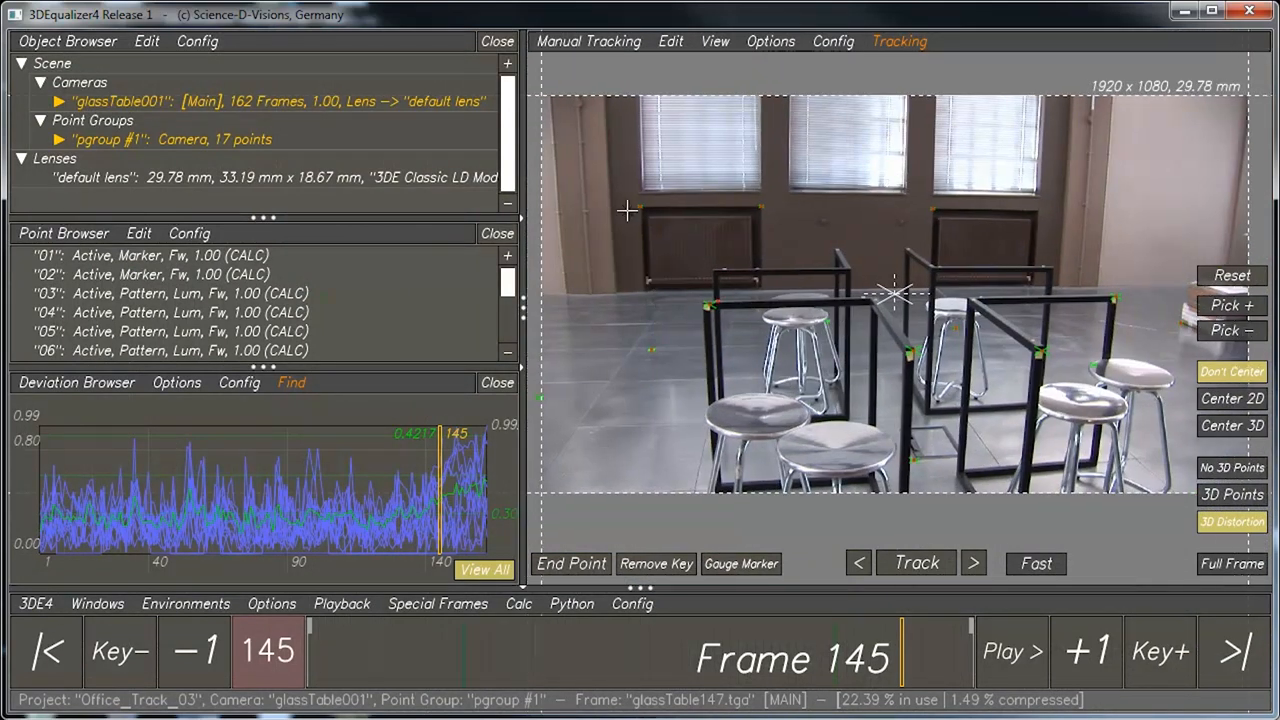
pyautogui.moveTo(736, 210)
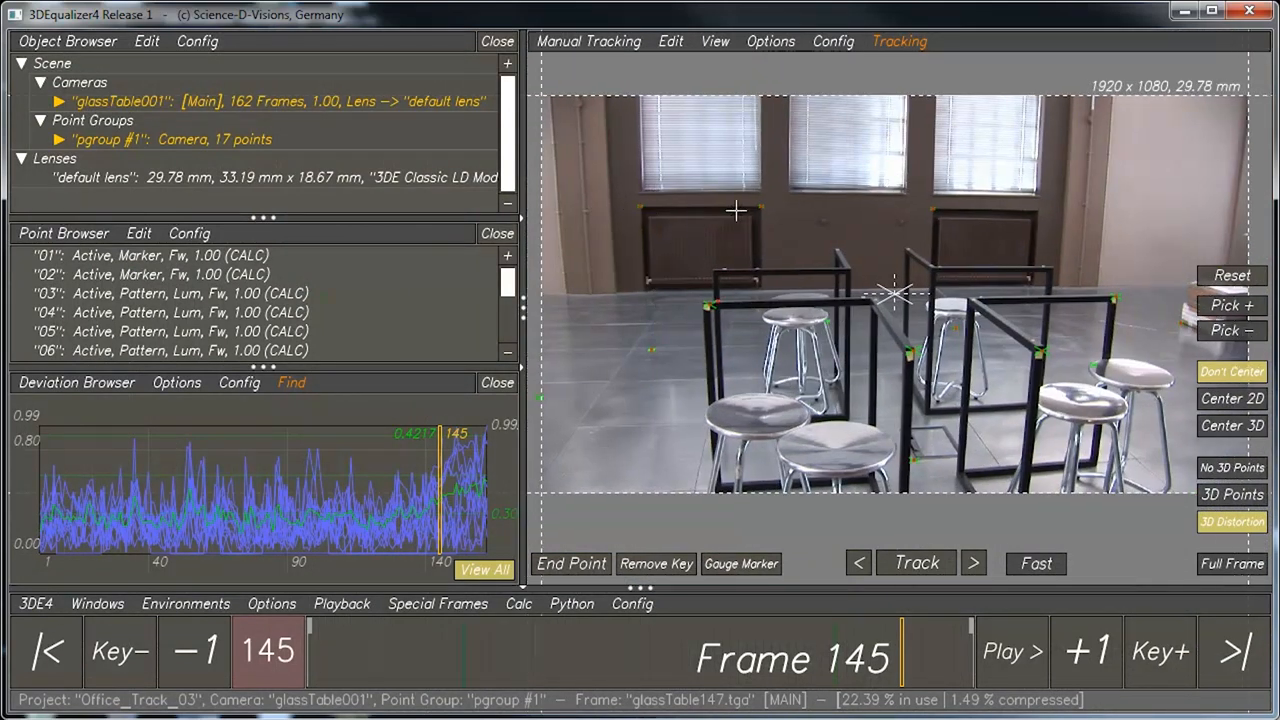
pyautogui.moveTo(612, 160)
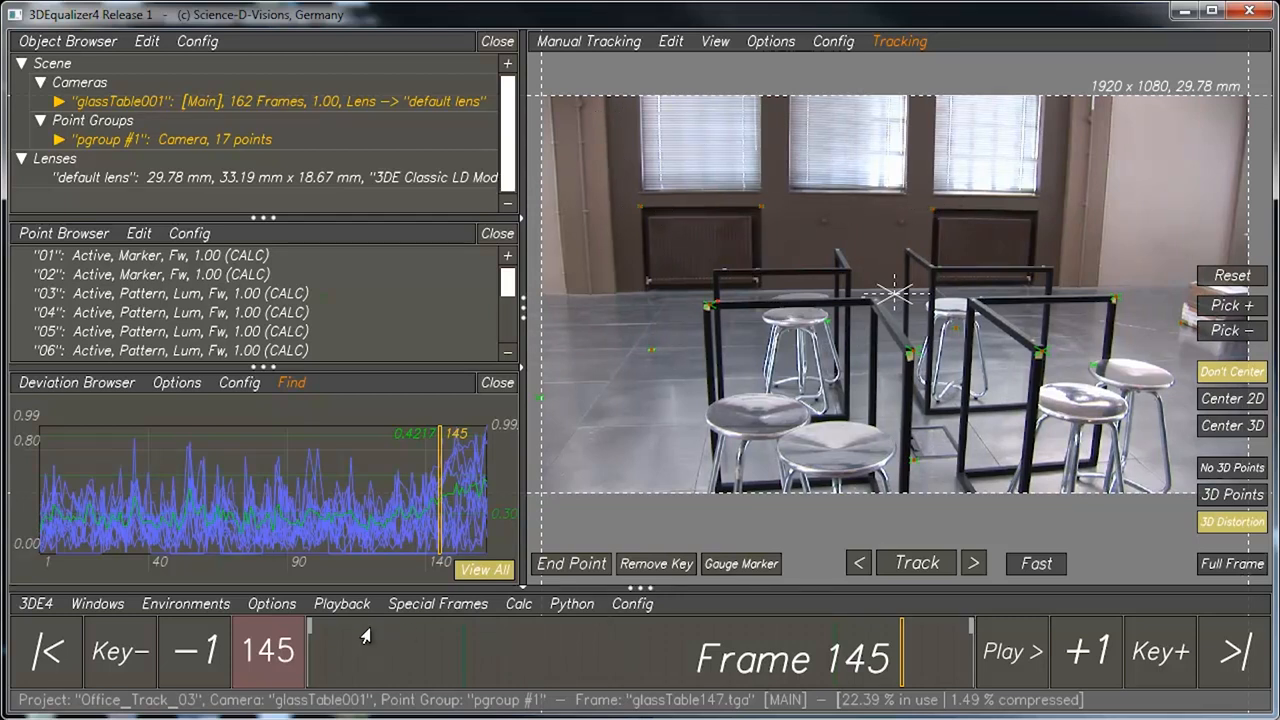
pyautogui.moveTo(616, 148)
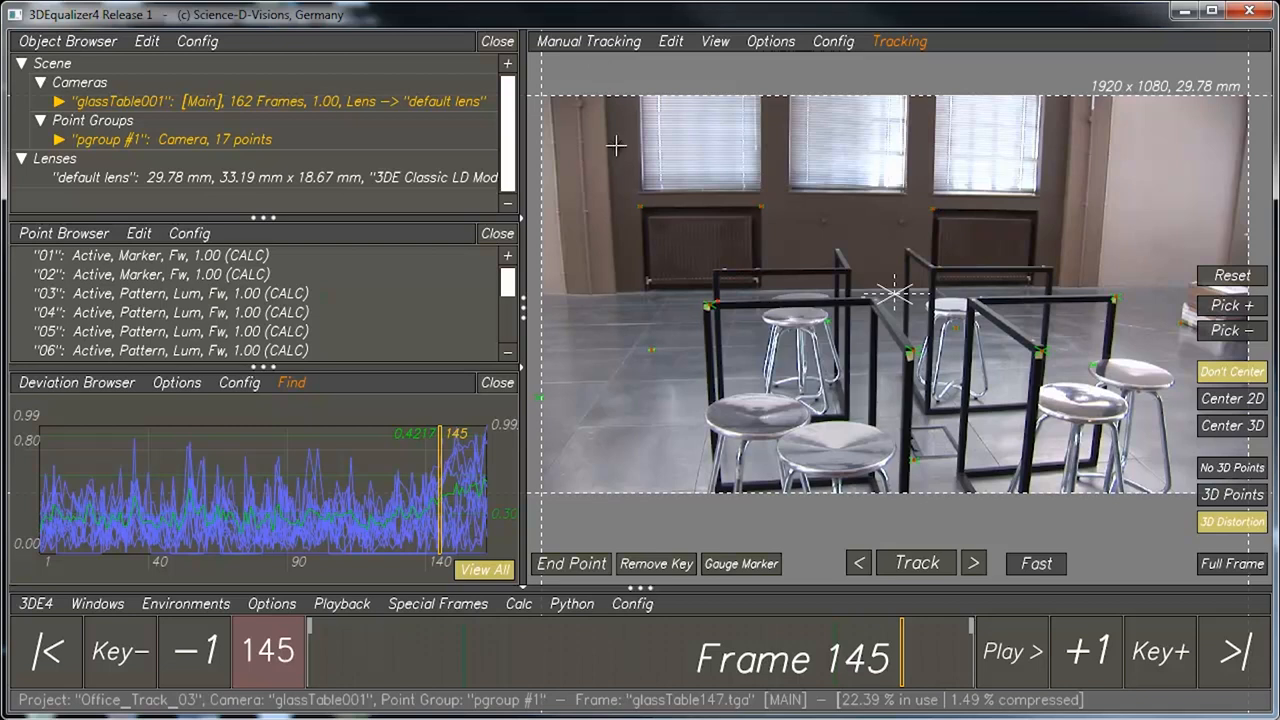
pyautogui.moveTo(578, 444)
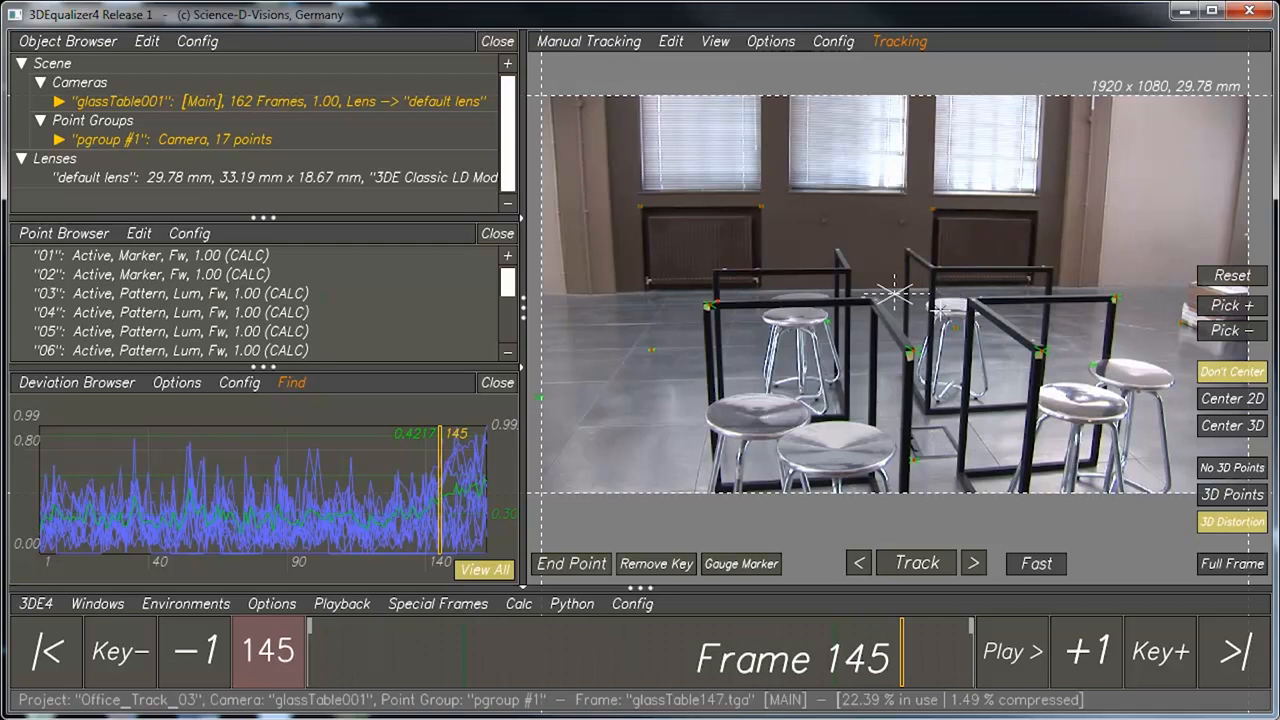
pyautogui.moveTo(904, 248)
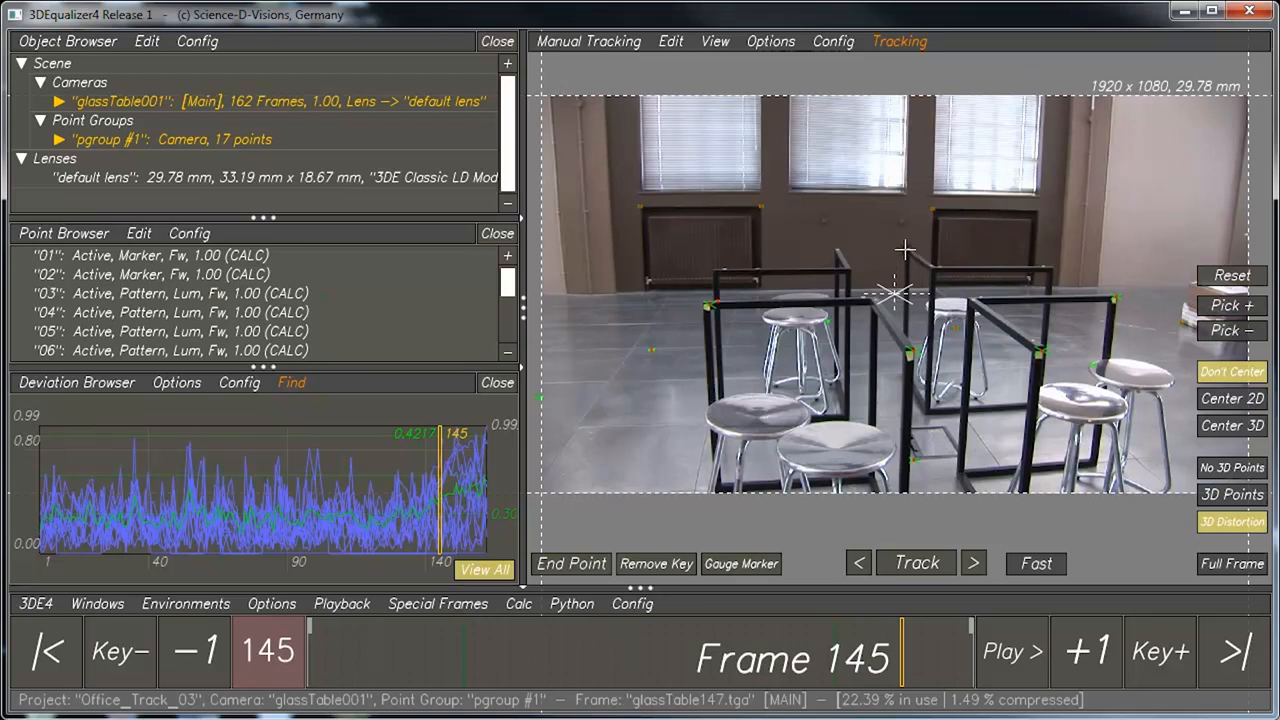
pyautogui.moveTo(690, 262)
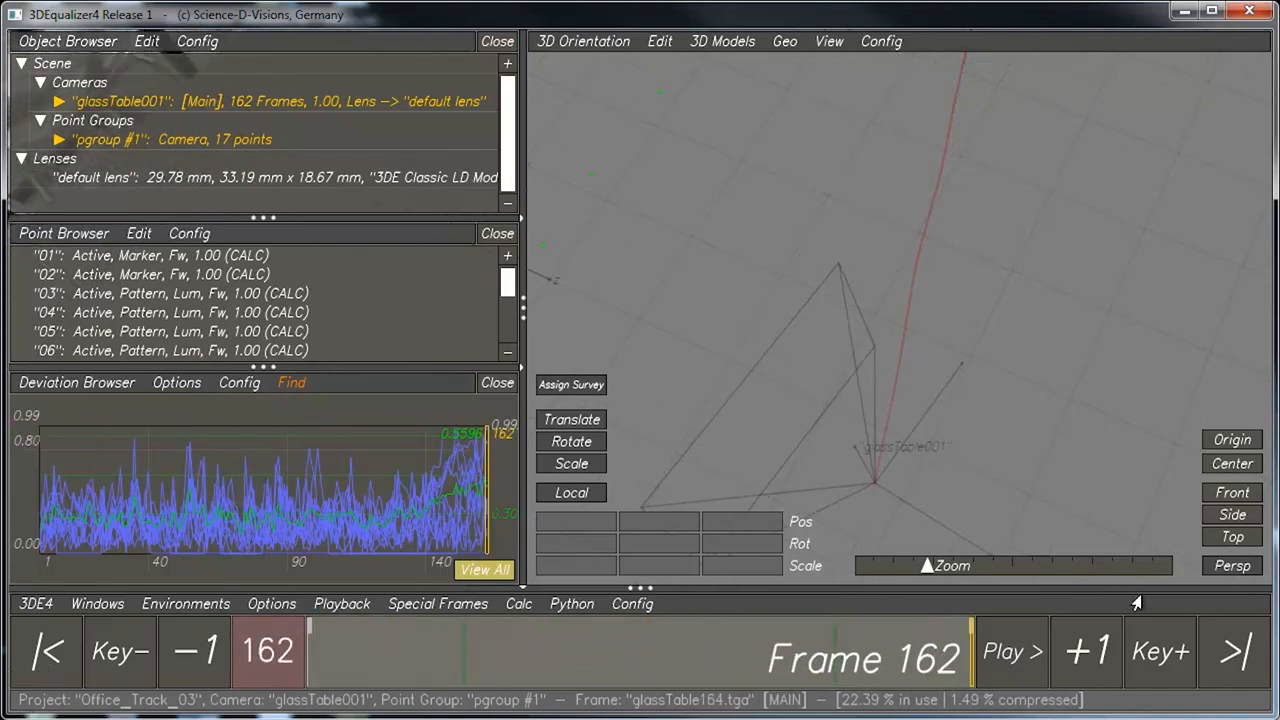
# Step: Return the shot to frame 1 to view the solved camera and point cloud in 3D orientation
pyautogui.click(48, 652)
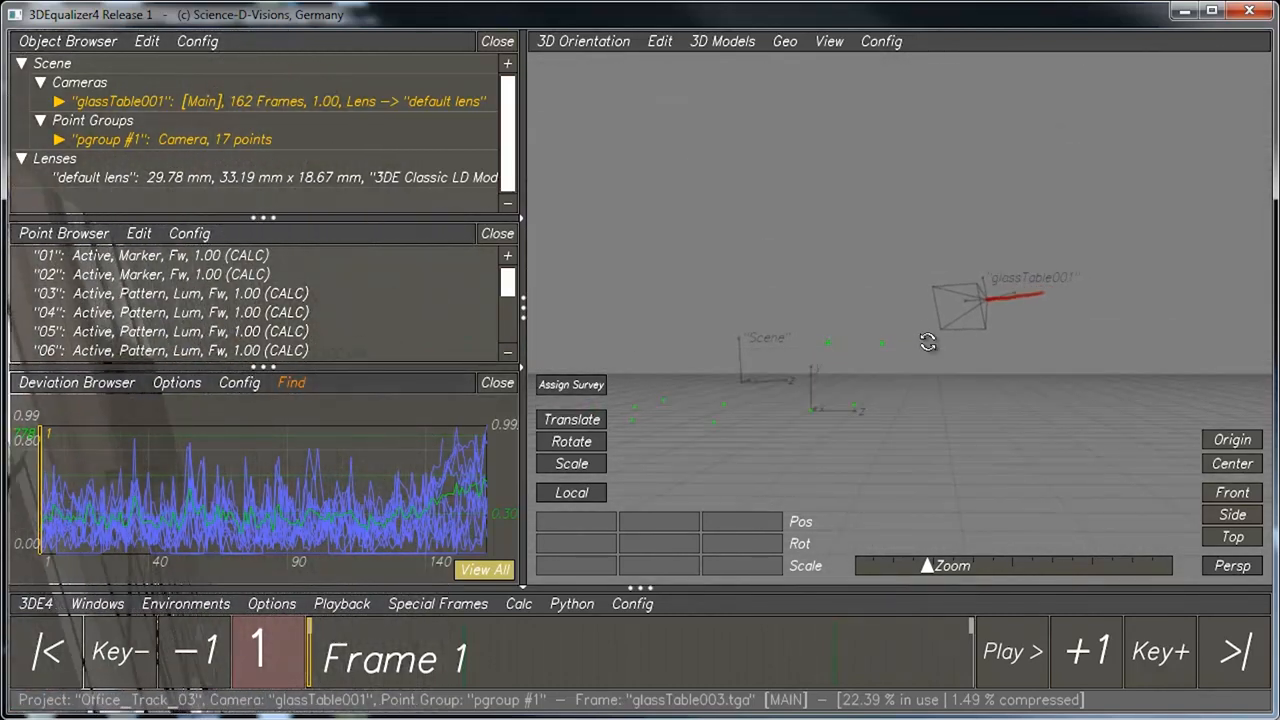
pyautogui.moveTo(844, 278)
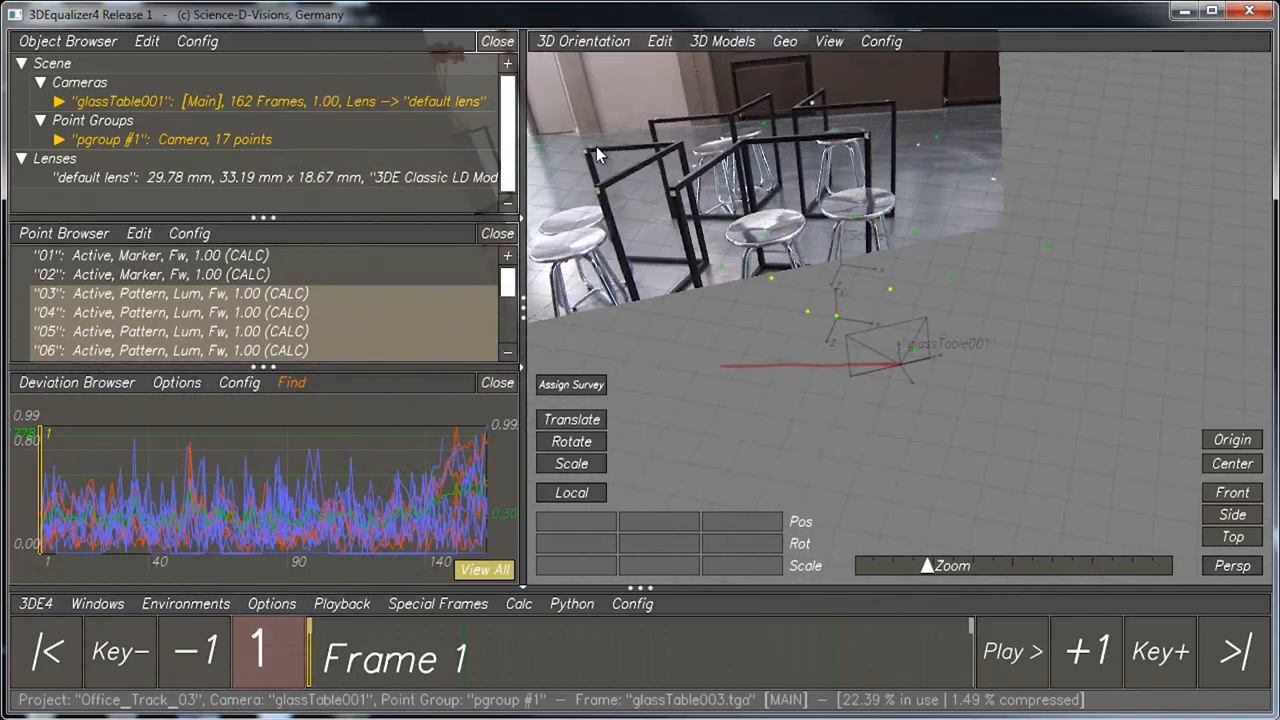
pyautogui.moveTo(744, 442)
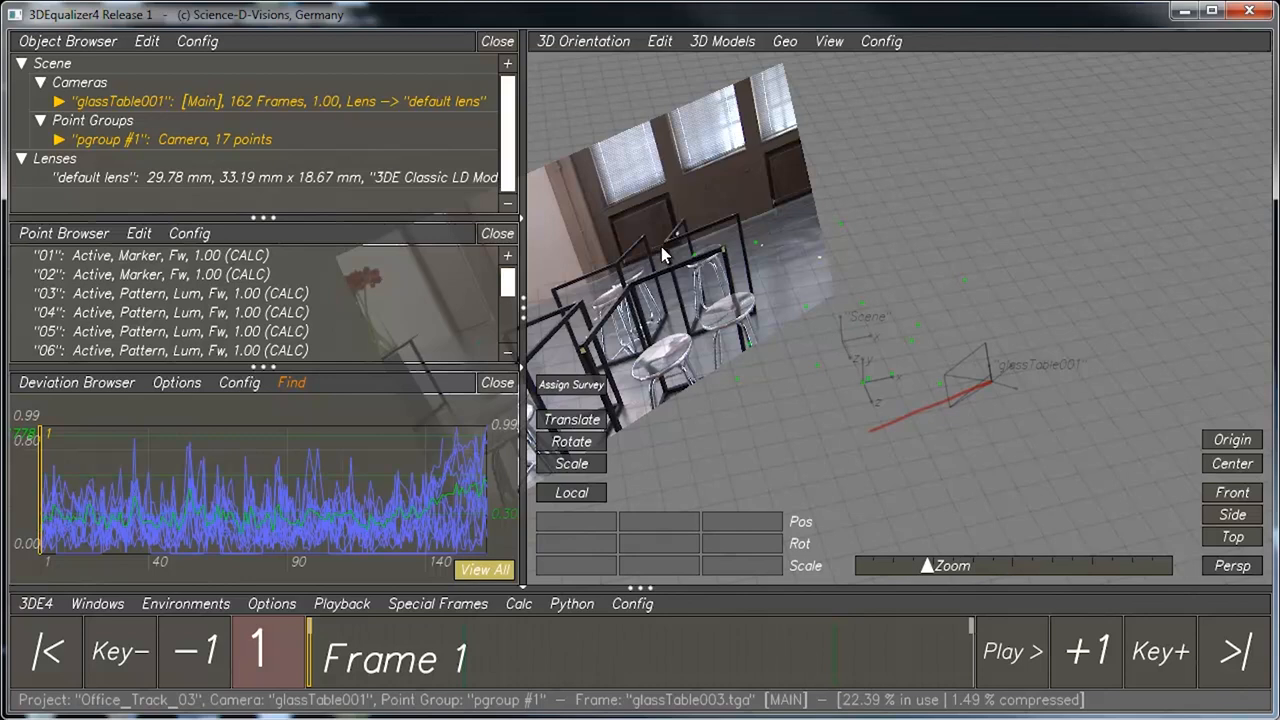
pyautogui.moveTo(792, 460)
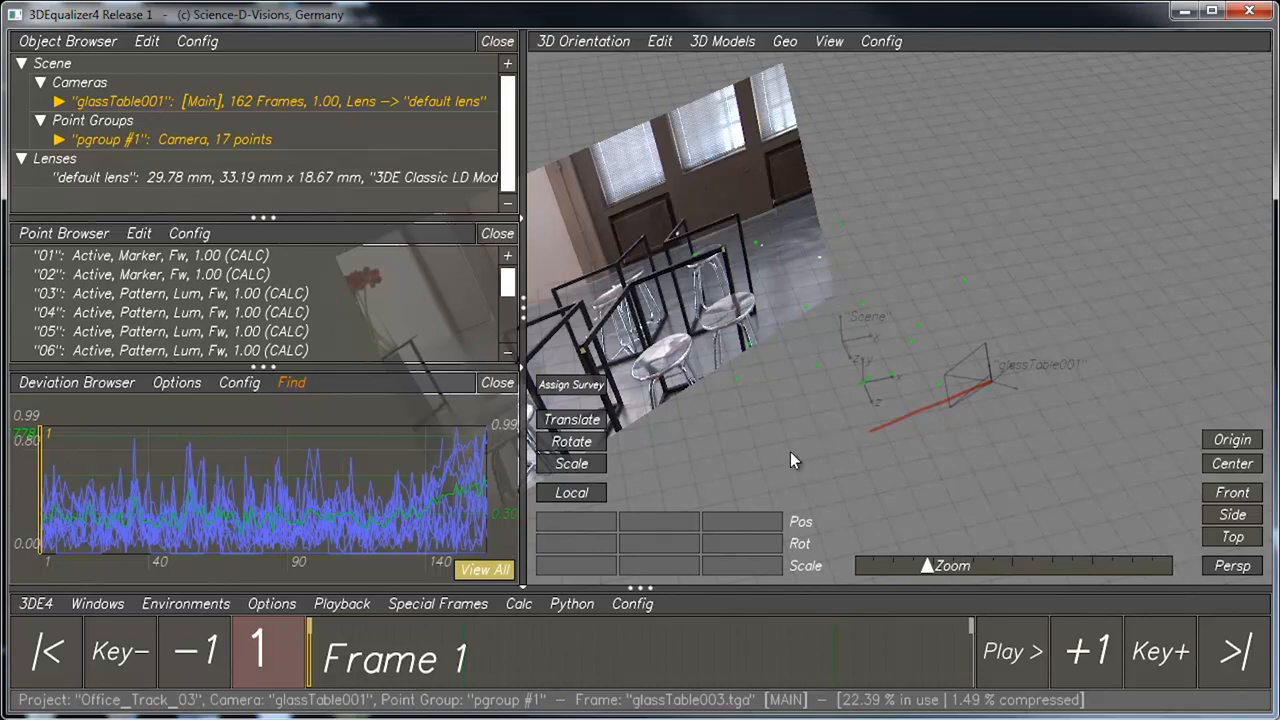
pyautogui.moveTo(656, 110)
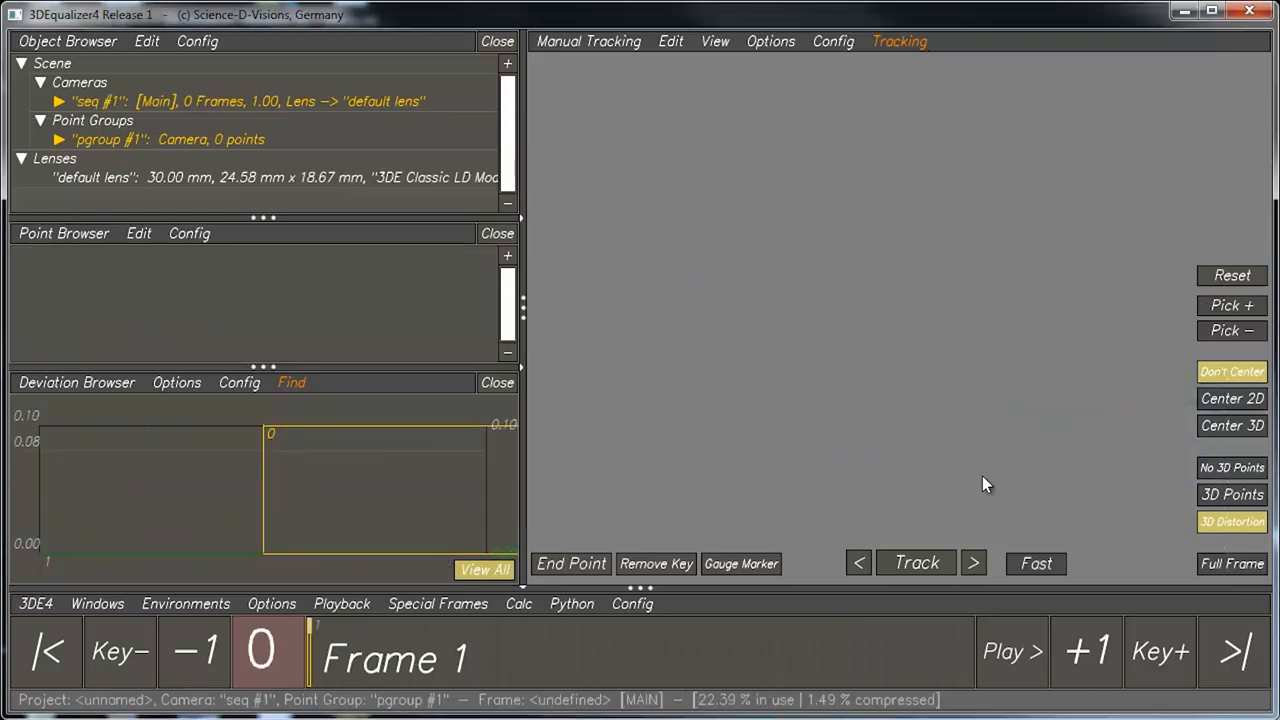
pyautogui.moveTo(810, 390)
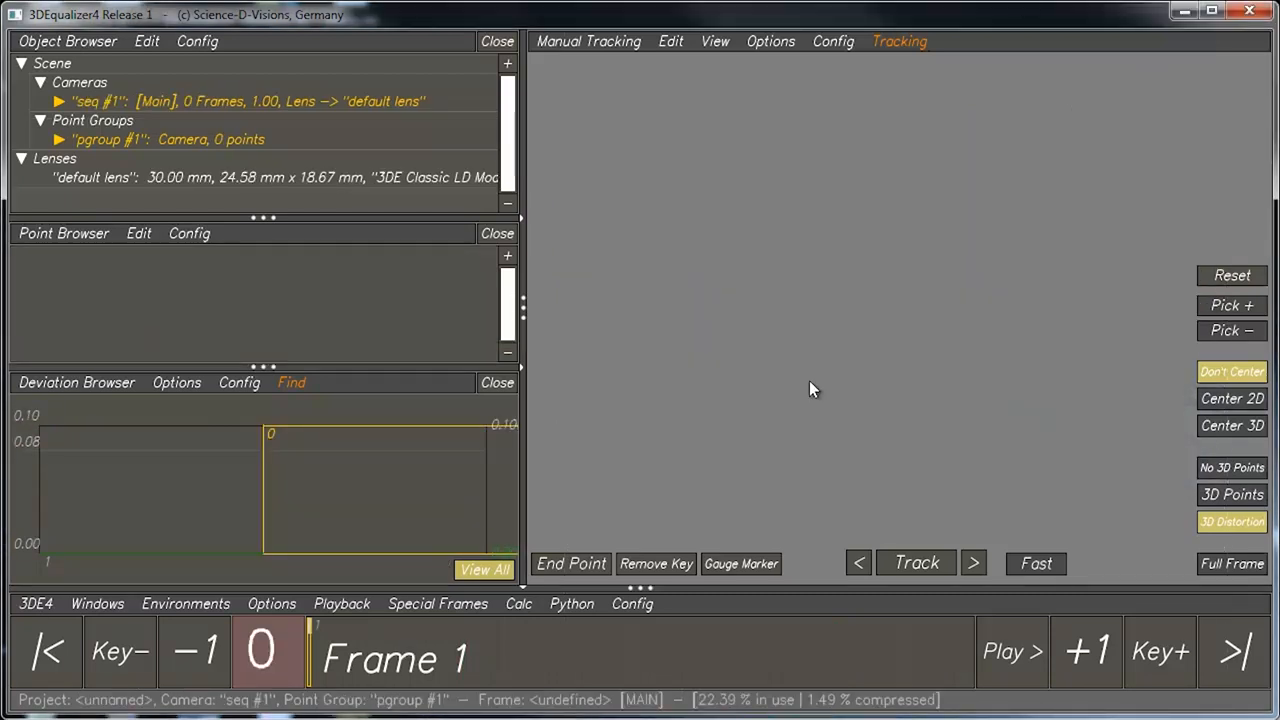
pyautogui.moveTo(780, 418)
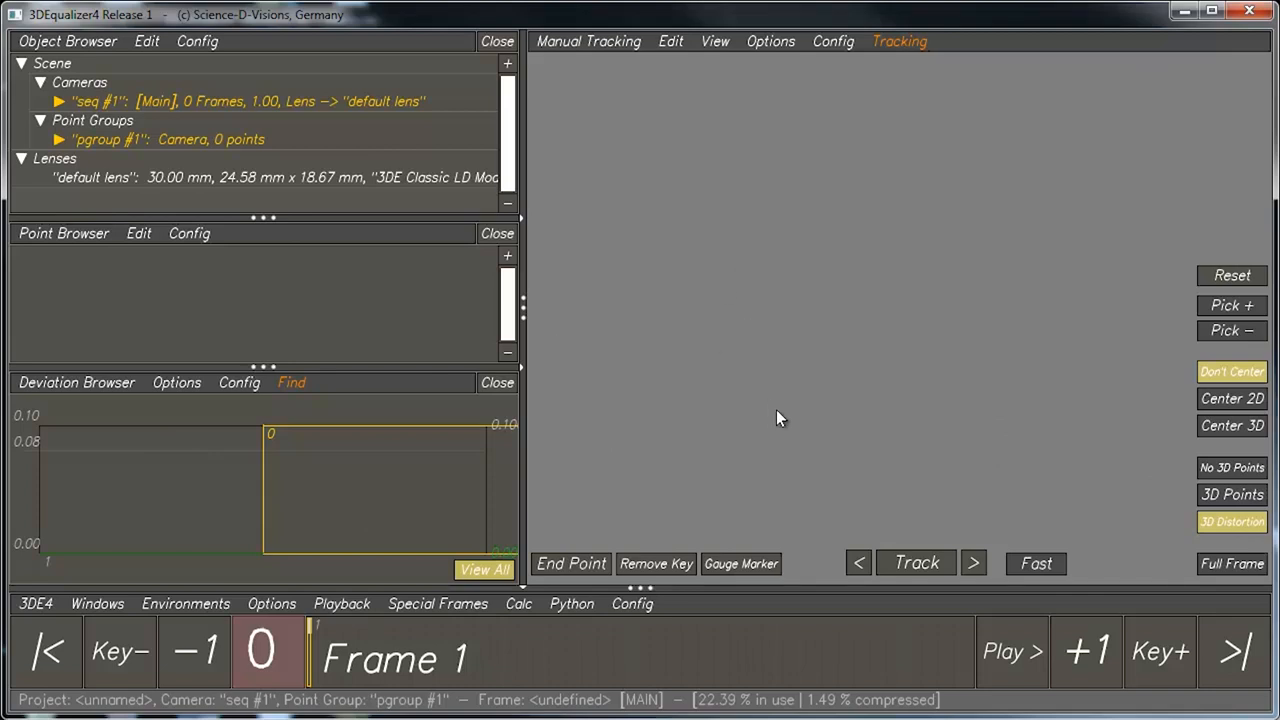
pyautogui.moveTo(56, 580)
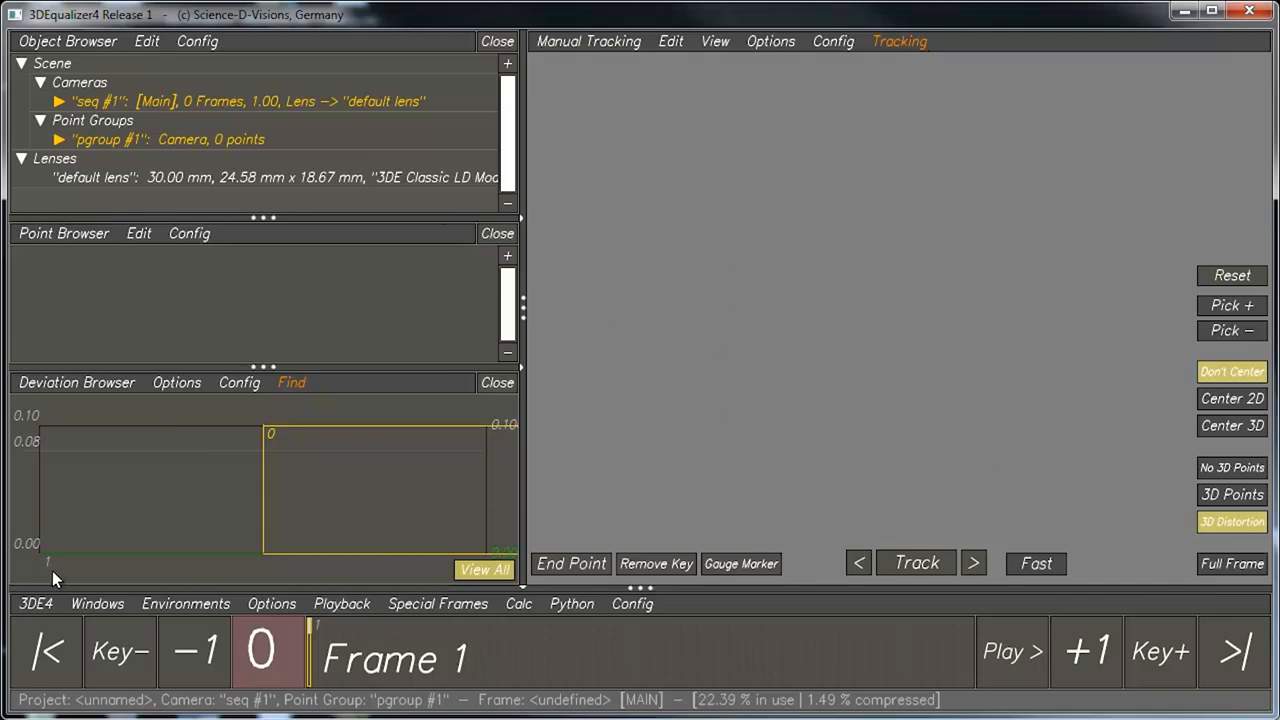
pyautogui.moveTo(1148, 160)
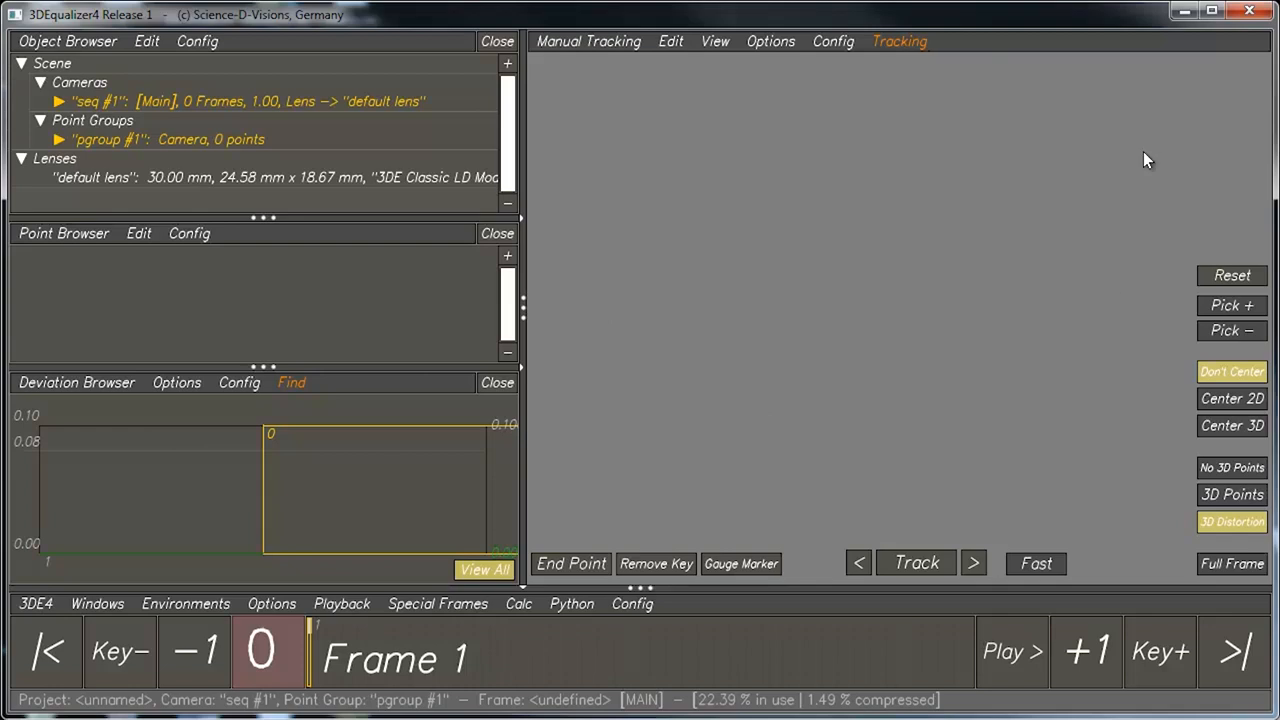
pyautogui.moveTo(718, 358)
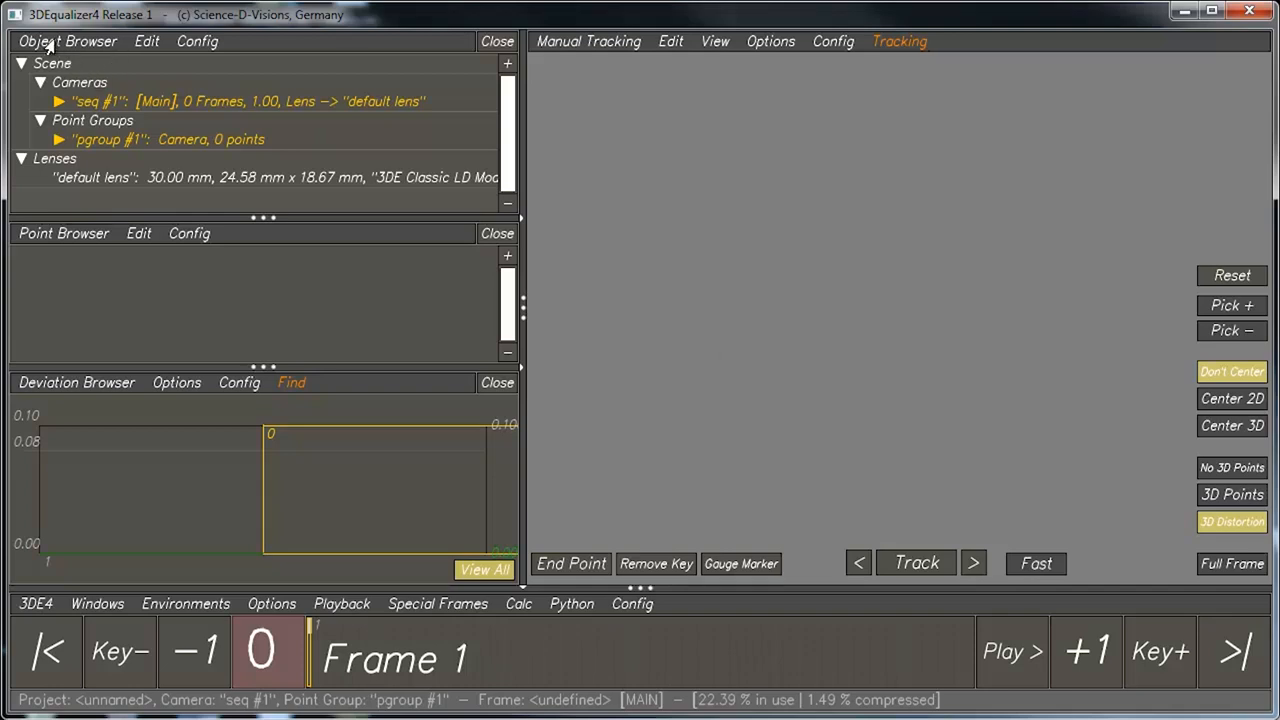
pyautogui.moveTo(64, 382)
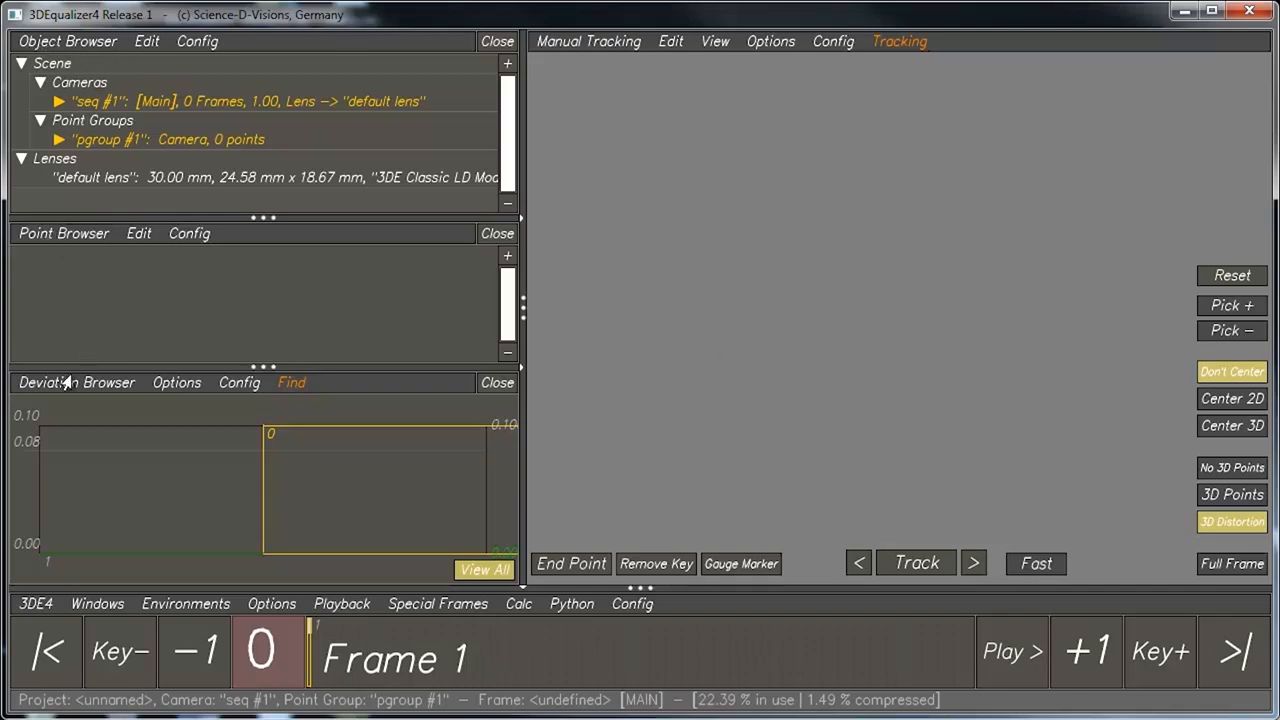
pyautogui.moveTo(56, 390)
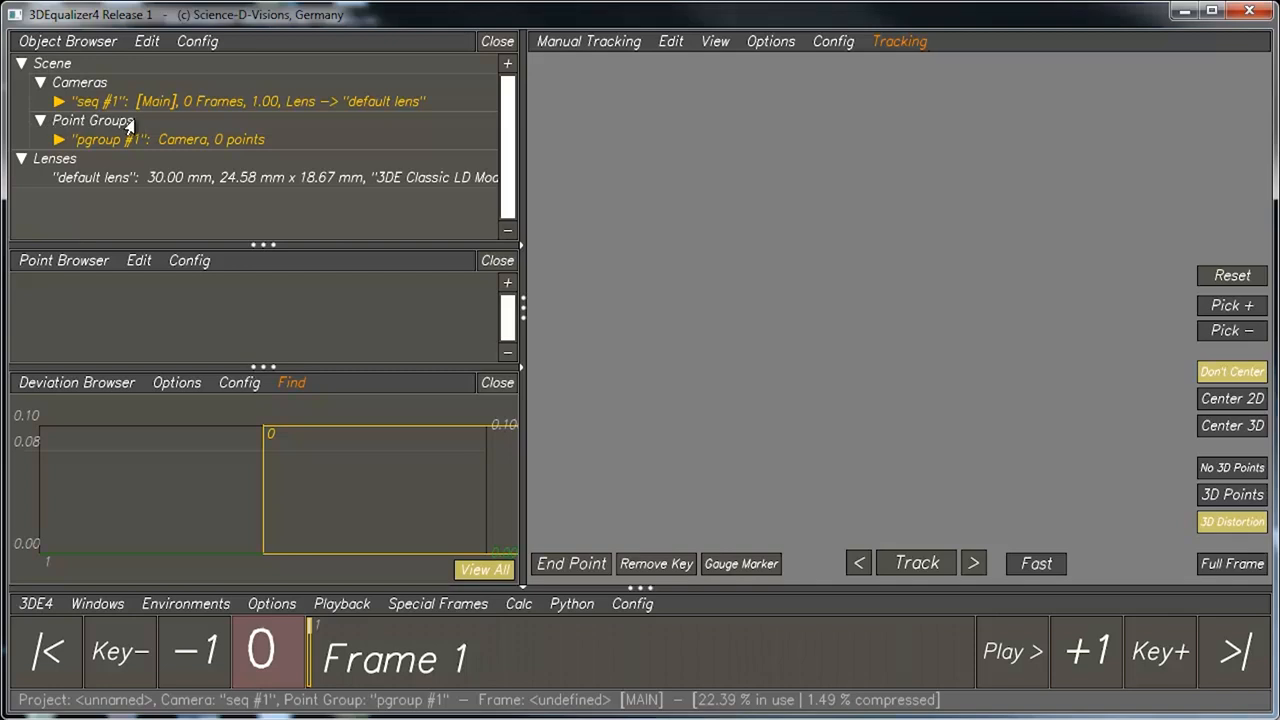
pyautogui.moveTo(104, 120)
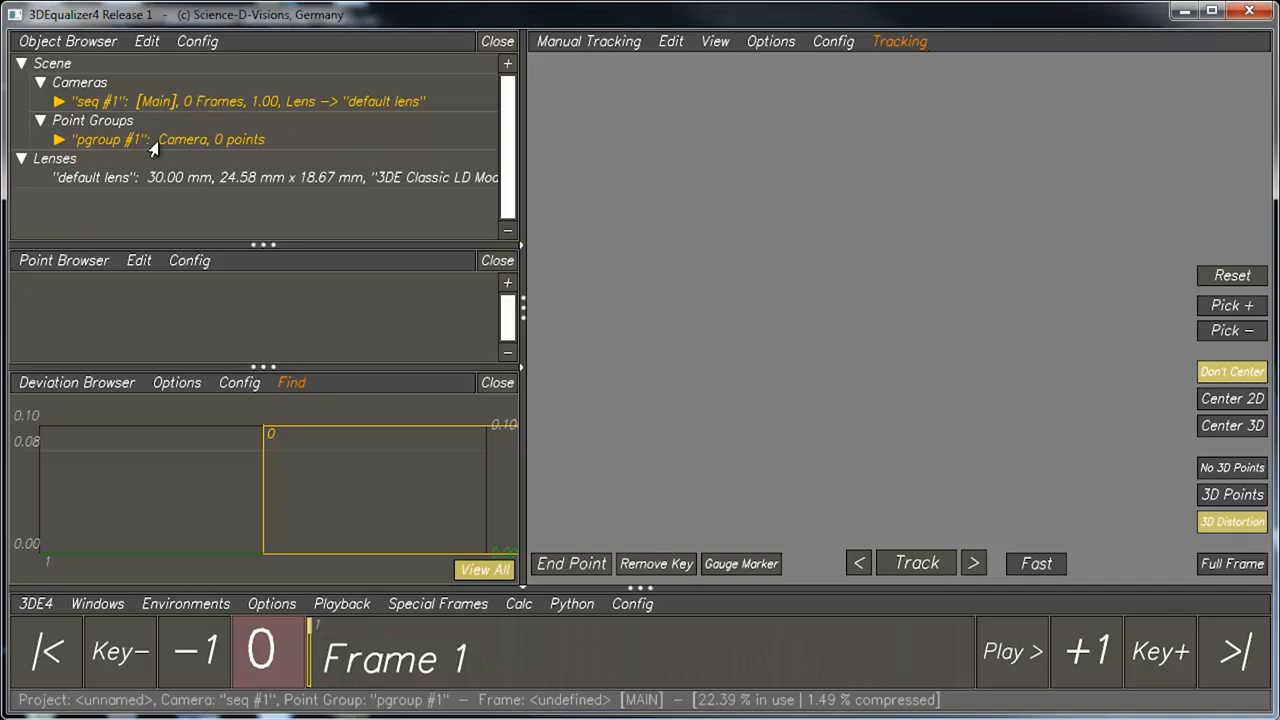
pyautogui.moveTo(84, 166)
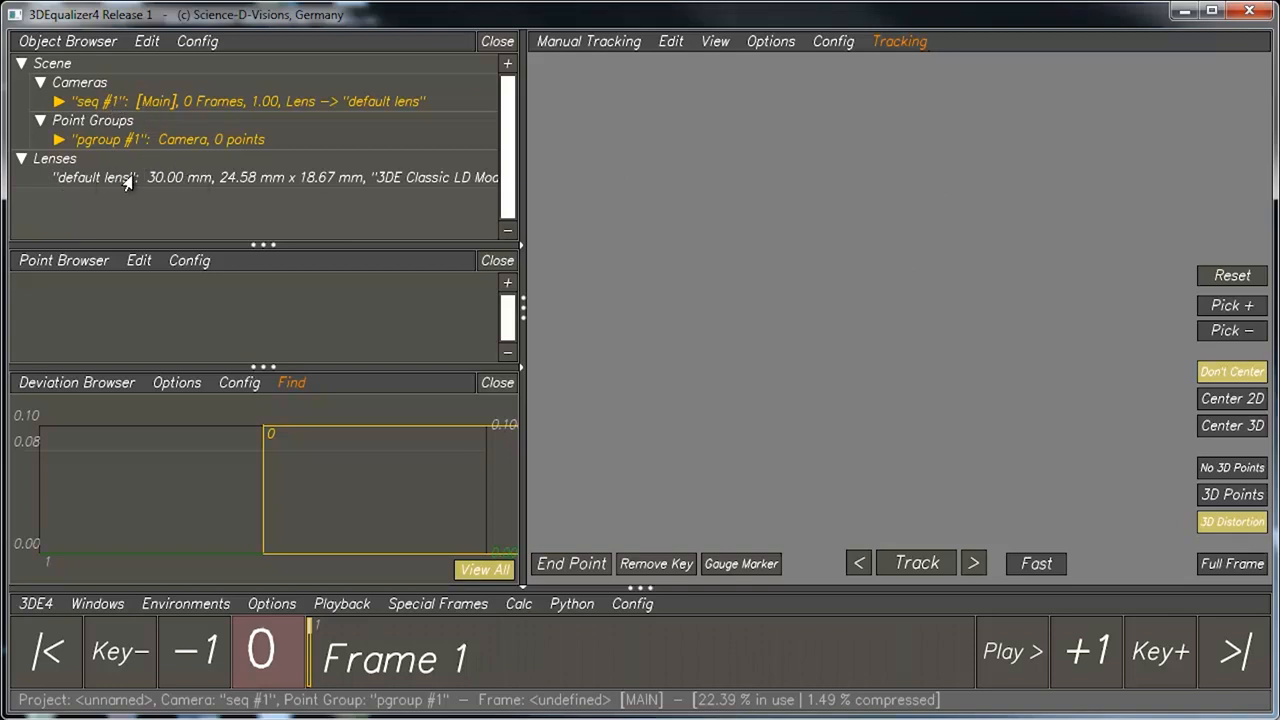
pyautogui.moveTo(164, 188)
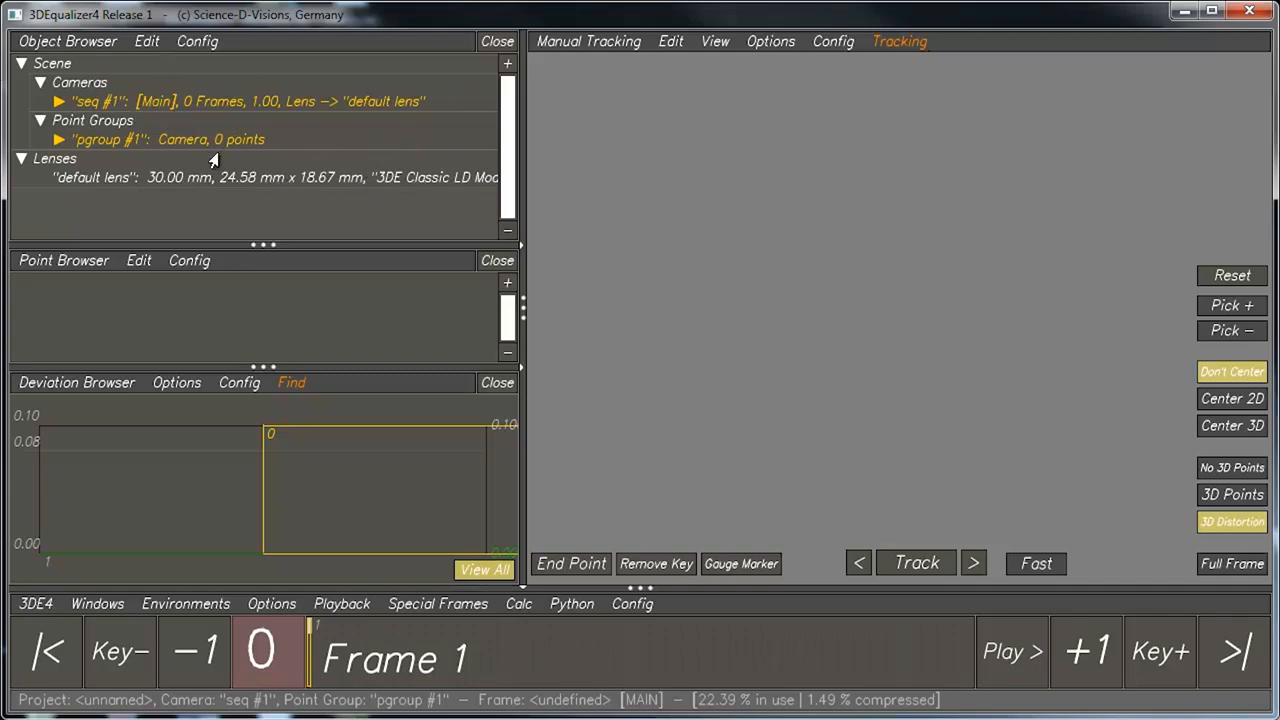
pyautogui.moveTo(288, 144)
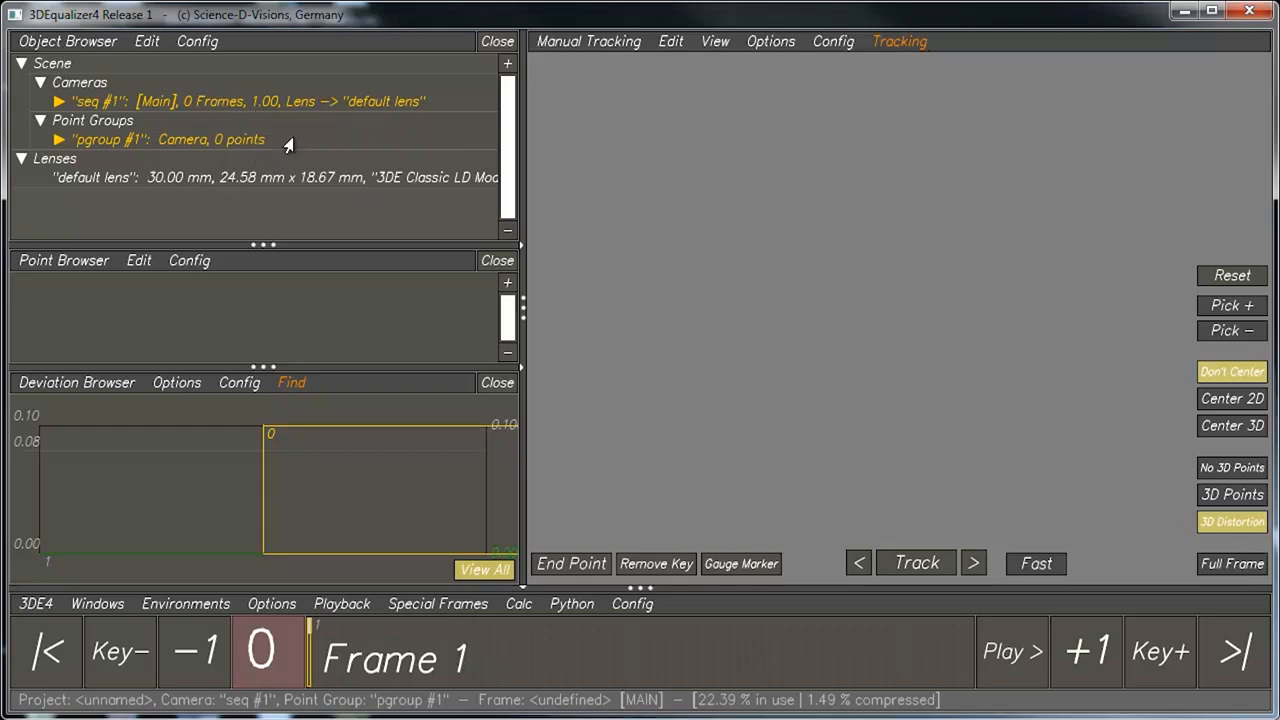
pyautogui.moveTo(290, 128)
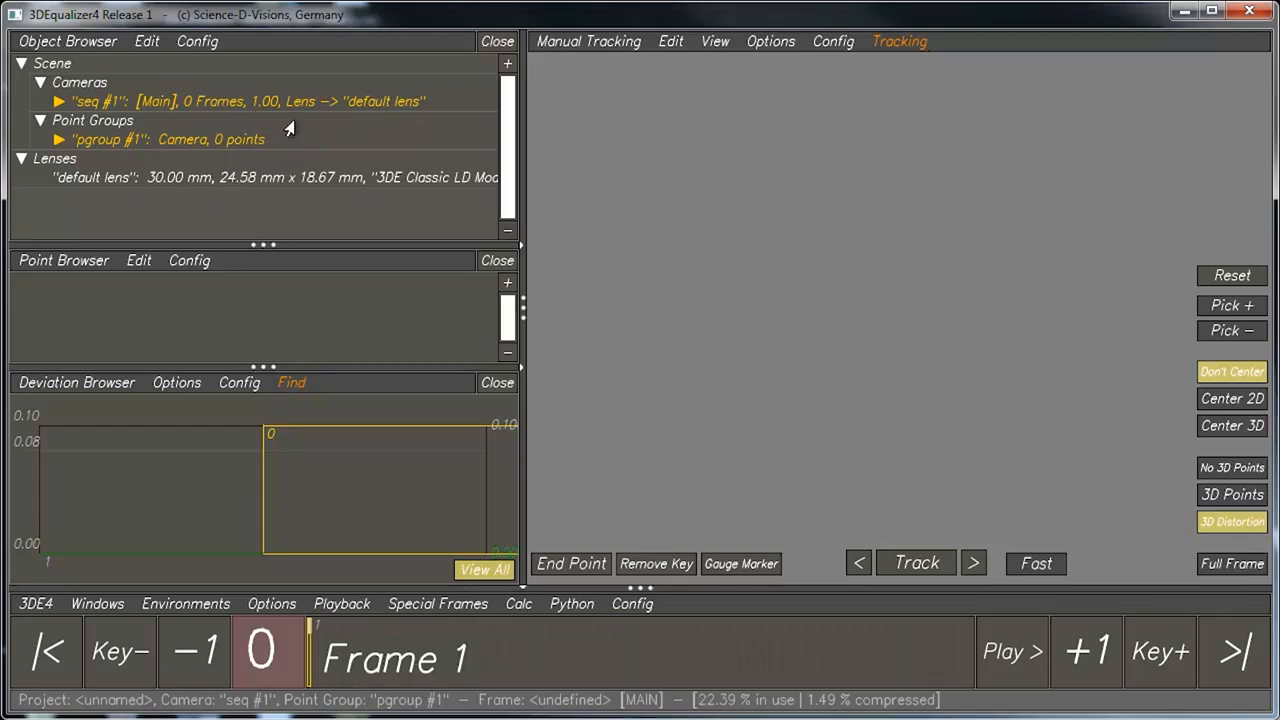
pyautogui.moveTo(256, 138)
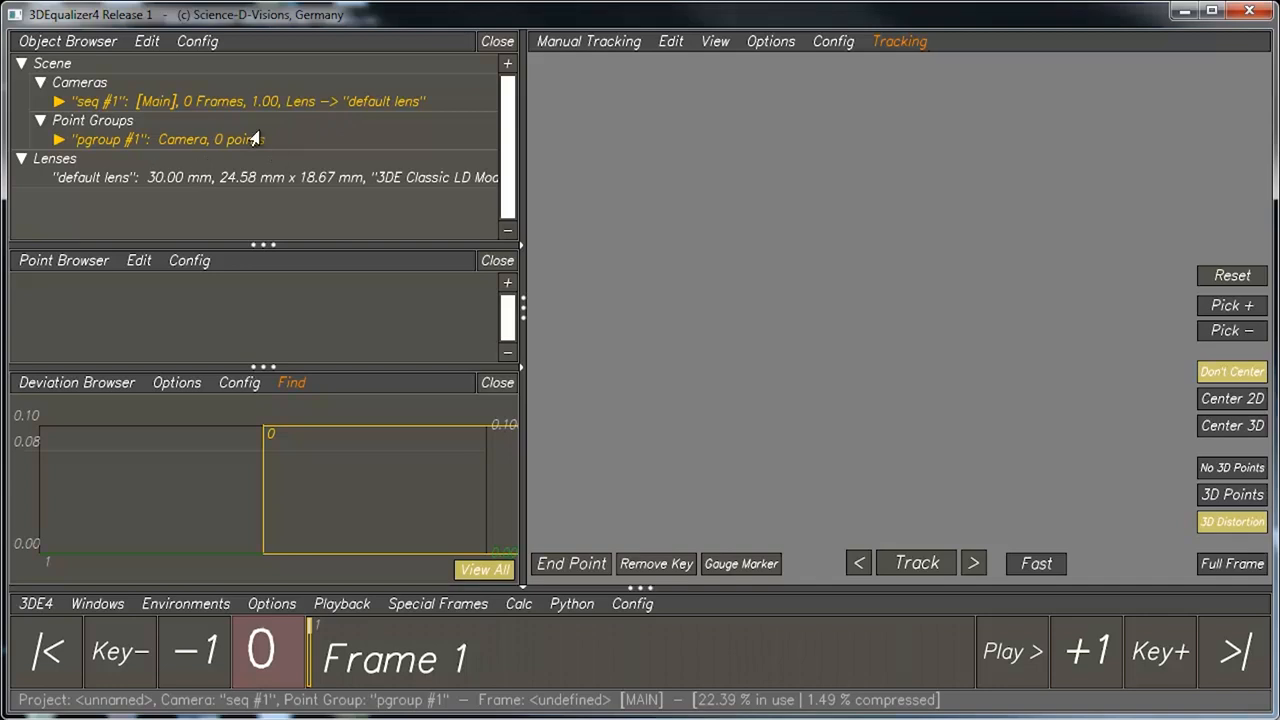
pyautogui.moveTo(40, 268)
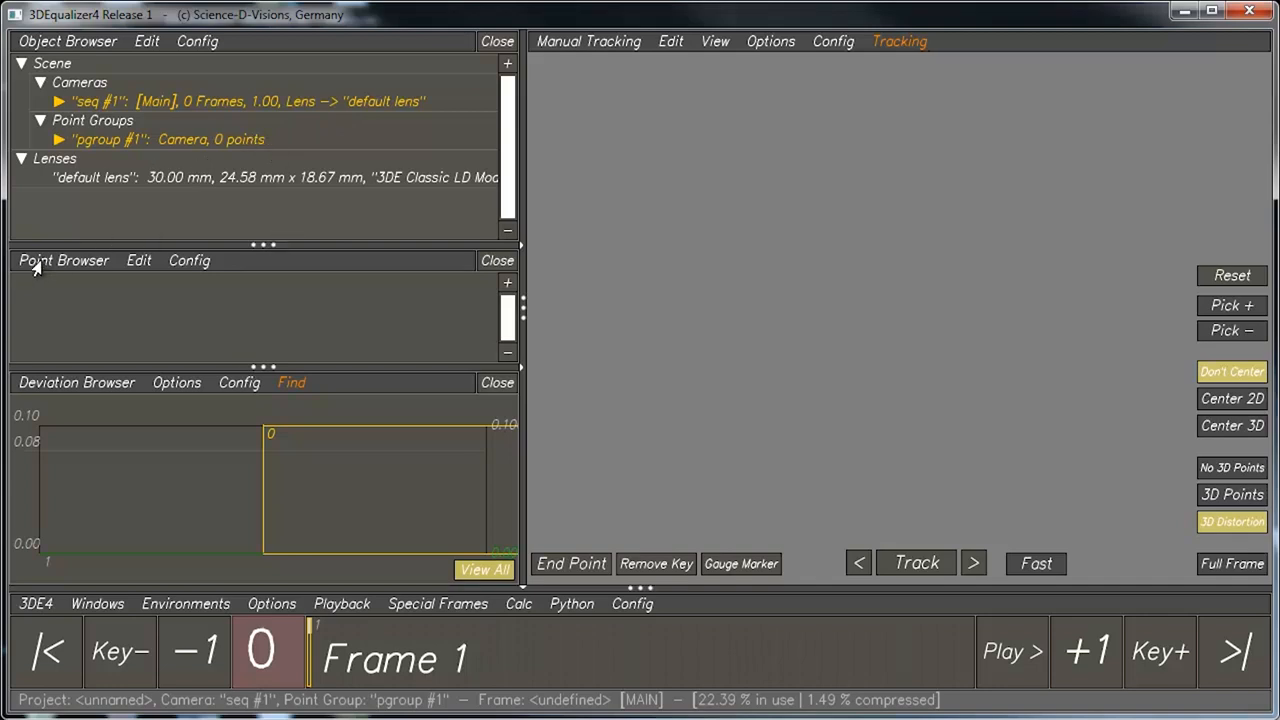
pyautogui.moveTo(118, 96)
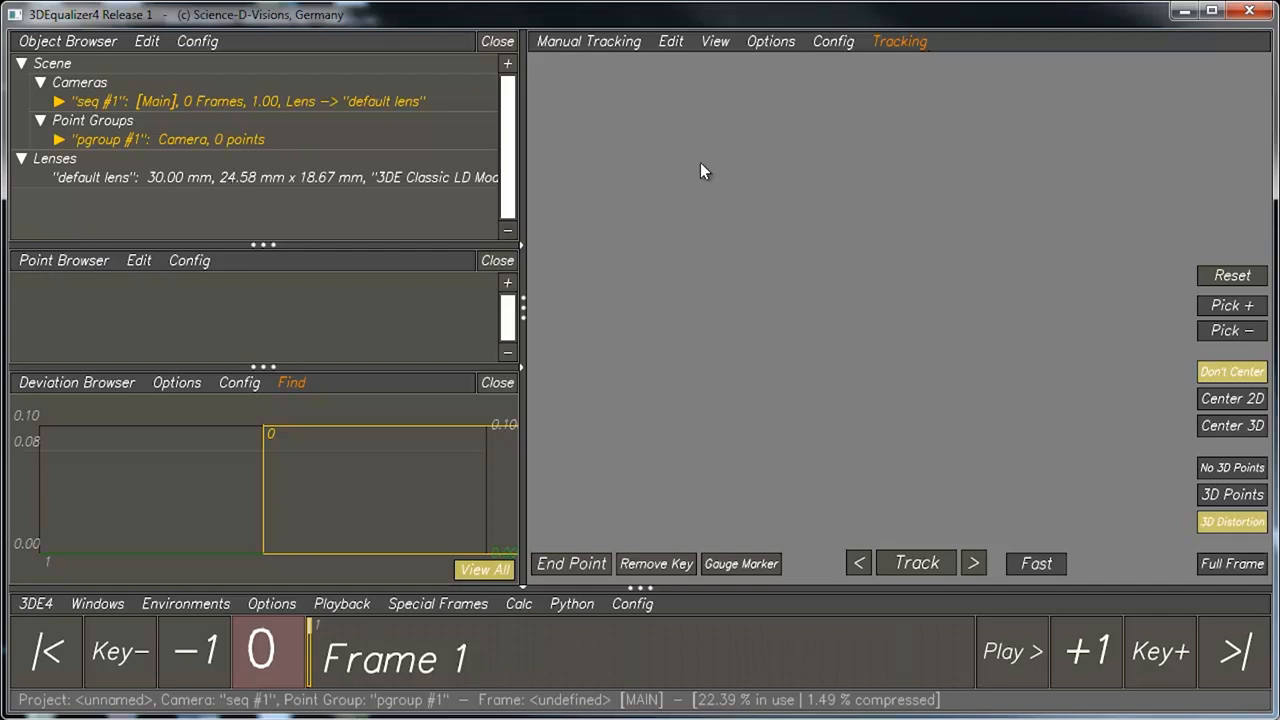
pyautogui.moveTo(658, 230)
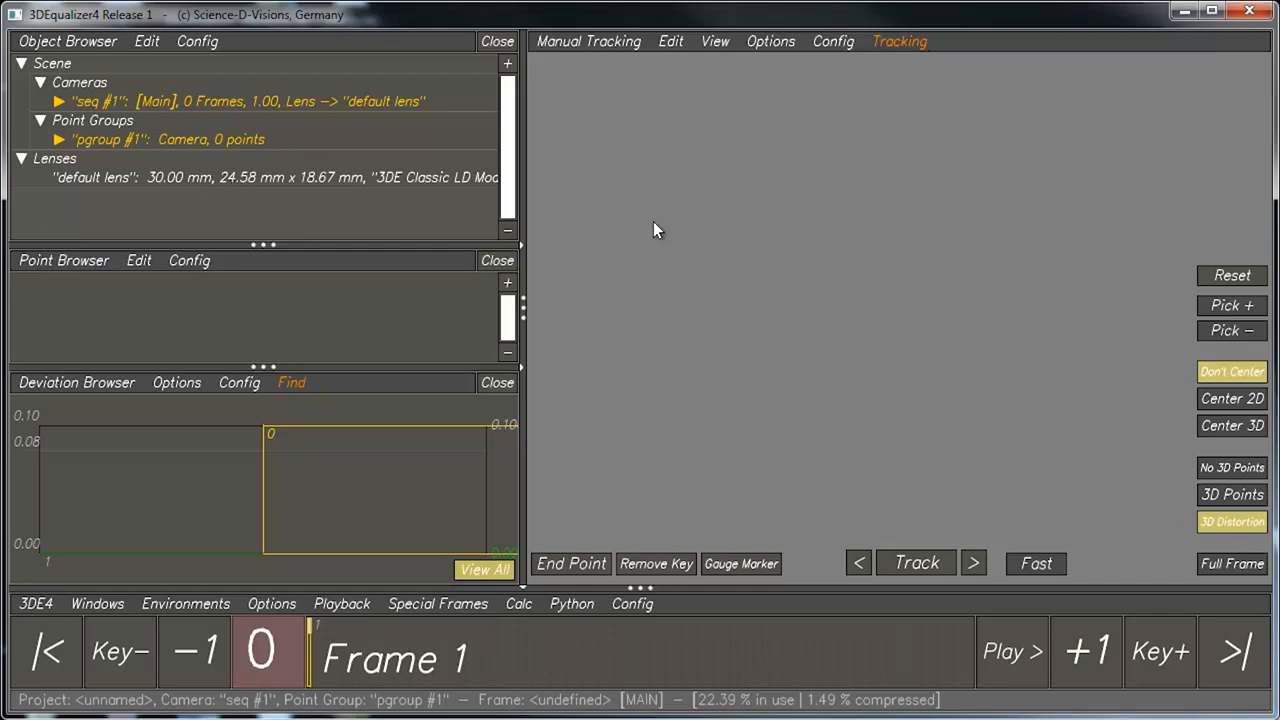
pyautogui.moveTo(52, 356)
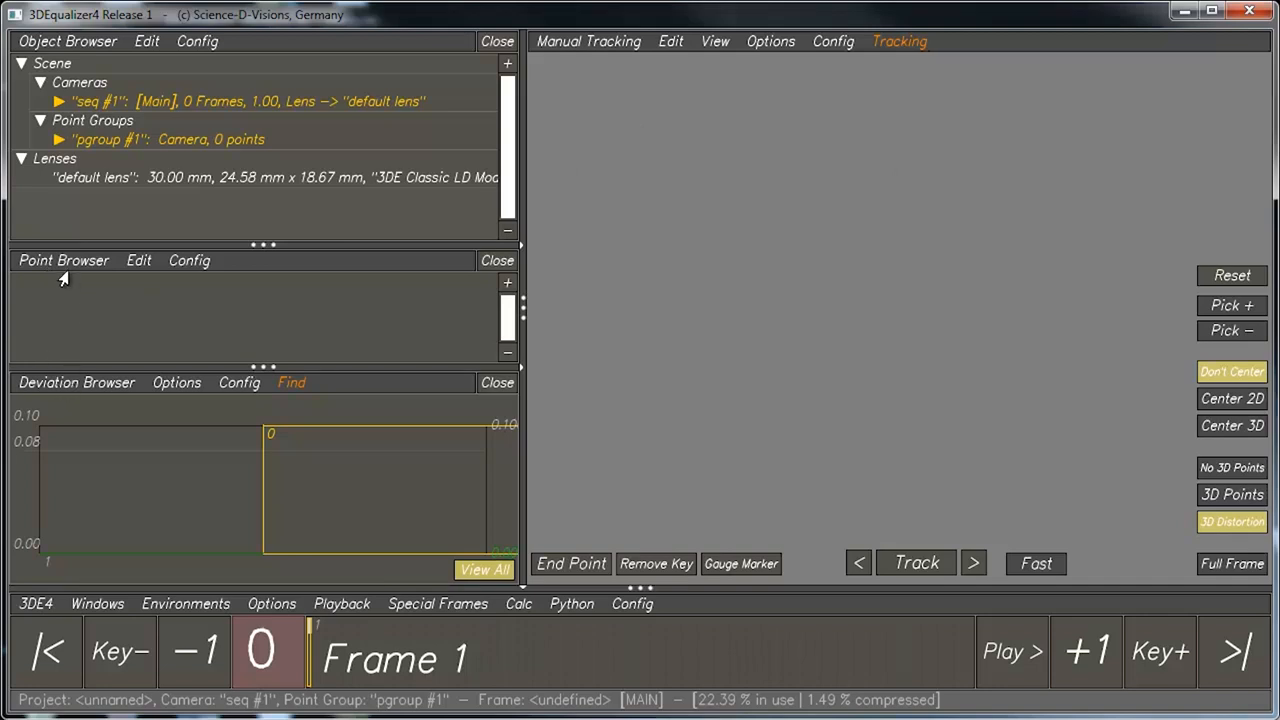
pyautogui.moveTo(158, 300)
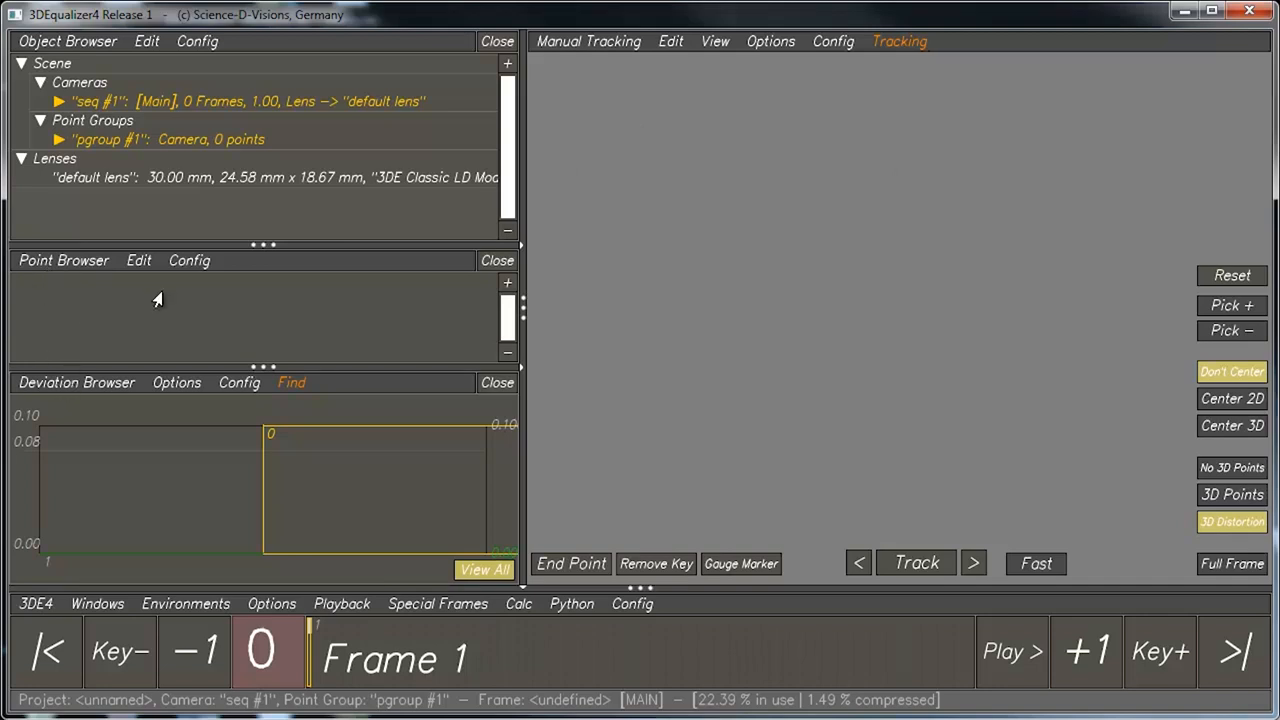
pyautogui.moveTo(104, 348)
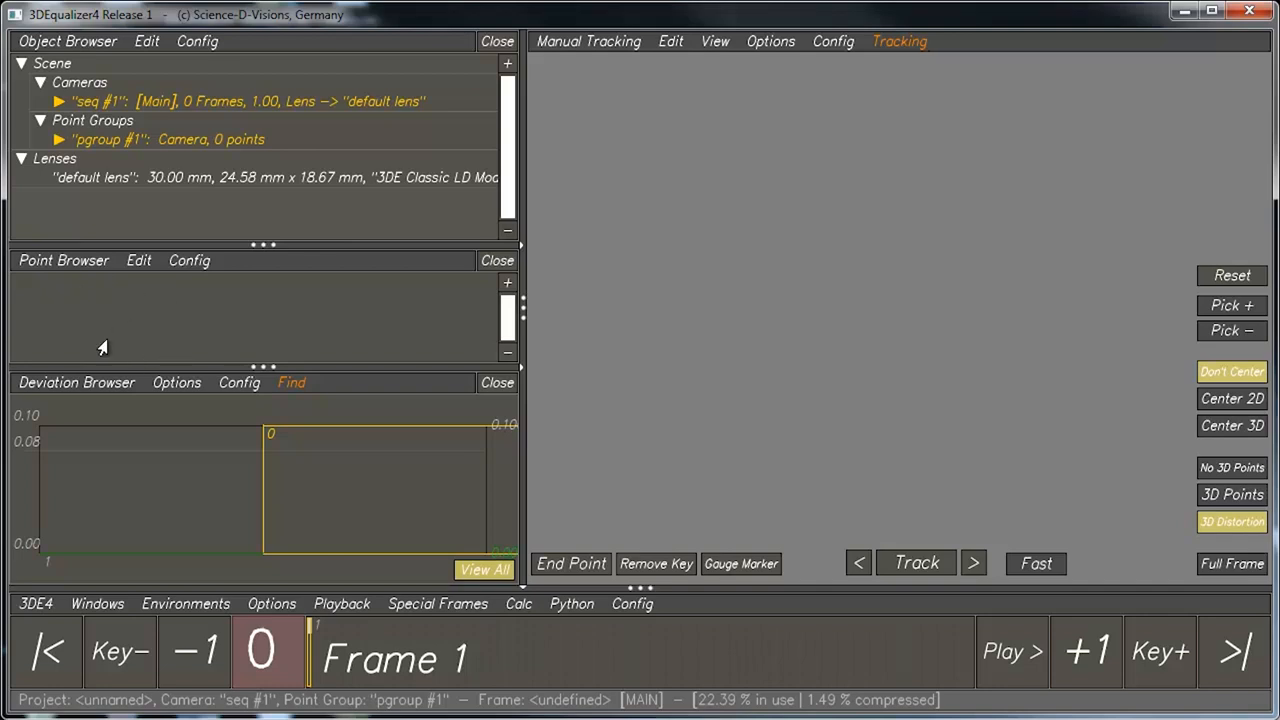
pyautogui.moveTo(40, 396)
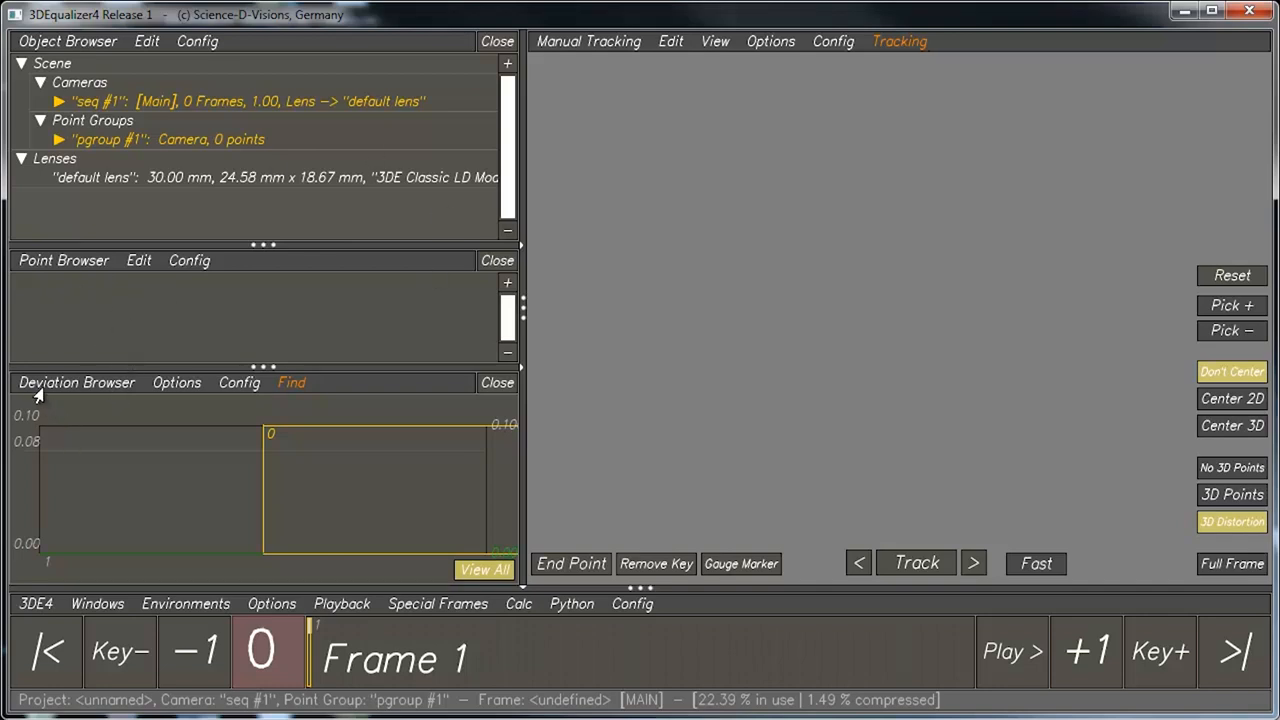
pyautogui.moveTo(278, 390)
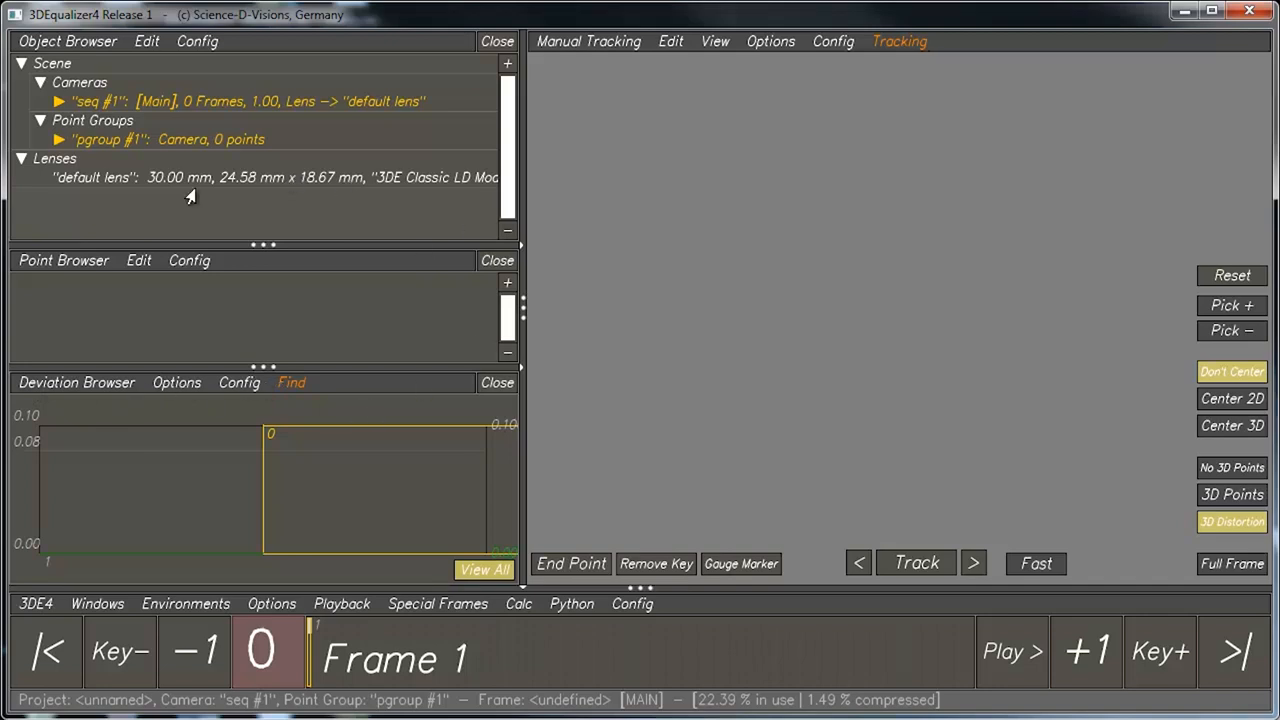
pyautogui.moveTo(108, 320)
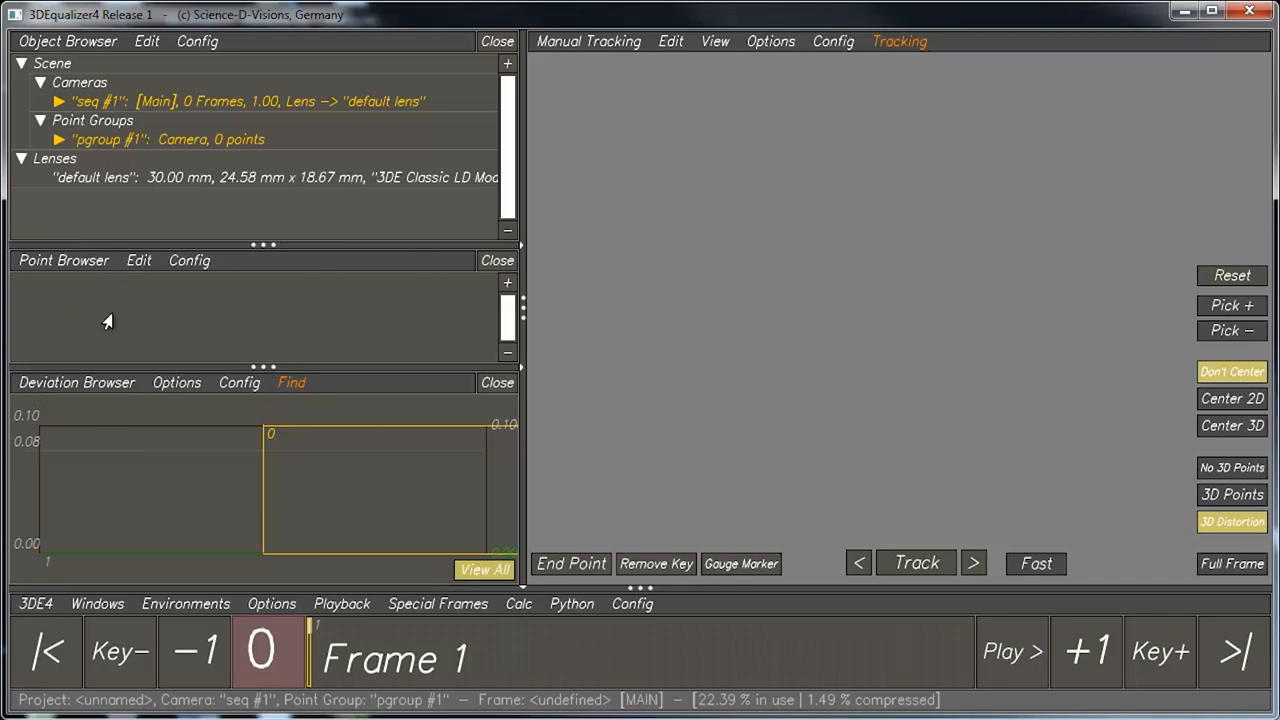
pyautogui.moveTo(364, 304)
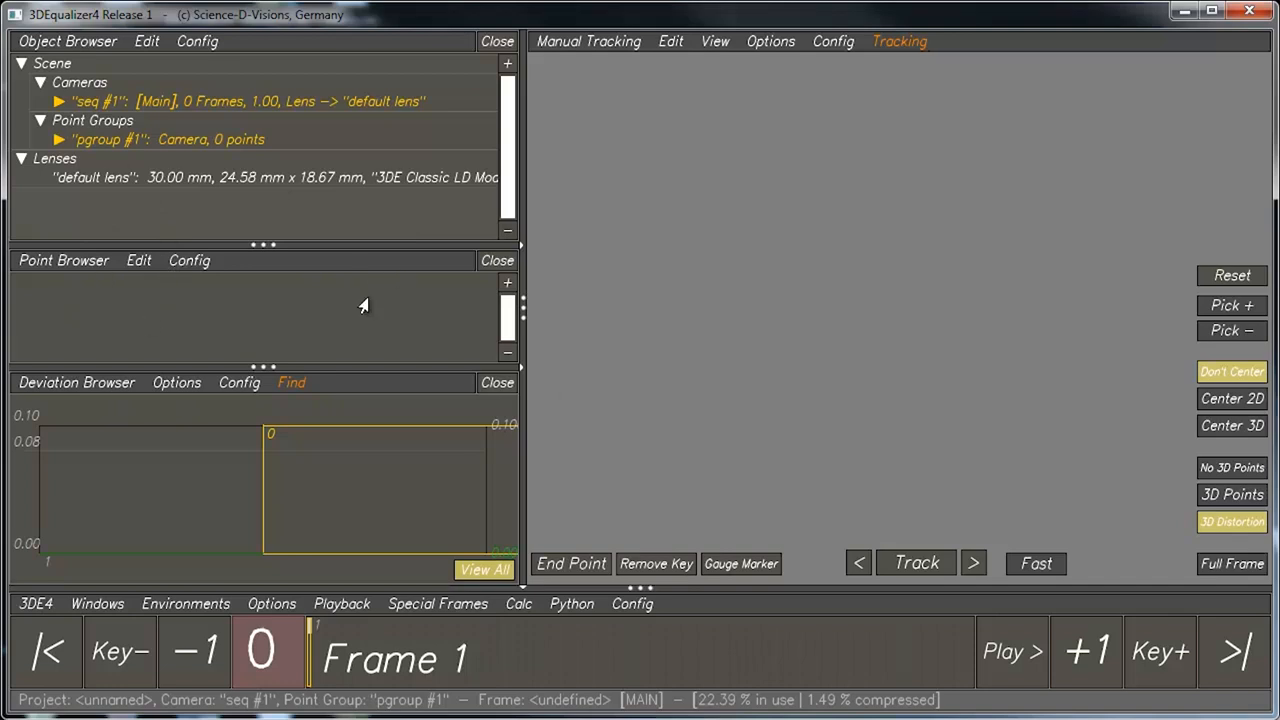
pyautogui.moveTo(108, 508)
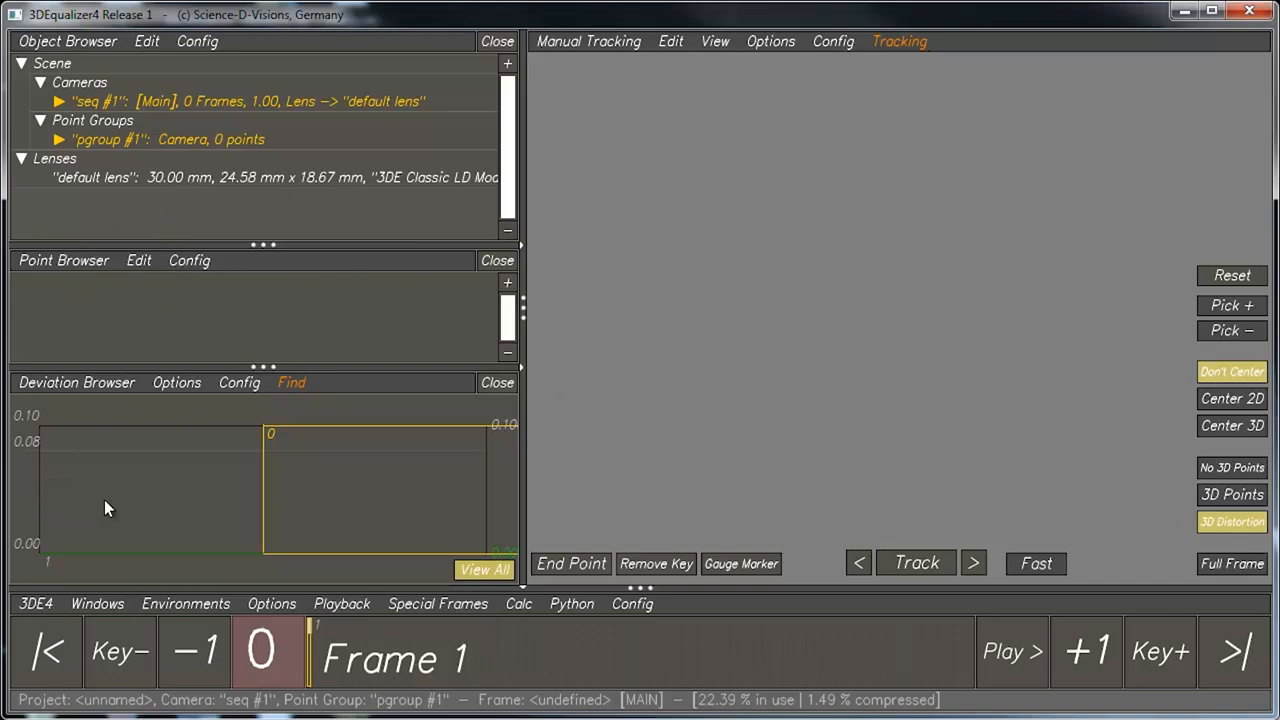
pyautogui.moveTo(472, 504)
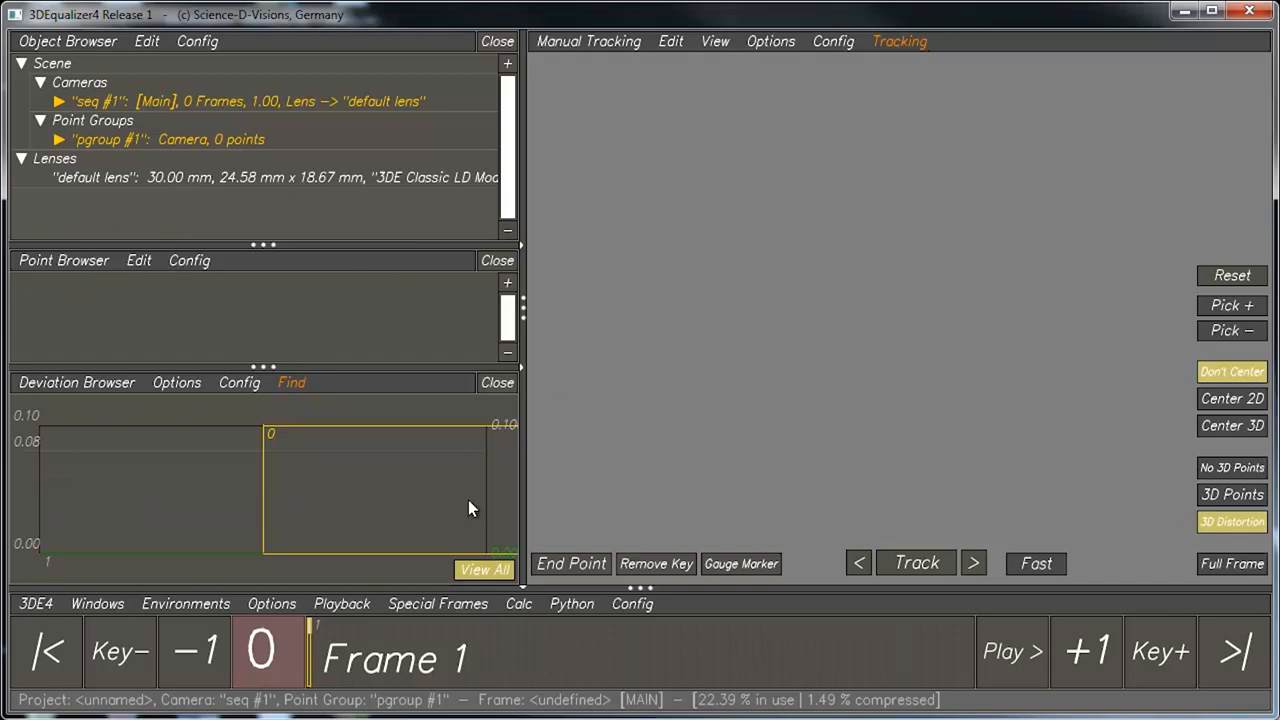
pyautogui.moveTo(296, 436)
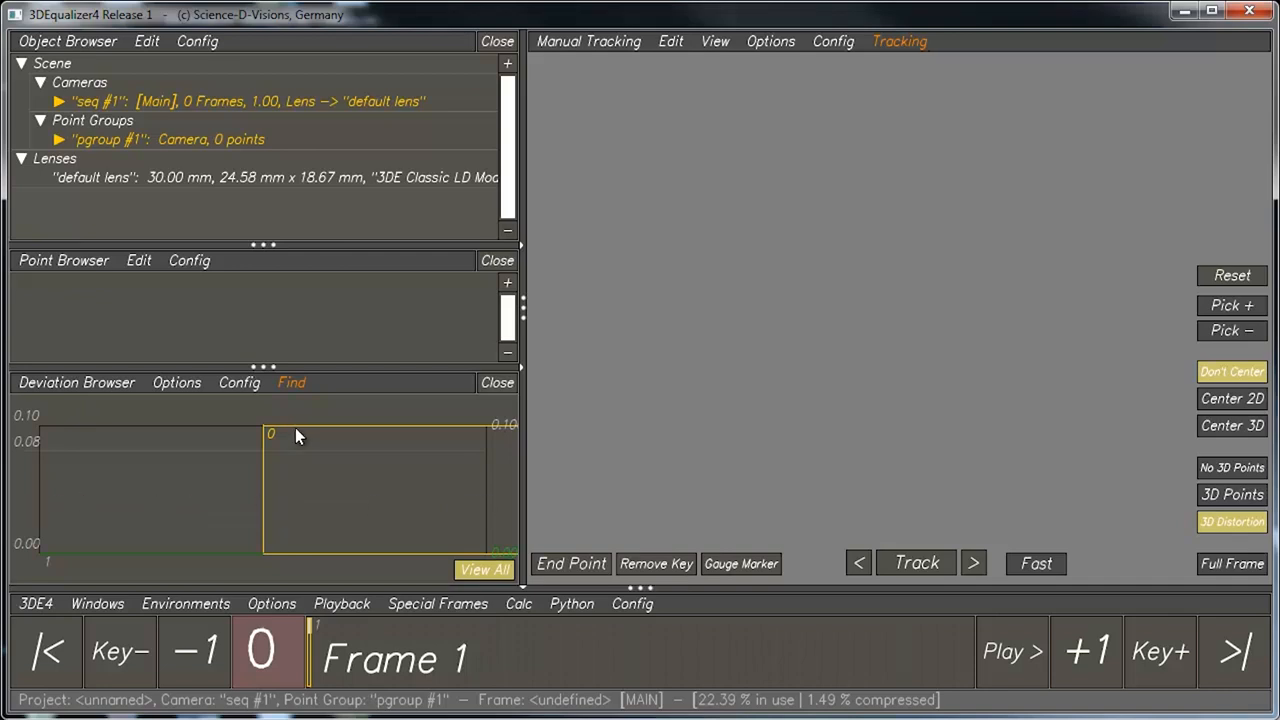
pyautogui.moveTo(476, 510)
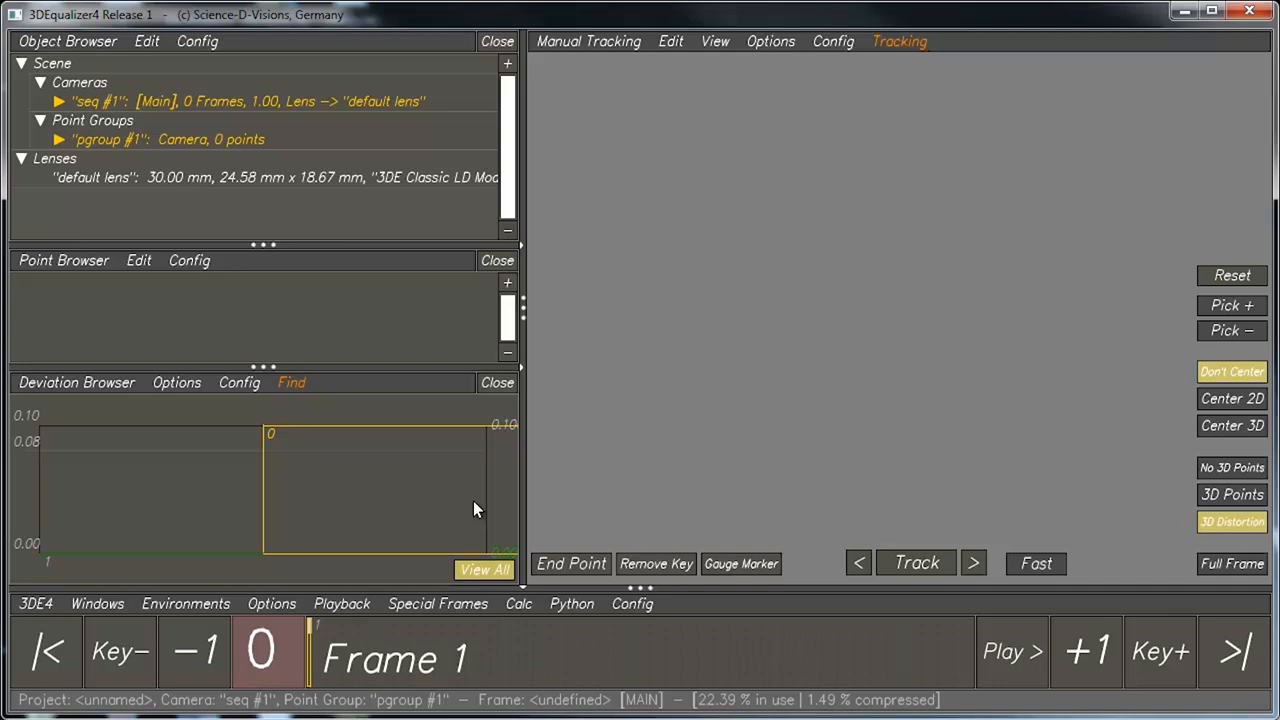
pyautogui.moveTo(476, 478)
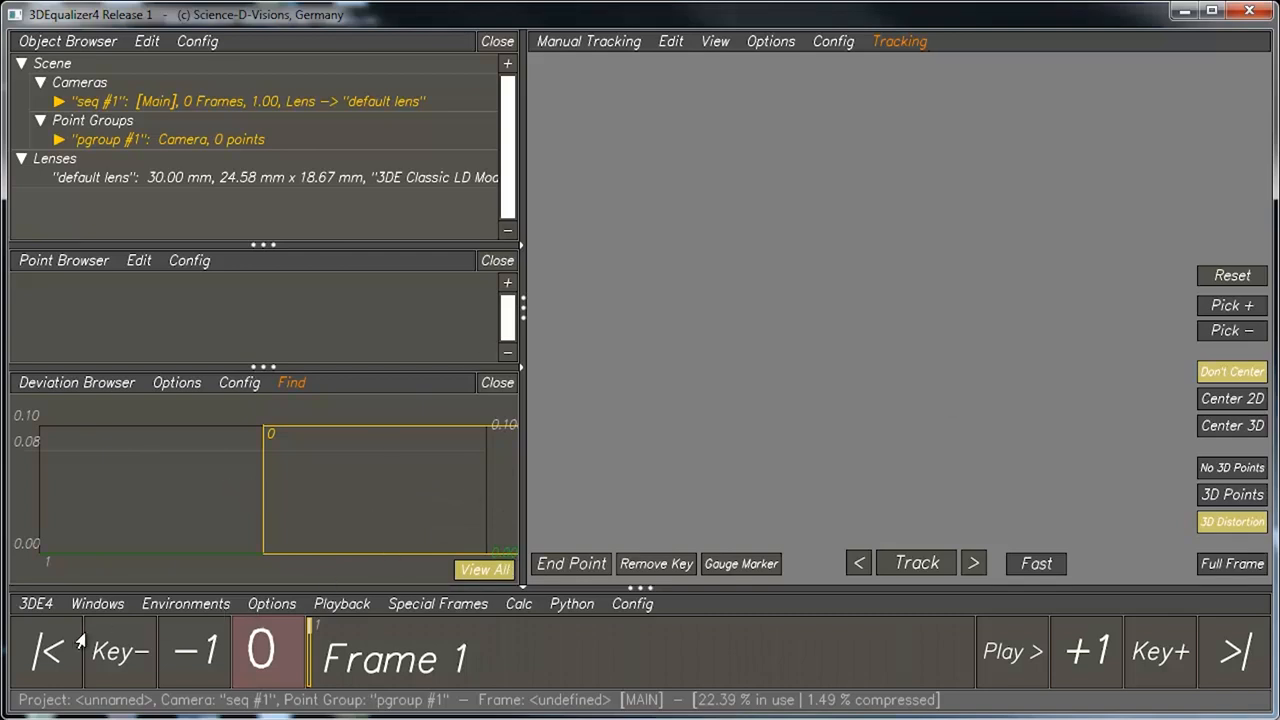
pyautogui.moveTo(768, 420)
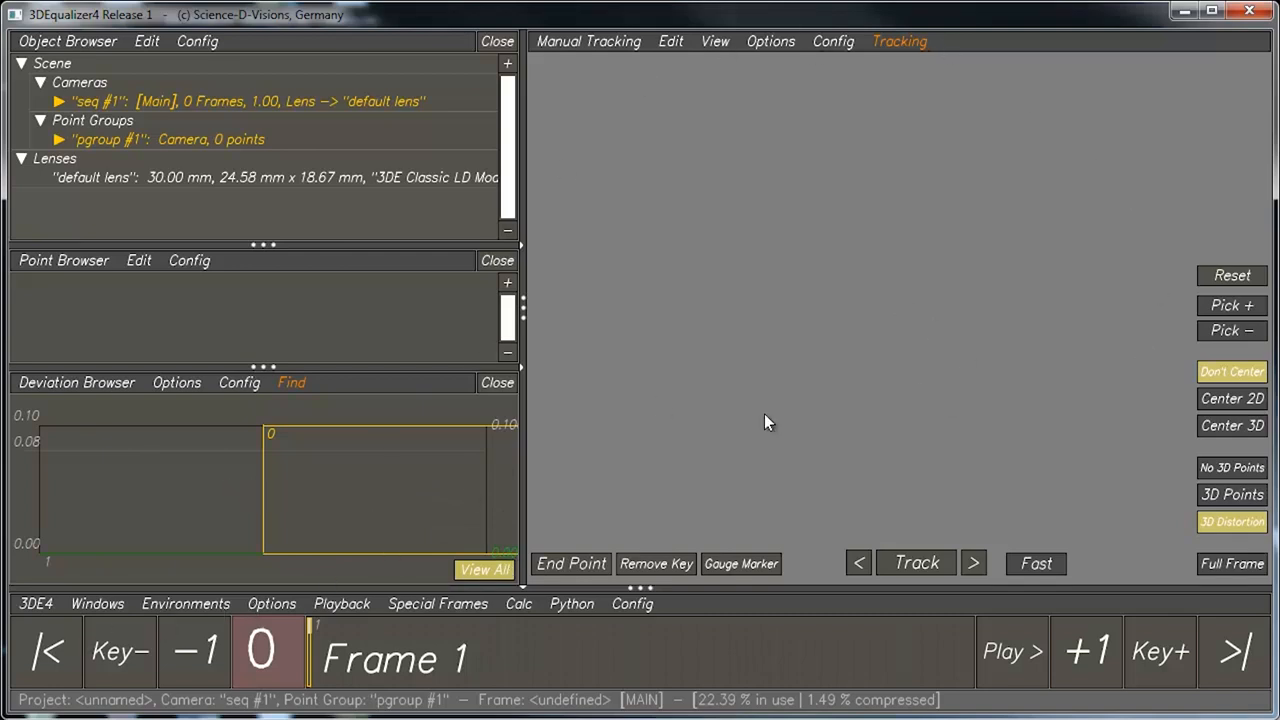
# Step: Show the tracking view's control panel choices (Overview, Manual Tracking, Autotracking, Lineup, 3D Orientation)
pyautogui.click(588, 40)
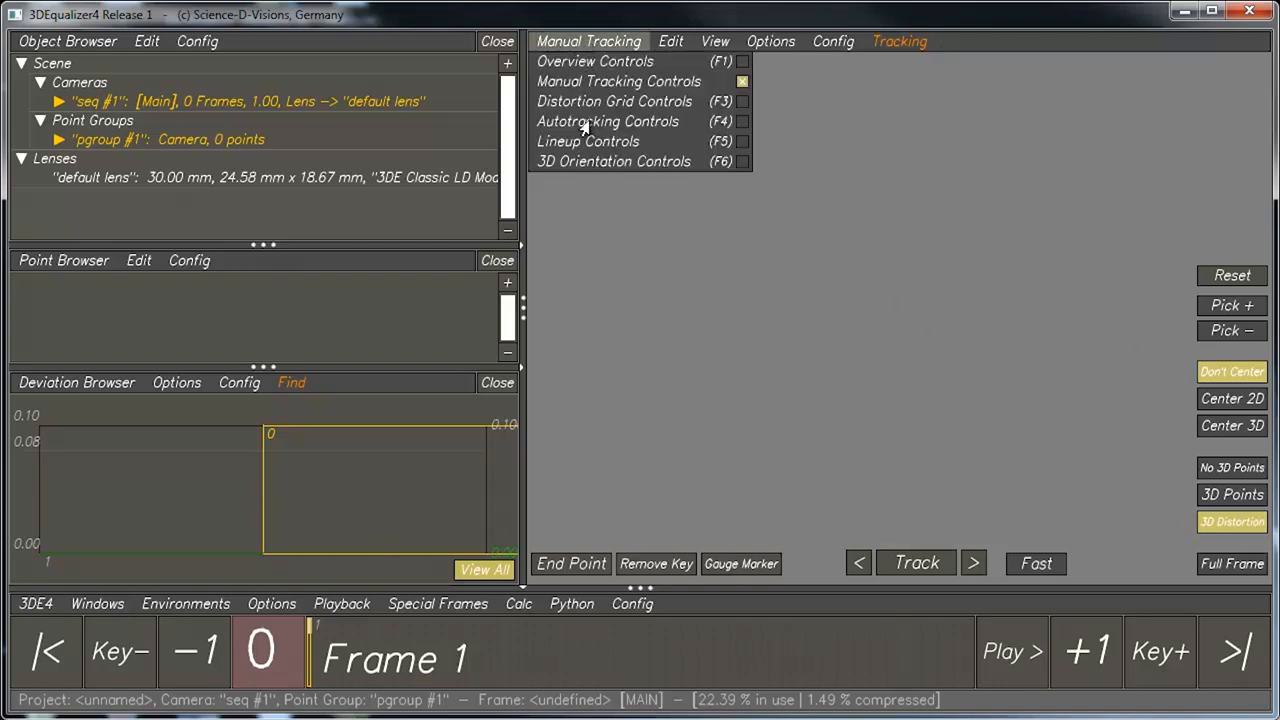
pyautogui.moveTo(604, 62)
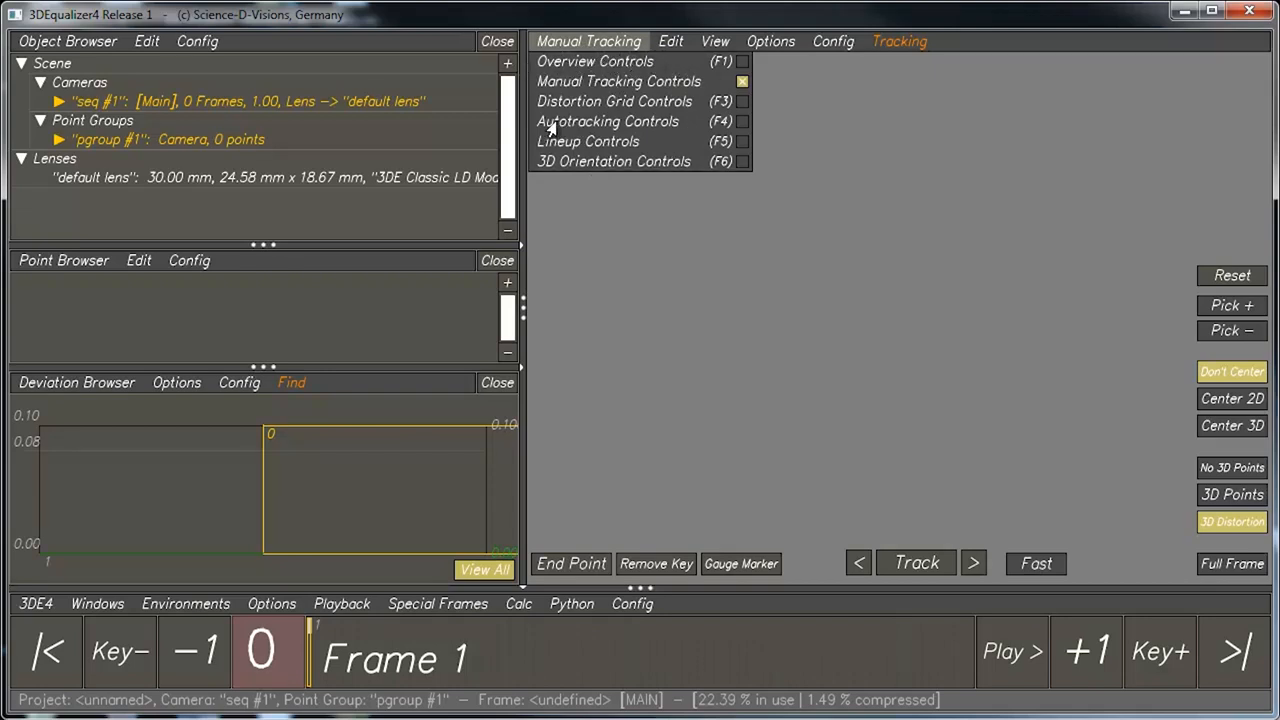
pyautogui.moveTo(624, 120)
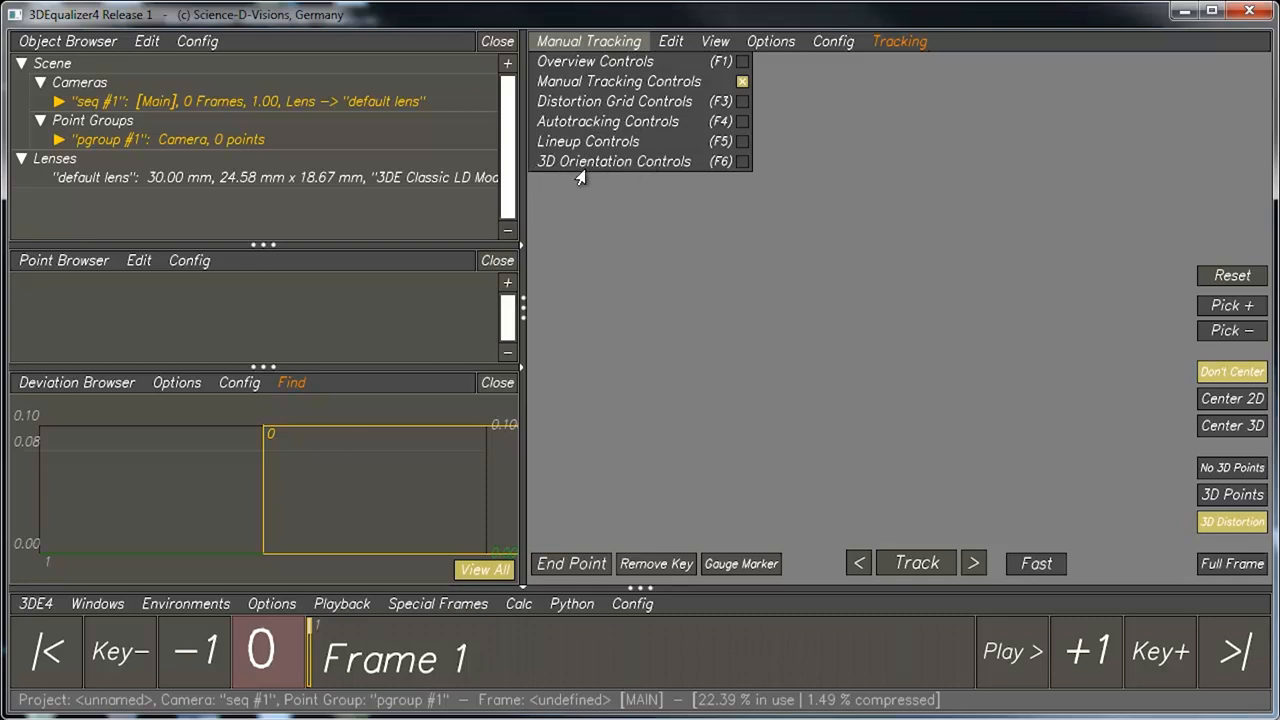
pyautogui.moveTo(620, 210)
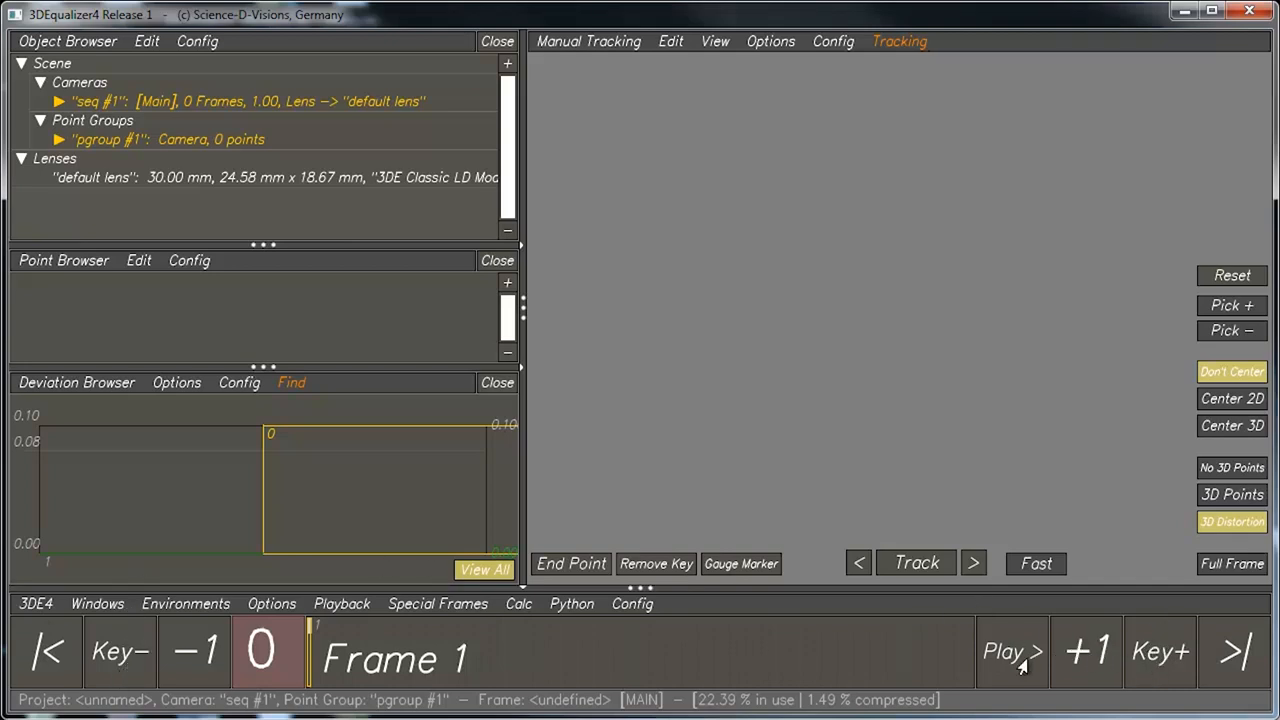
pyautogui.moveTo(862, 592)
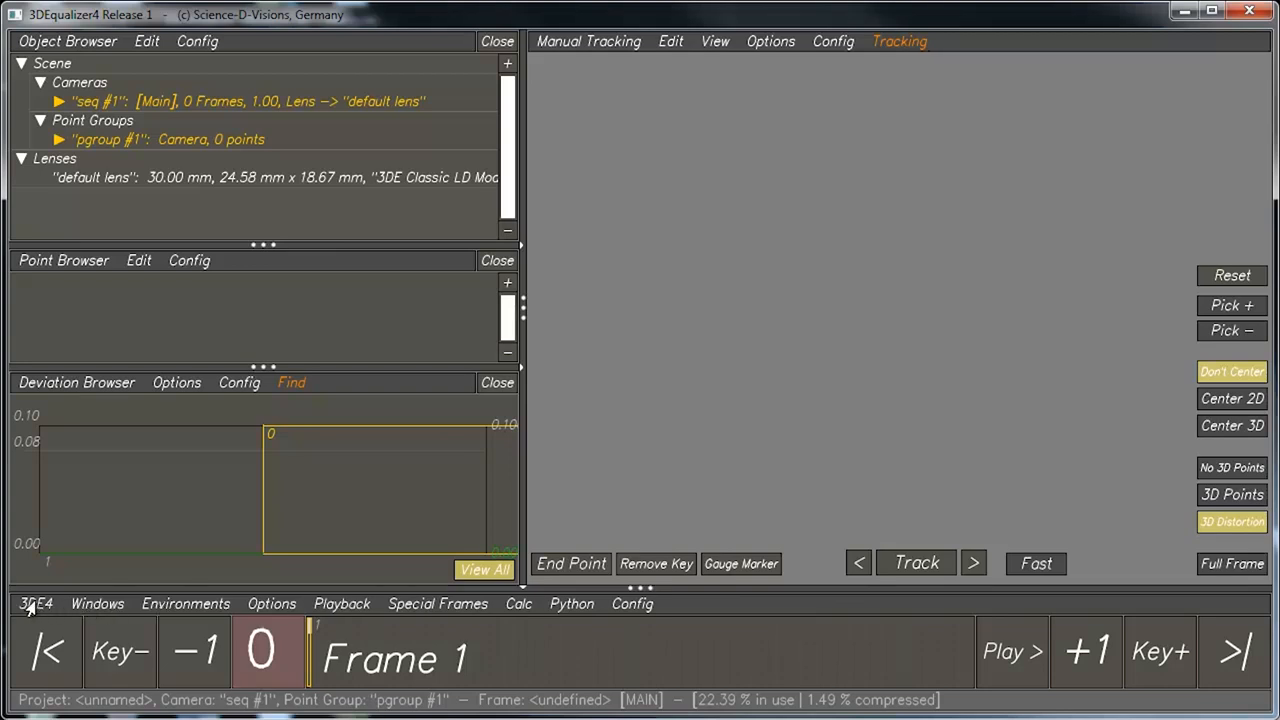
# Step: Browse the 3DE4 project menu, then the Windows list containing the Attribute Editor
pyautogui.click(36, 604)
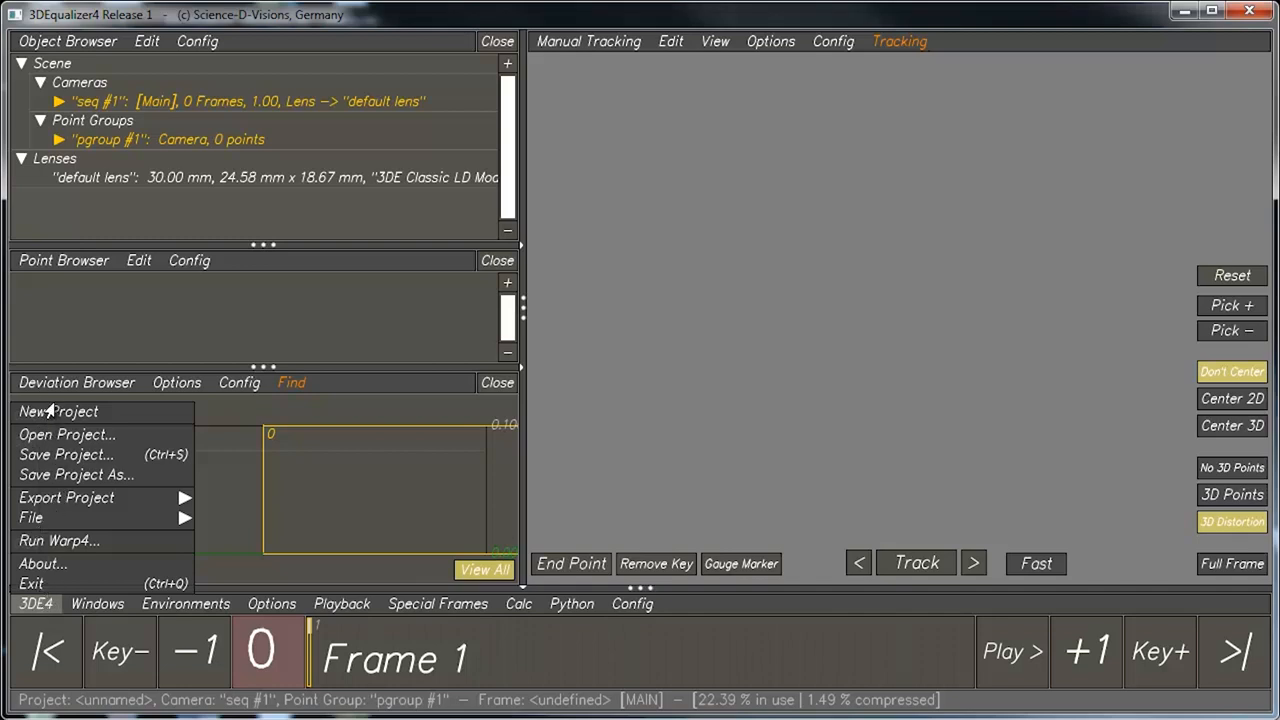
pyautogui.click(96, 604)
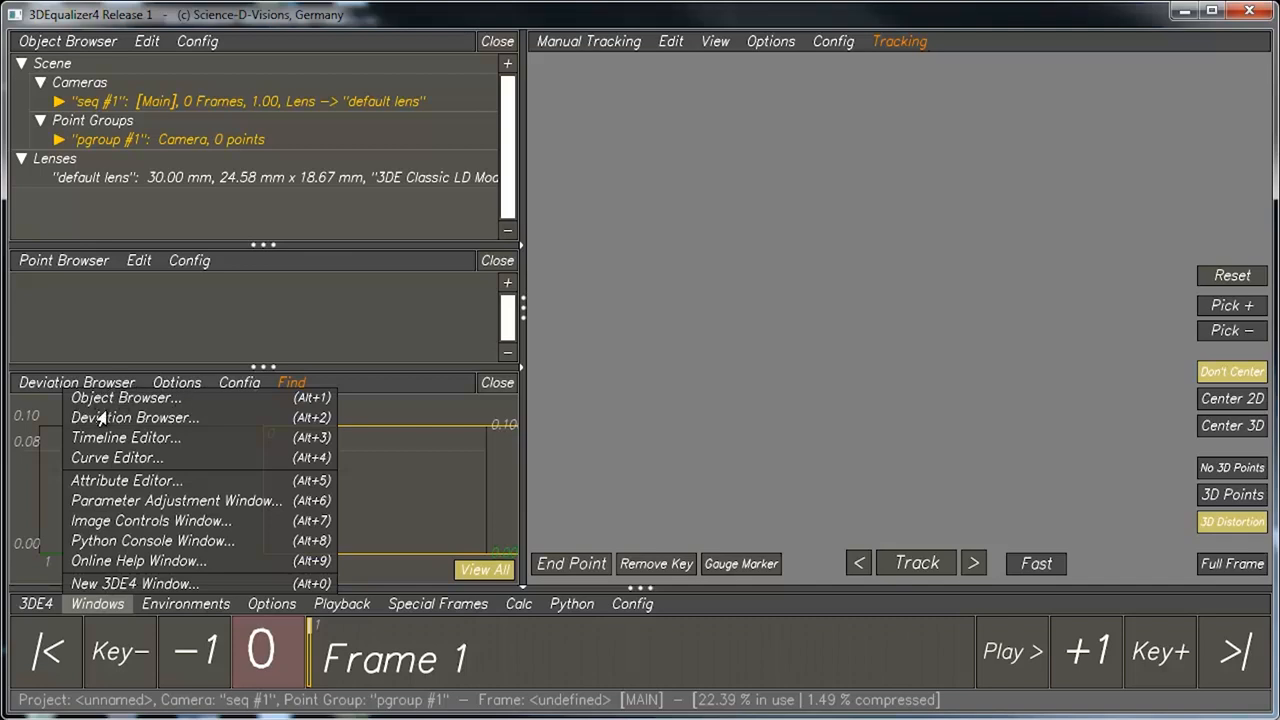
pyautogui.moveTo(130, 470)
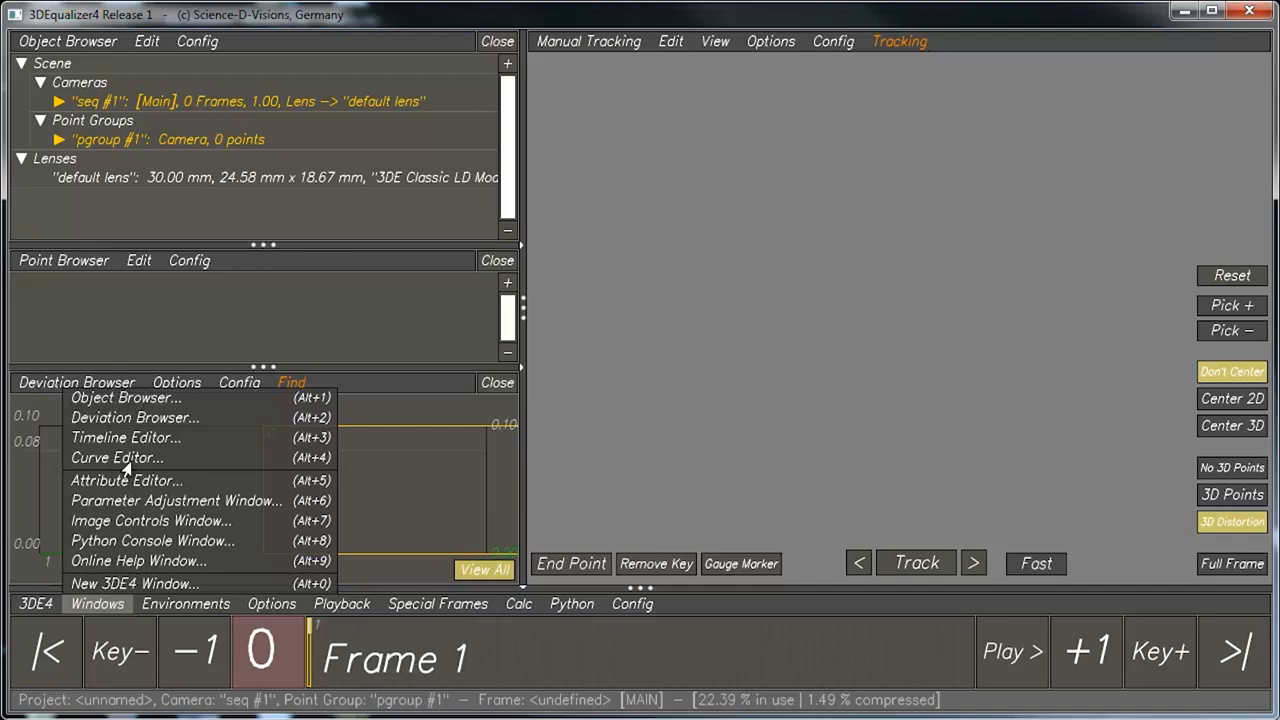
pyautogui.moveTo(146, 482)
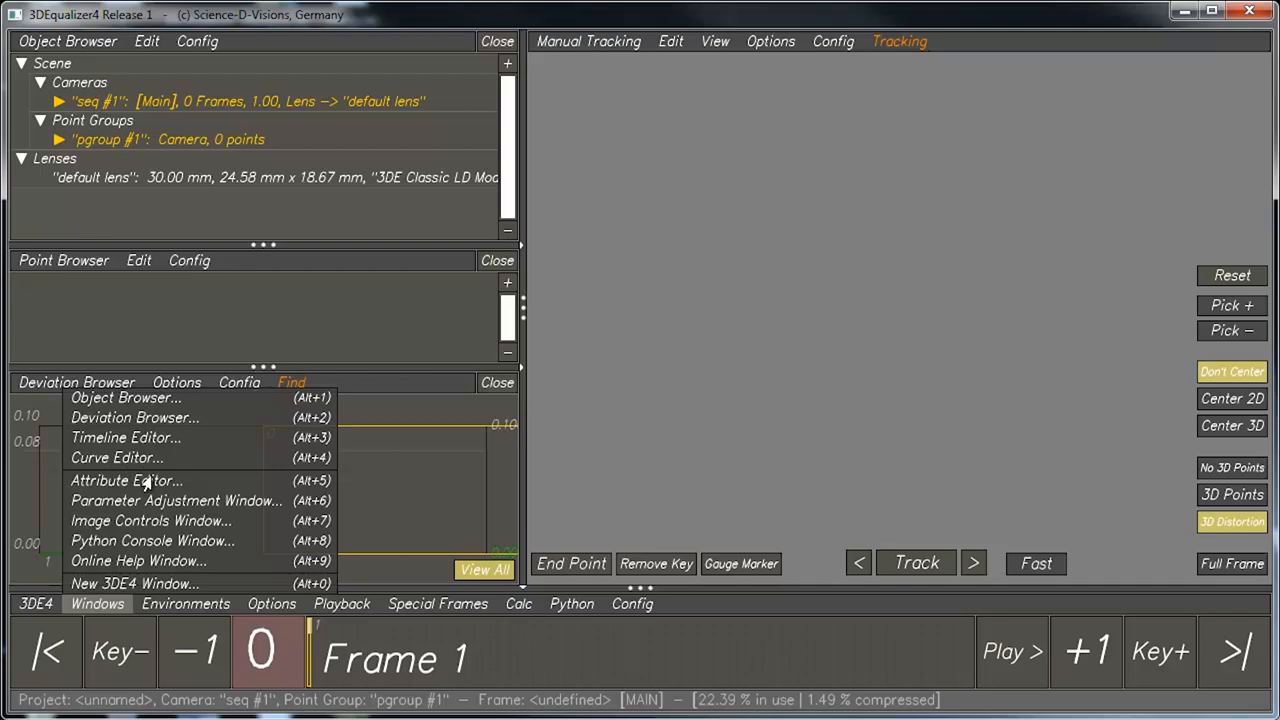
pyautogui.moveTo(184, 624)
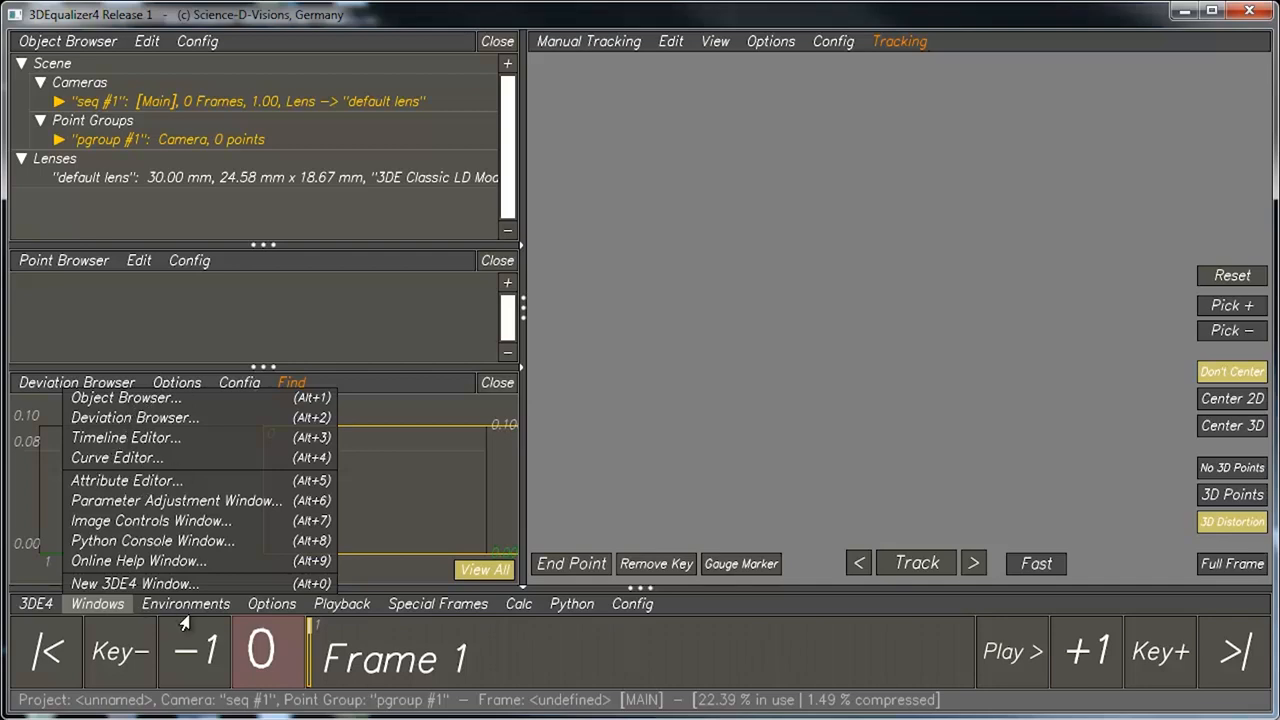
# Step: Switch the environment to Autotracking, then to a manual tracking layout with narrow left browsers
pyautogui.click(184, 604)
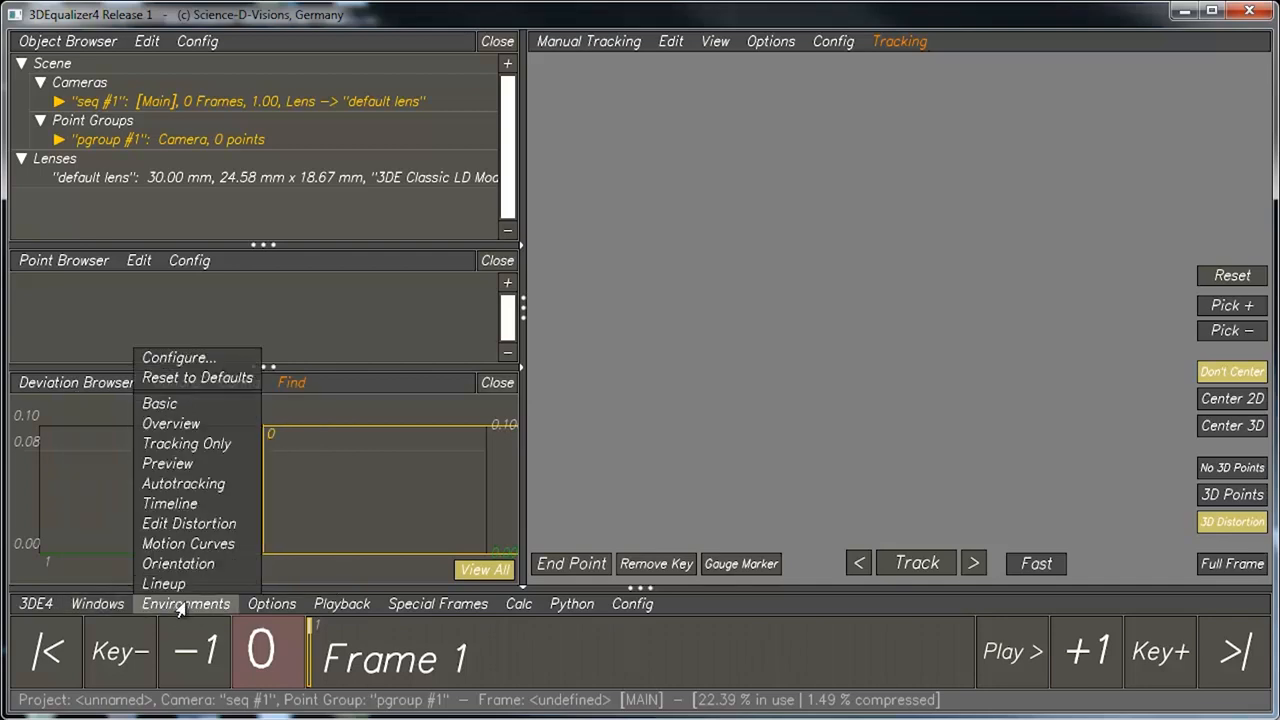
pyautogui.moveTo(224, 384)
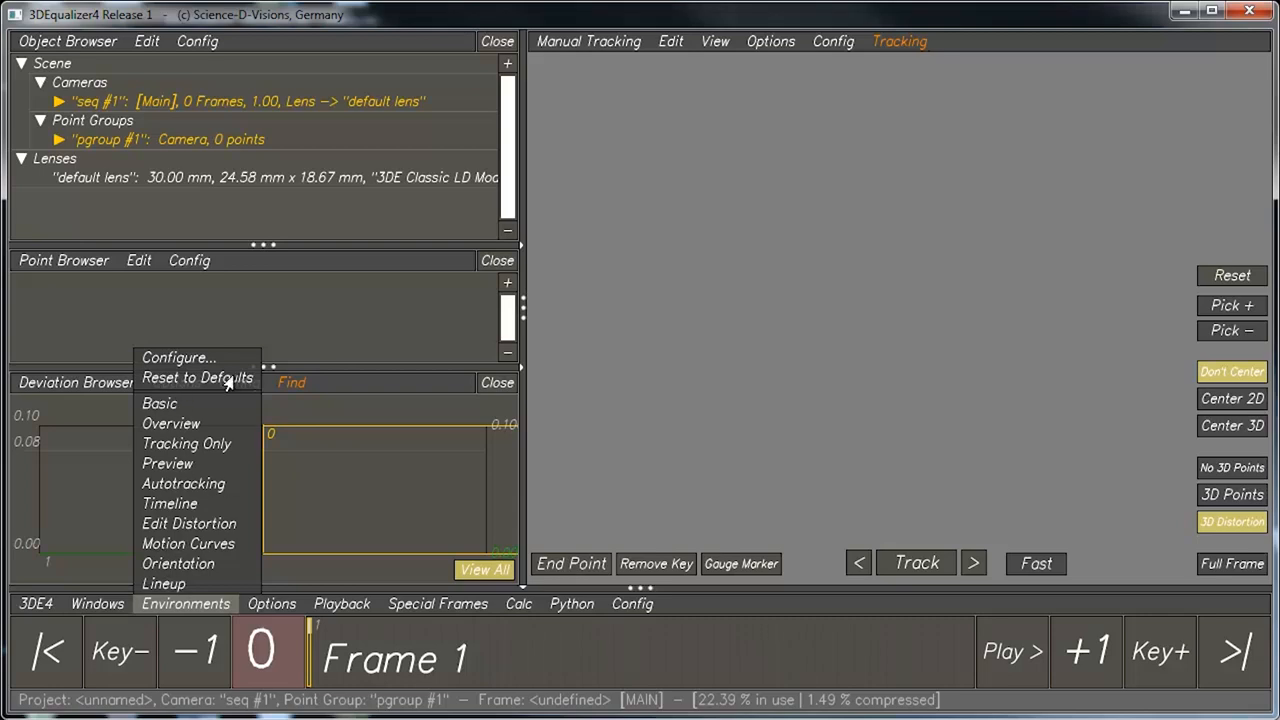
pyautogui.moveTo(714, 280)
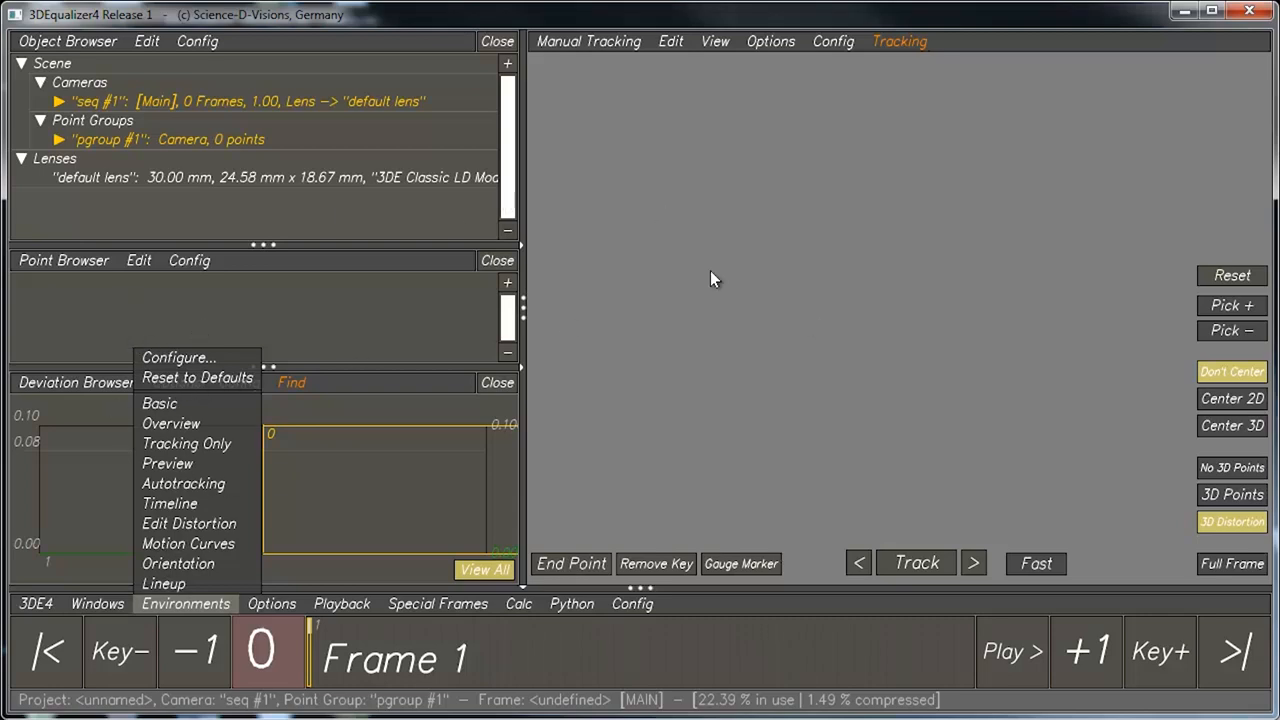
pyautogui.moveTo(908, 516)
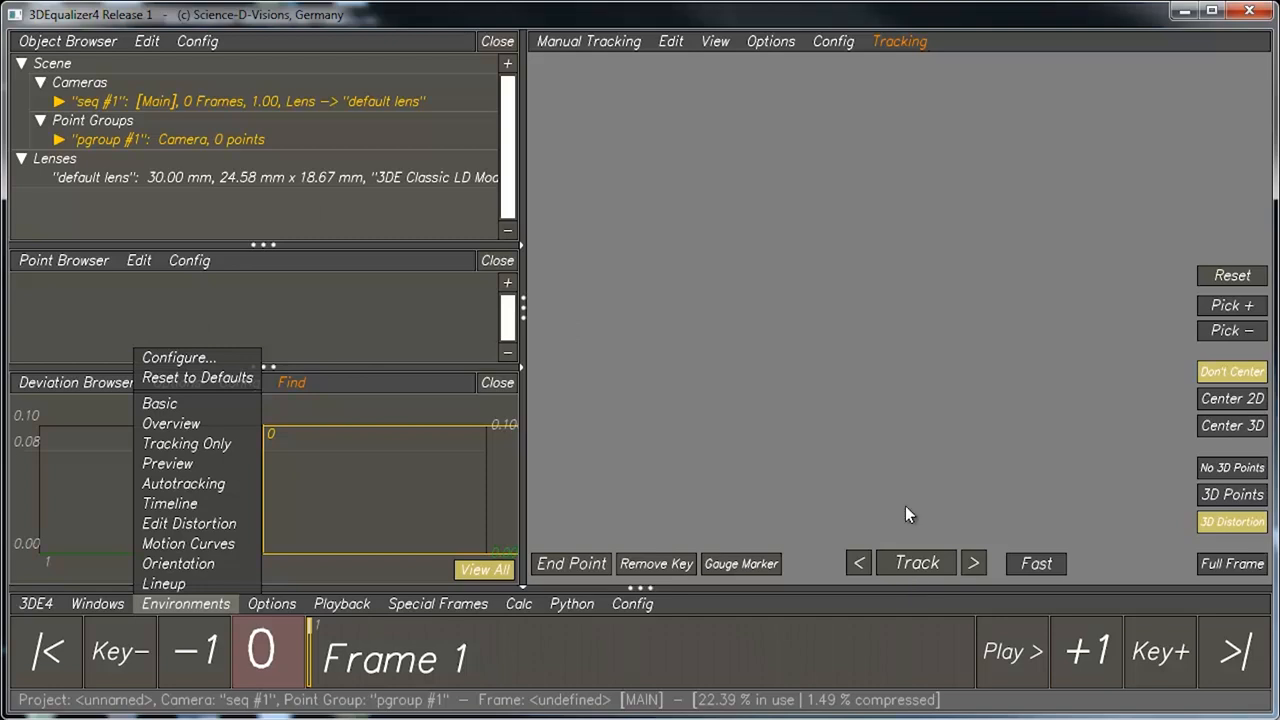
pyautogui.moveTo(170, 508)
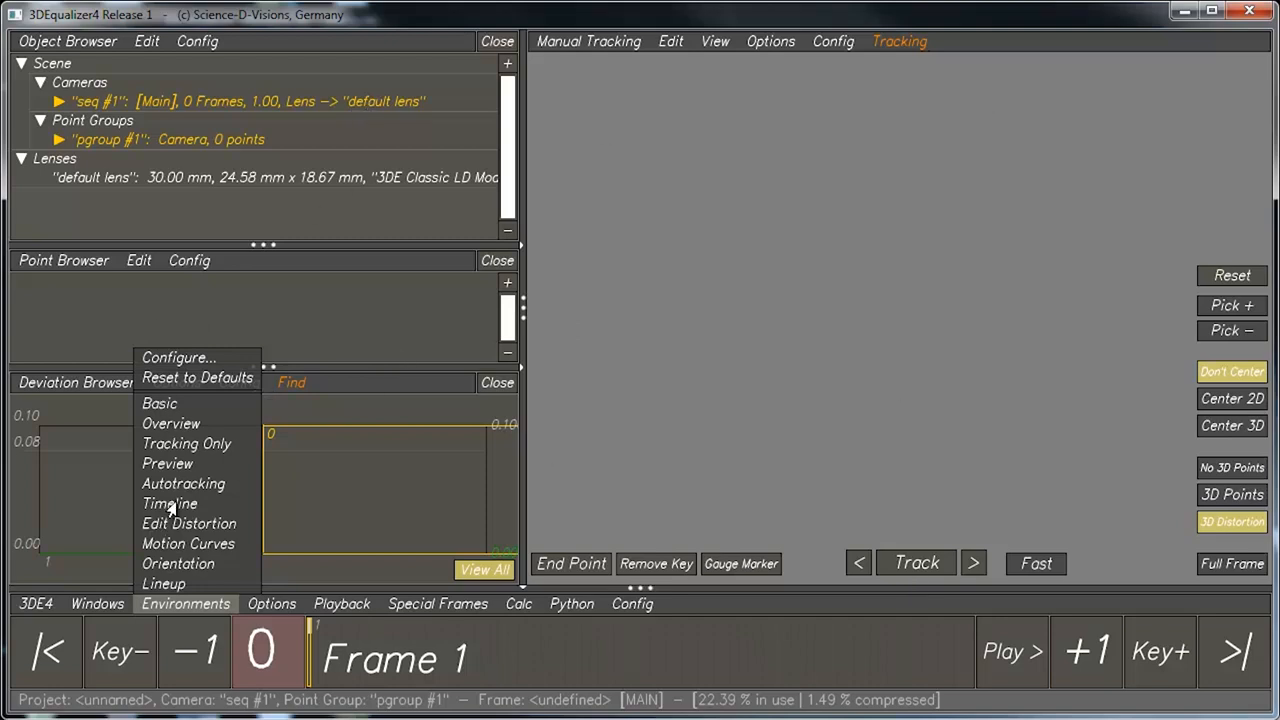
pyautogui.moveTo(184, 484)
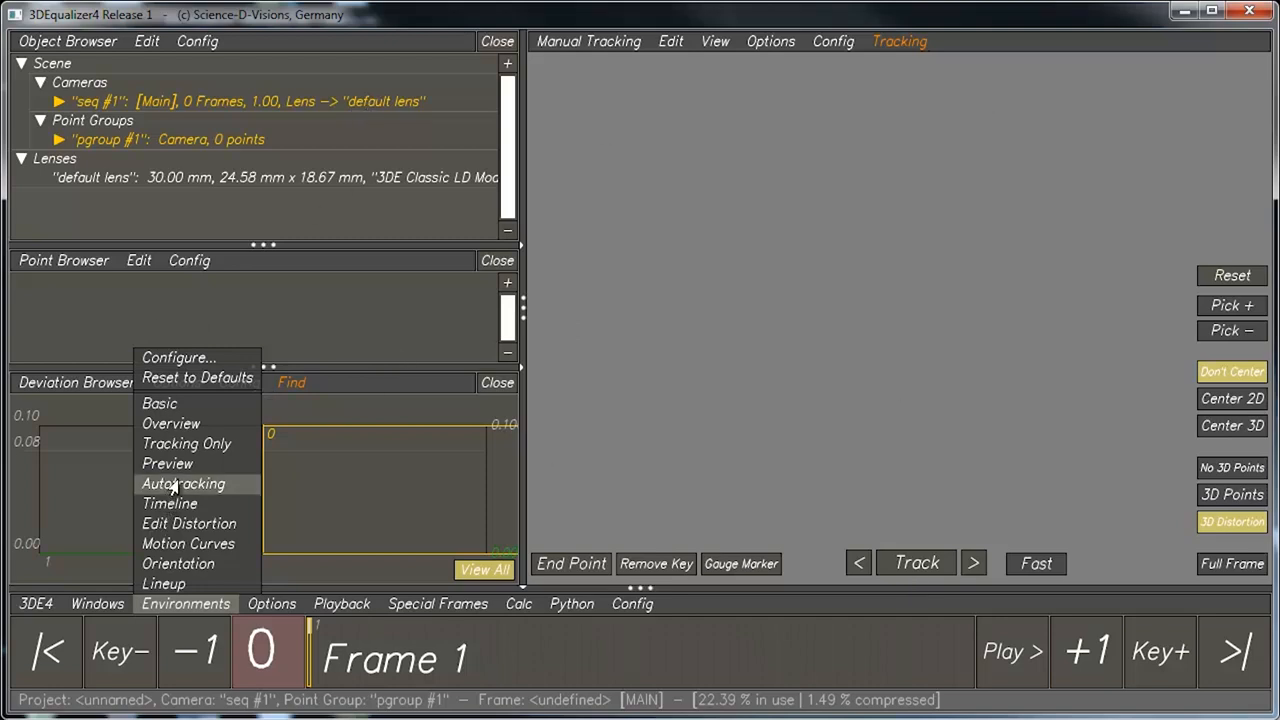
pyautogui.click(184, 482)
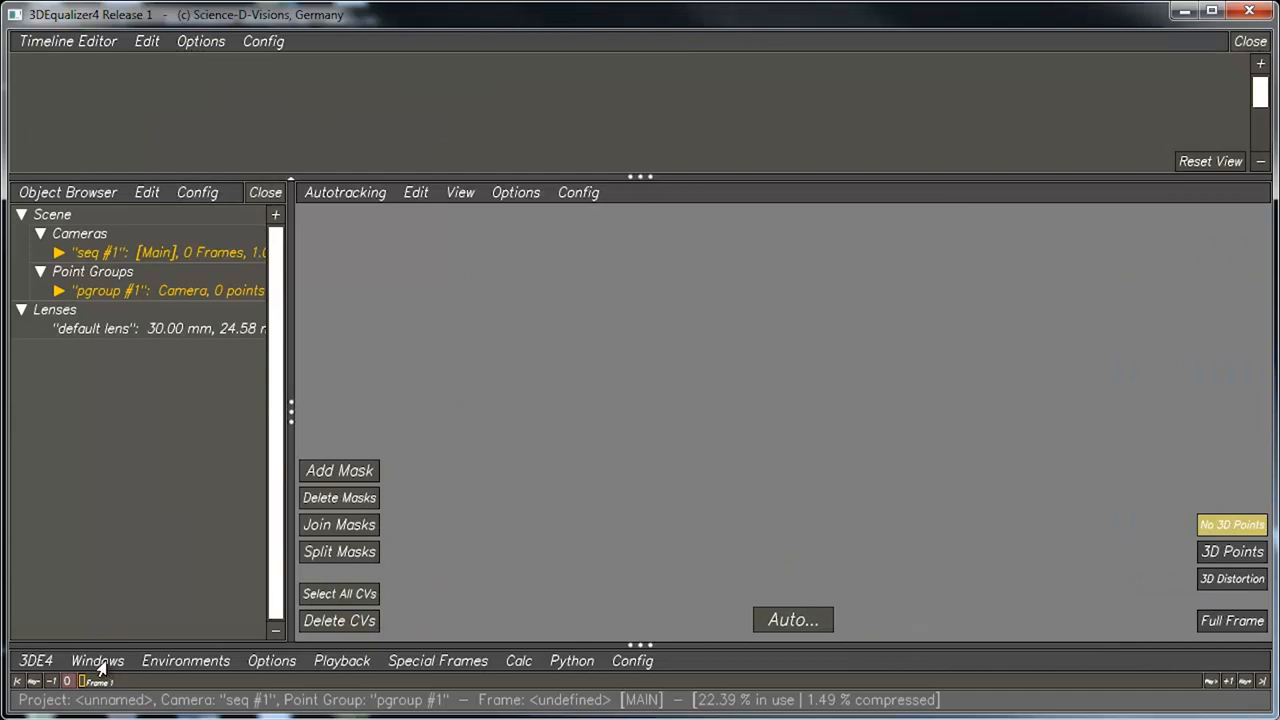
pyautogui.click(184, 660)
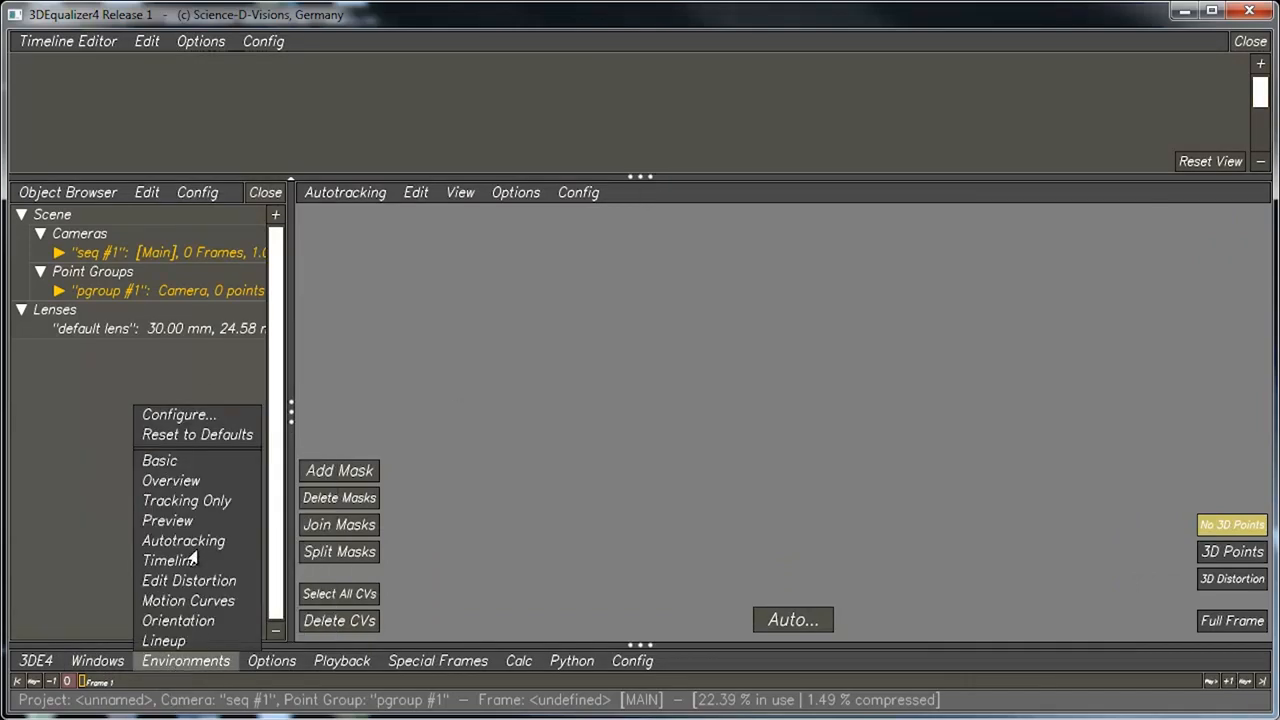
pyautogui.click(186, 500)
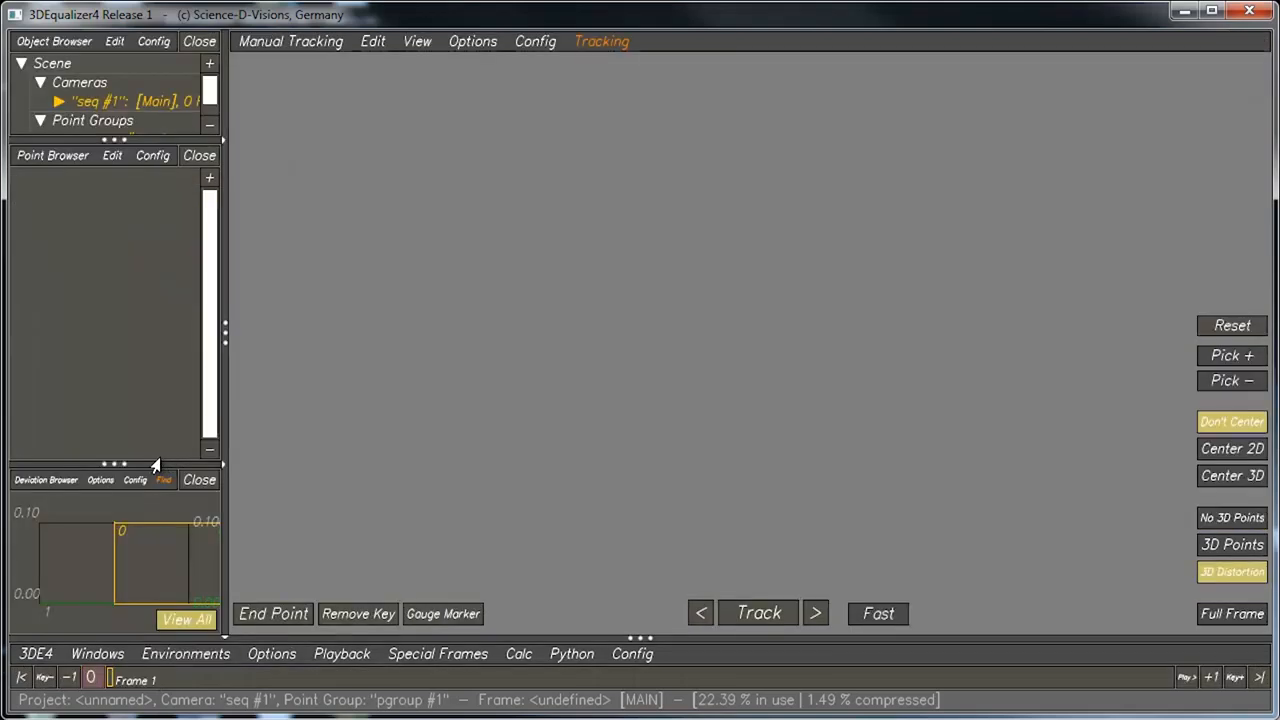
pyautogui.moveTo(144, 656)
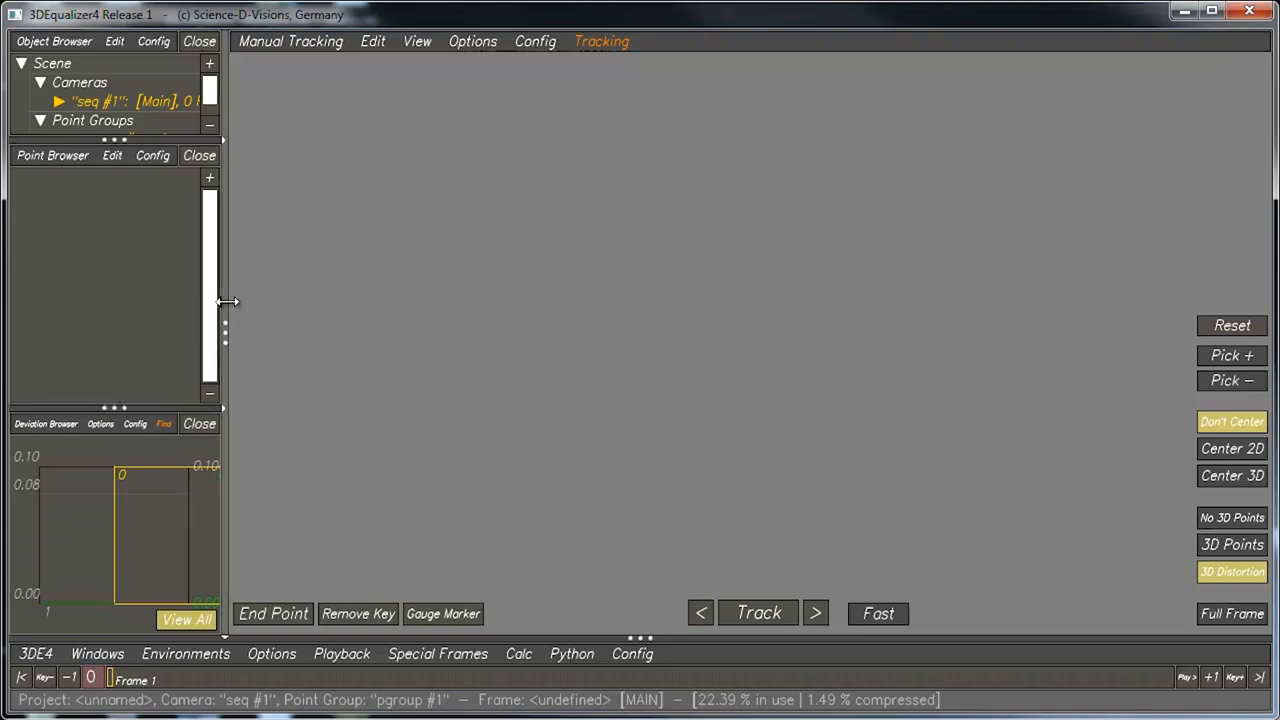
# Step: Widen the browser column beside the manual tracking view
pyautogui.moveTo(224, 302); pyautogui.dragTo(444, 302)
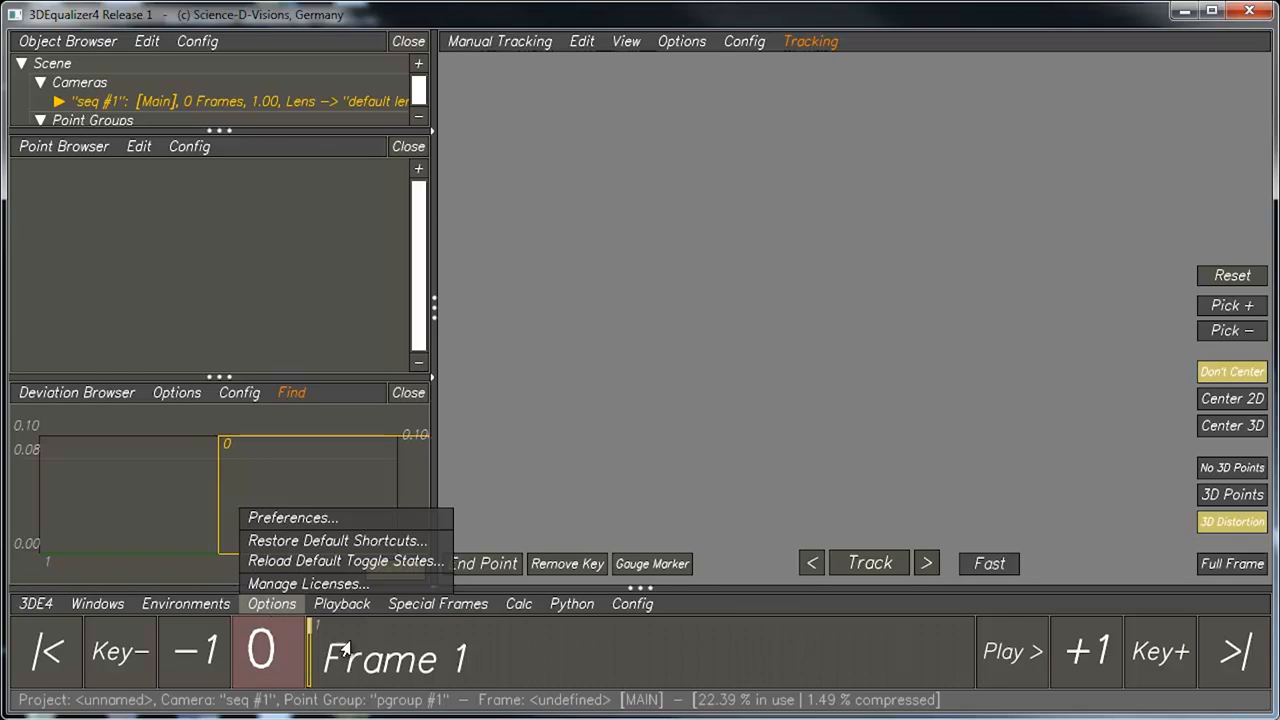
# Step: Browse the Playback menu, then the Special Frames menu for rootframes A and B
pyautogui.click(342, 604)
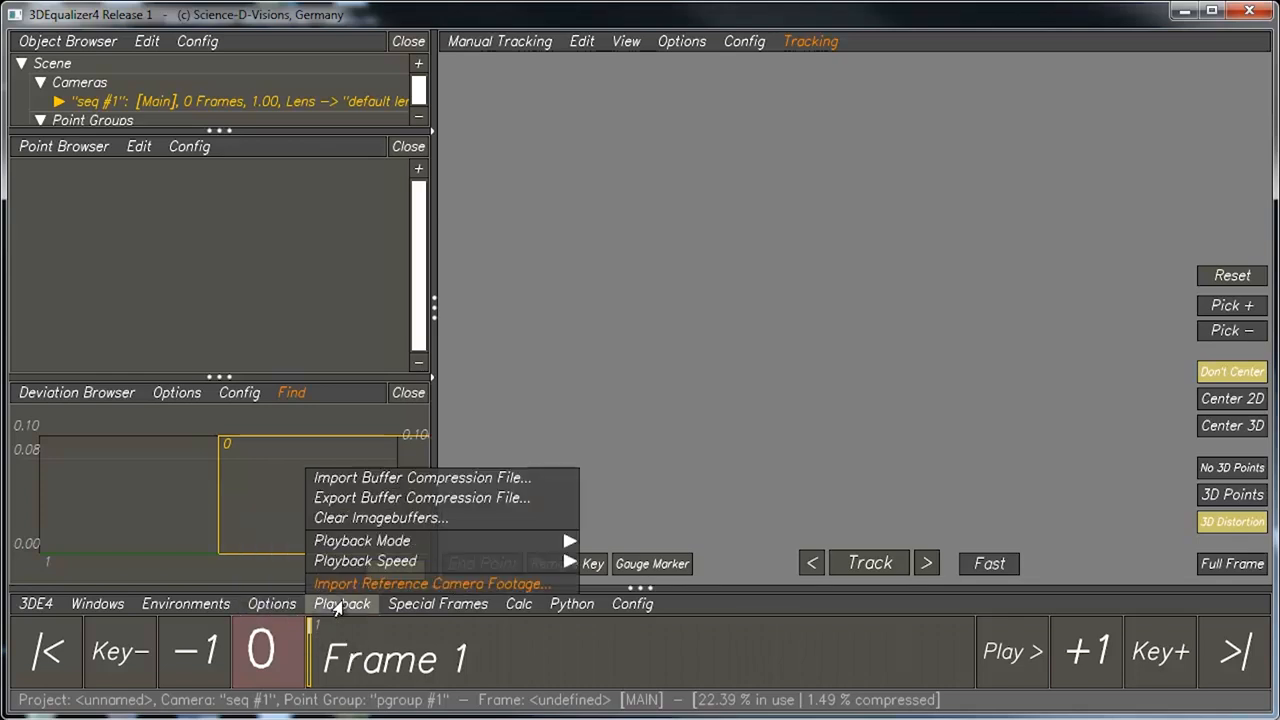
pyautogui.moveTo(376, 544)
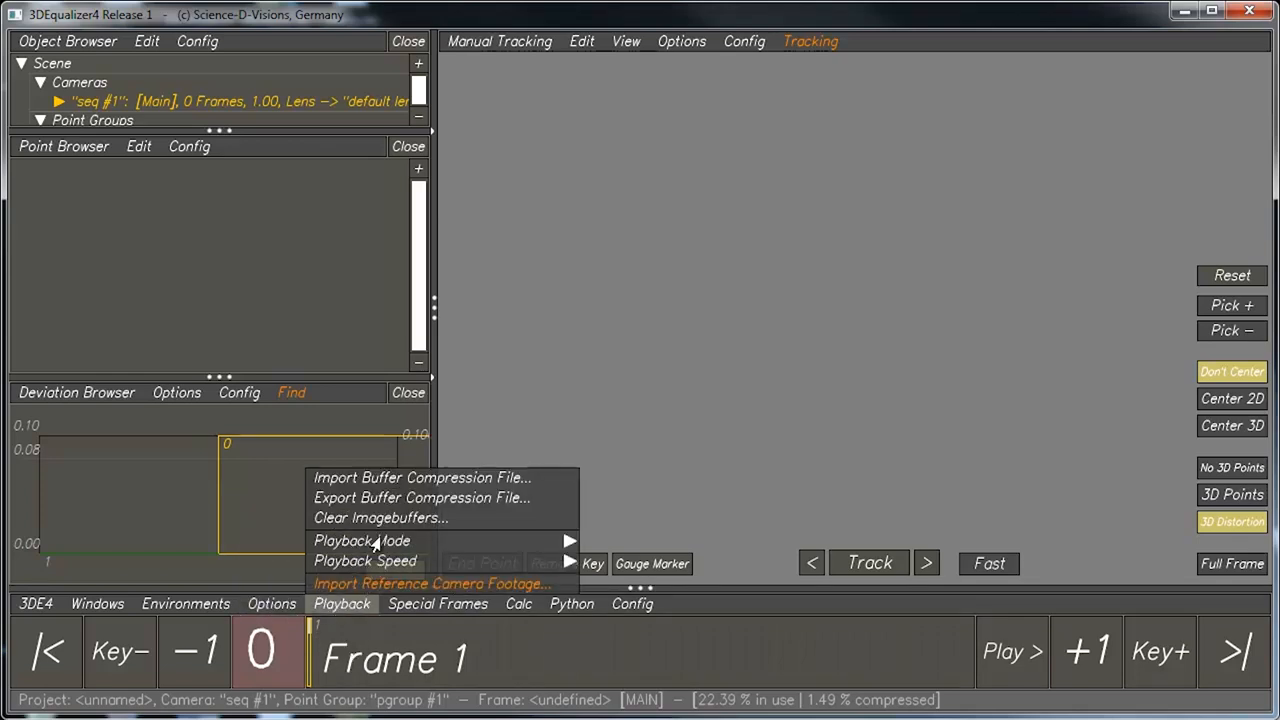
pyautogui.moveTo(382, 516)
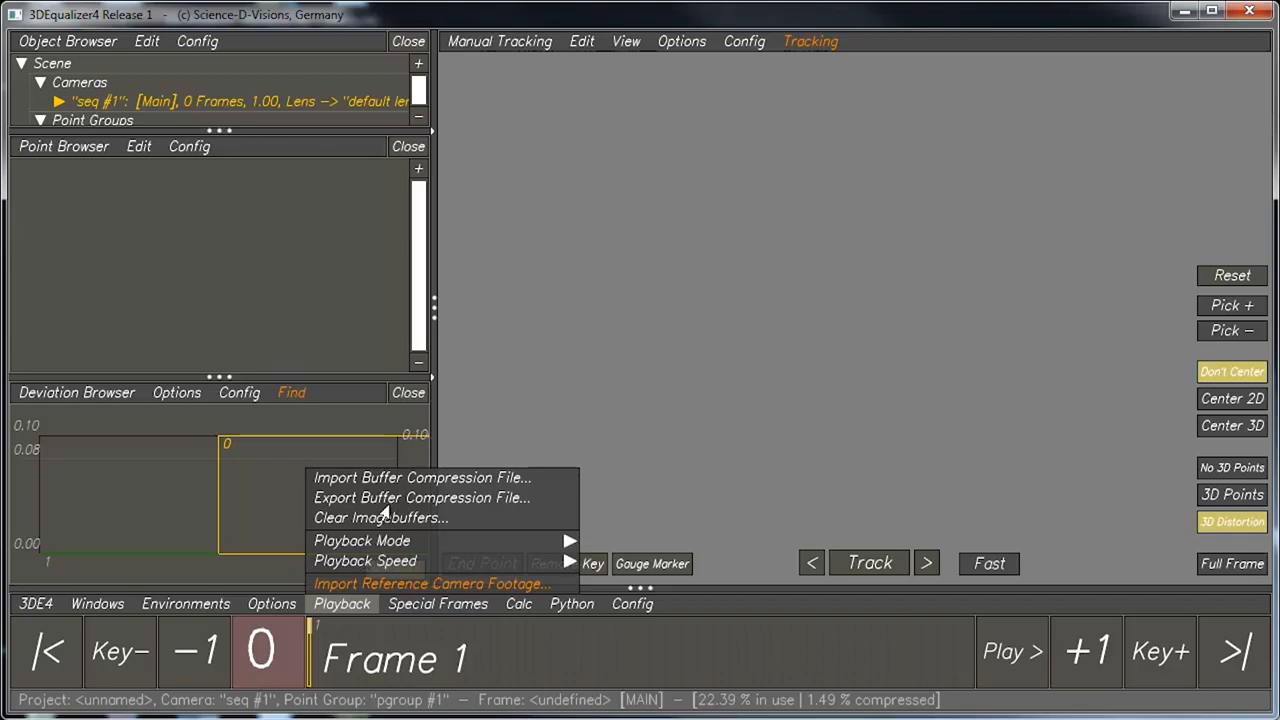
pyautogui.moveTo(412, 496)
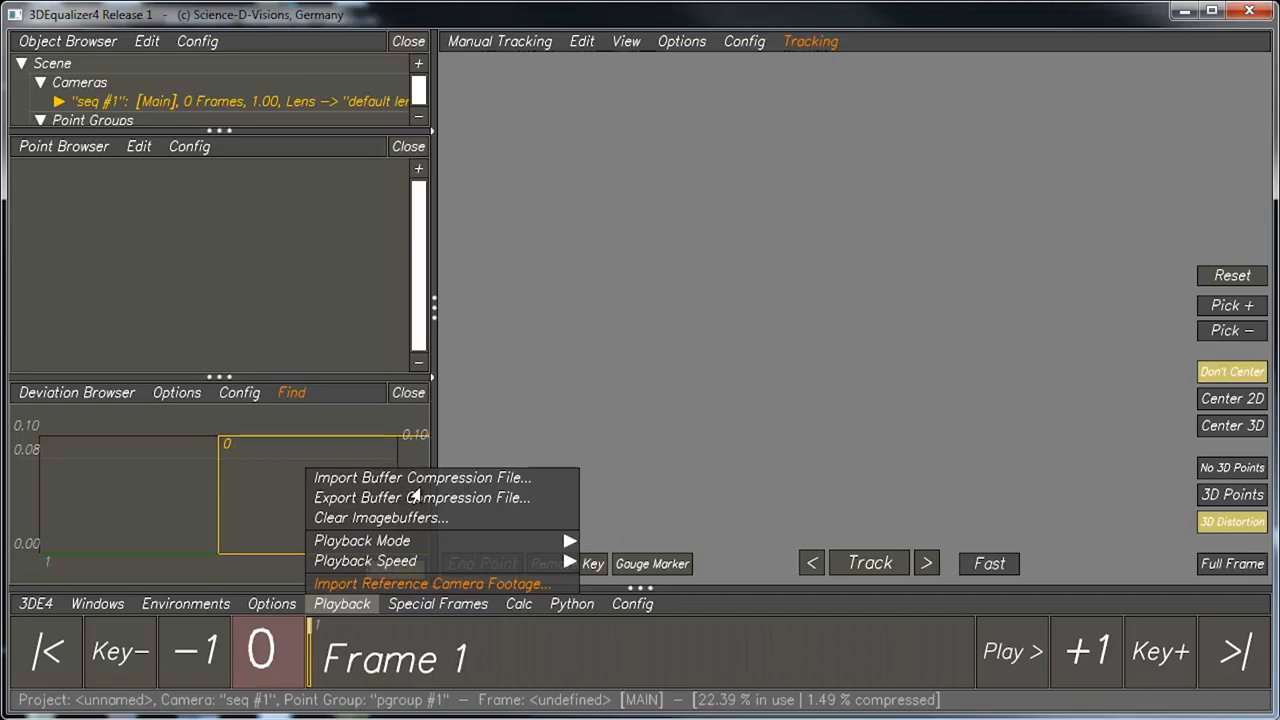
pyautogui.moveTo(652, 240)
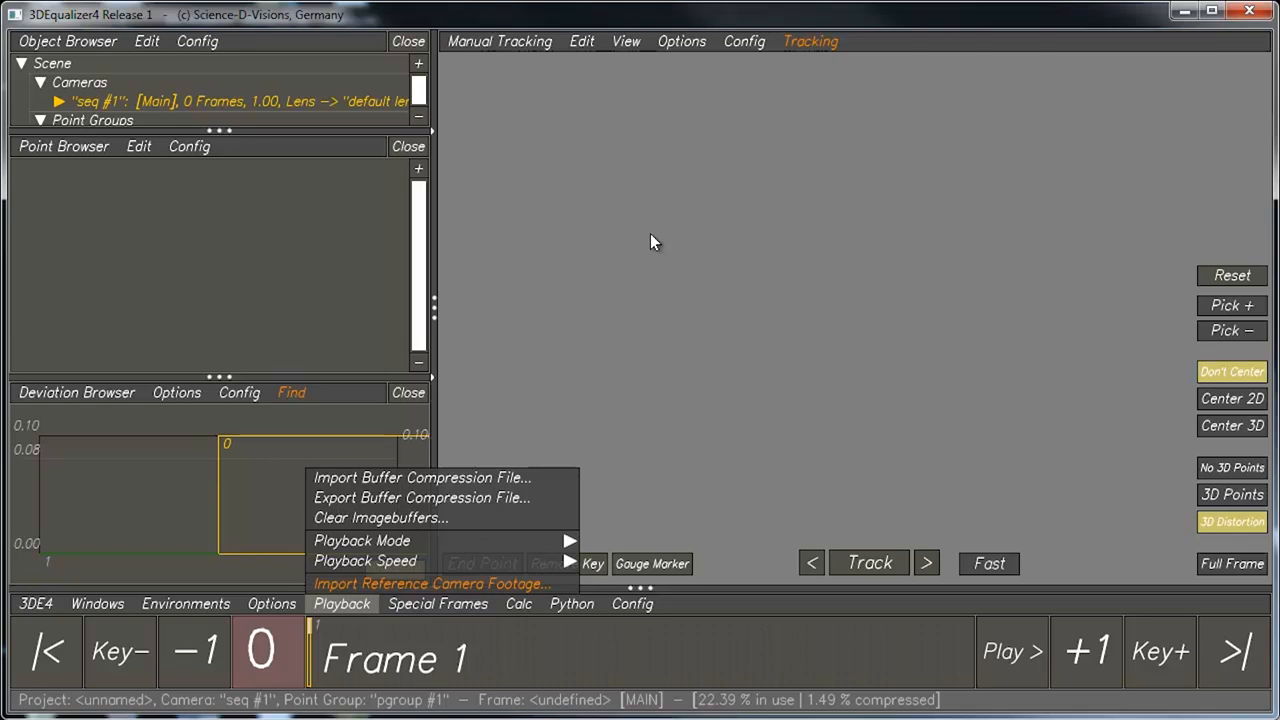
pyautogui.moveTo(520, 292)
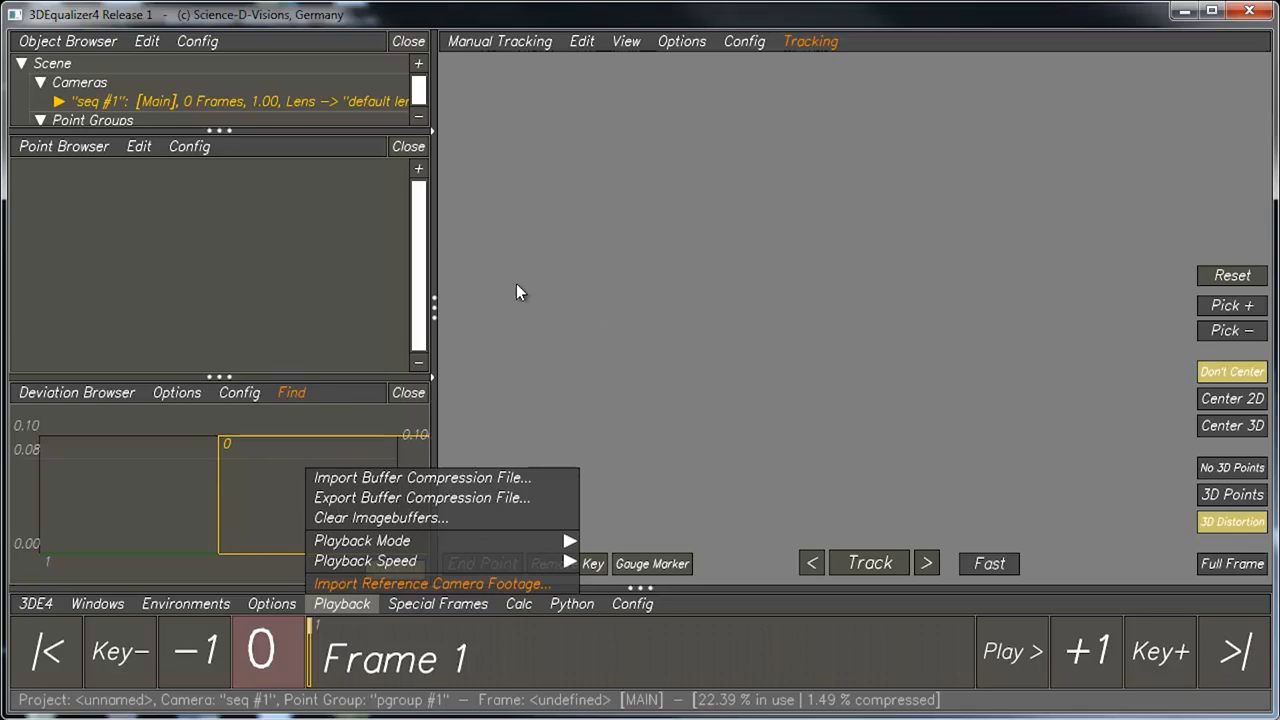
pyautogui.click(436, 604)
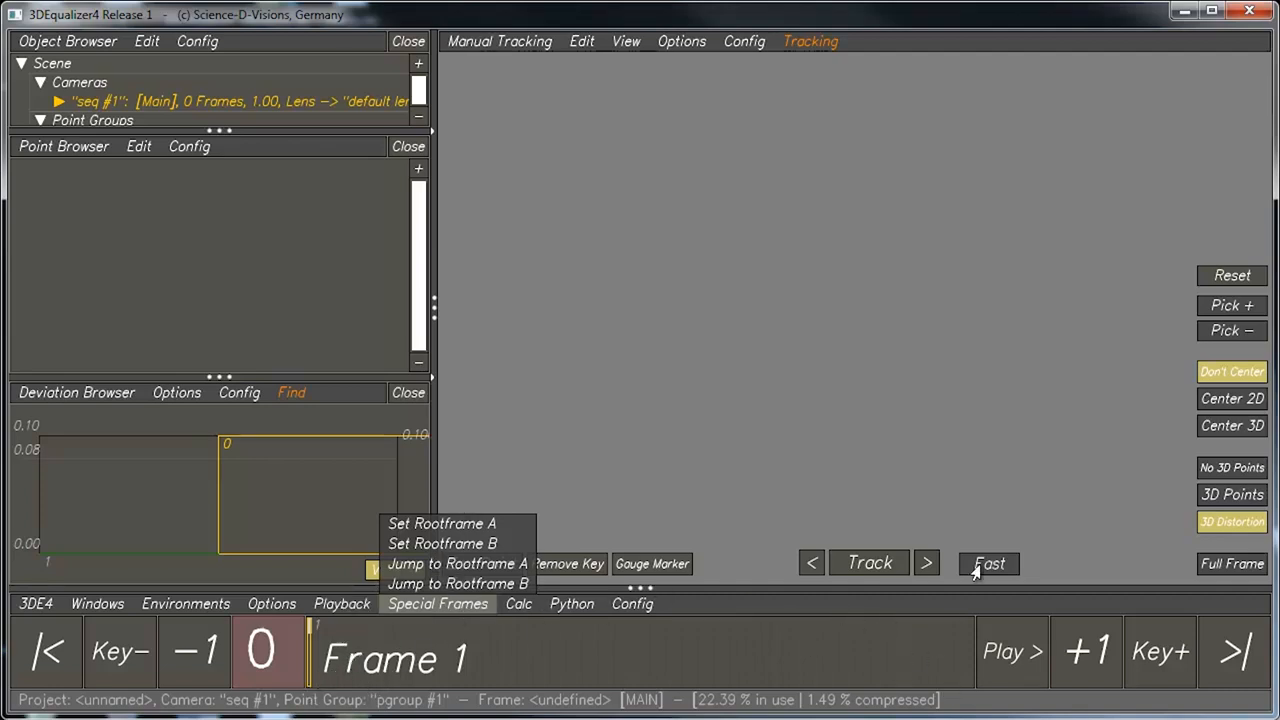
pyautogui.moveTo(556, 648)
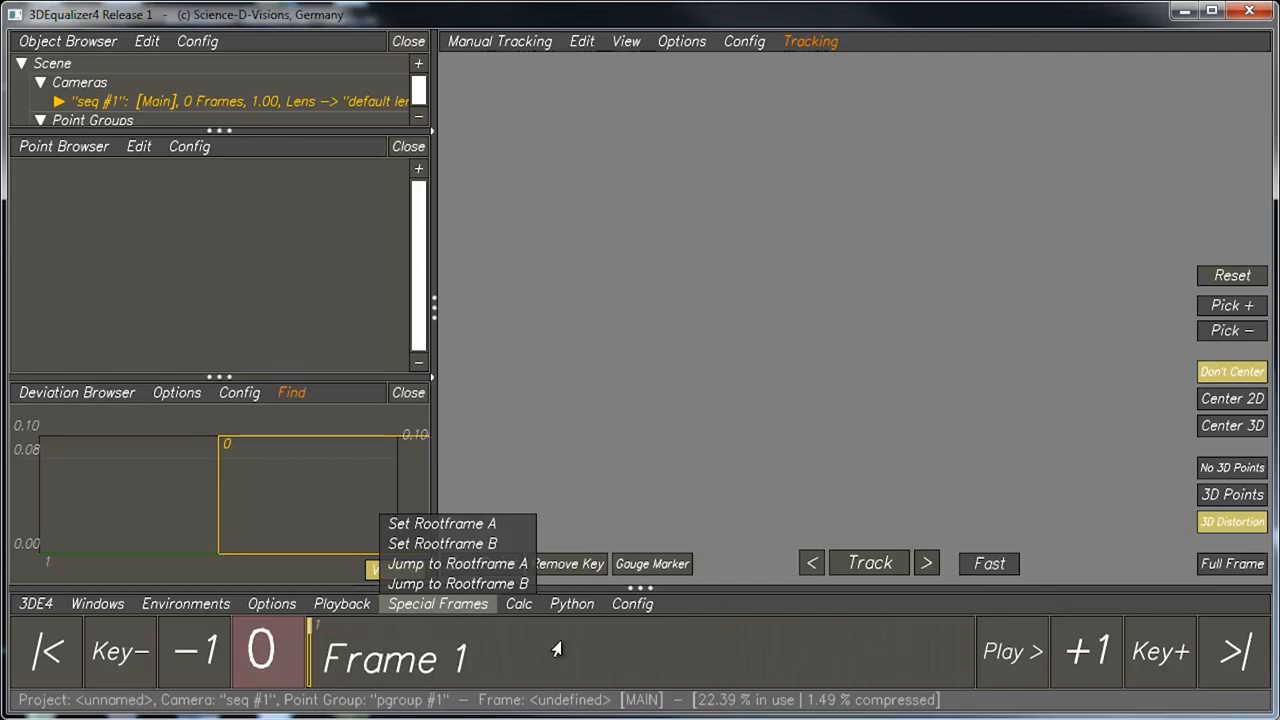
# Step: Browse the Calc menu entries, then the Python scripting menu
pyautogui.click(520, 604)
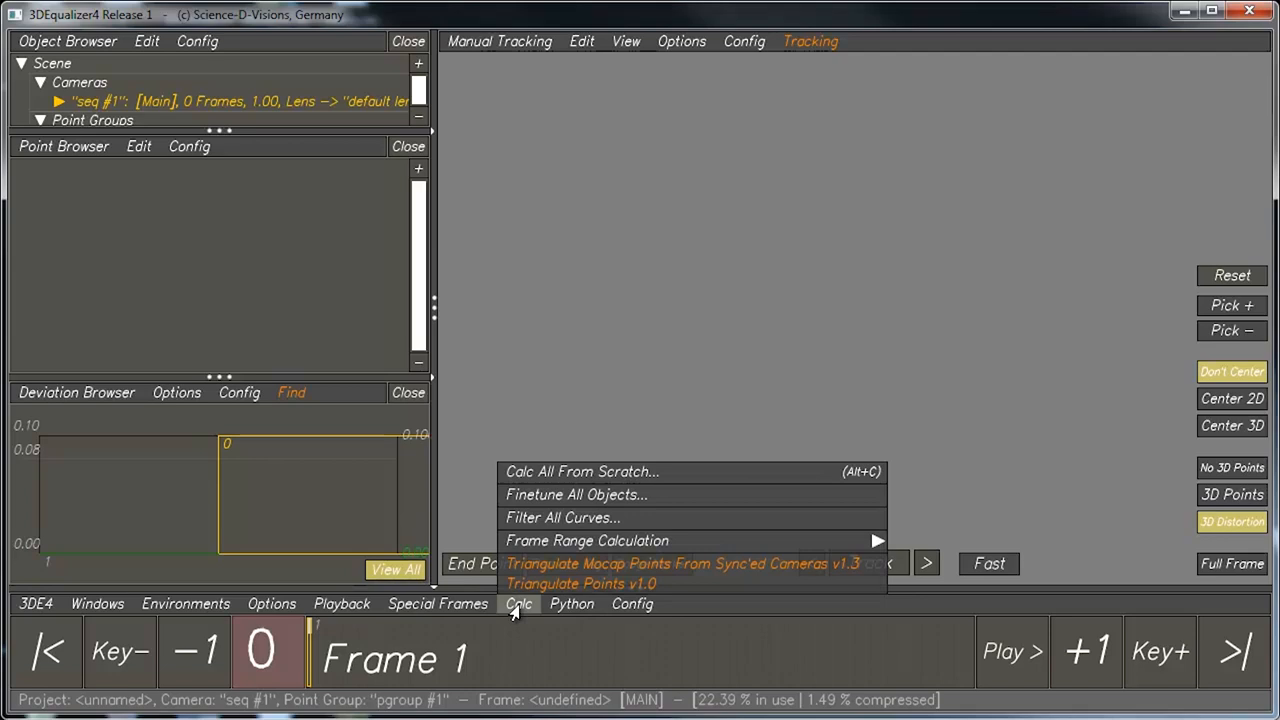
pyautogui.moveTo(548, 468)
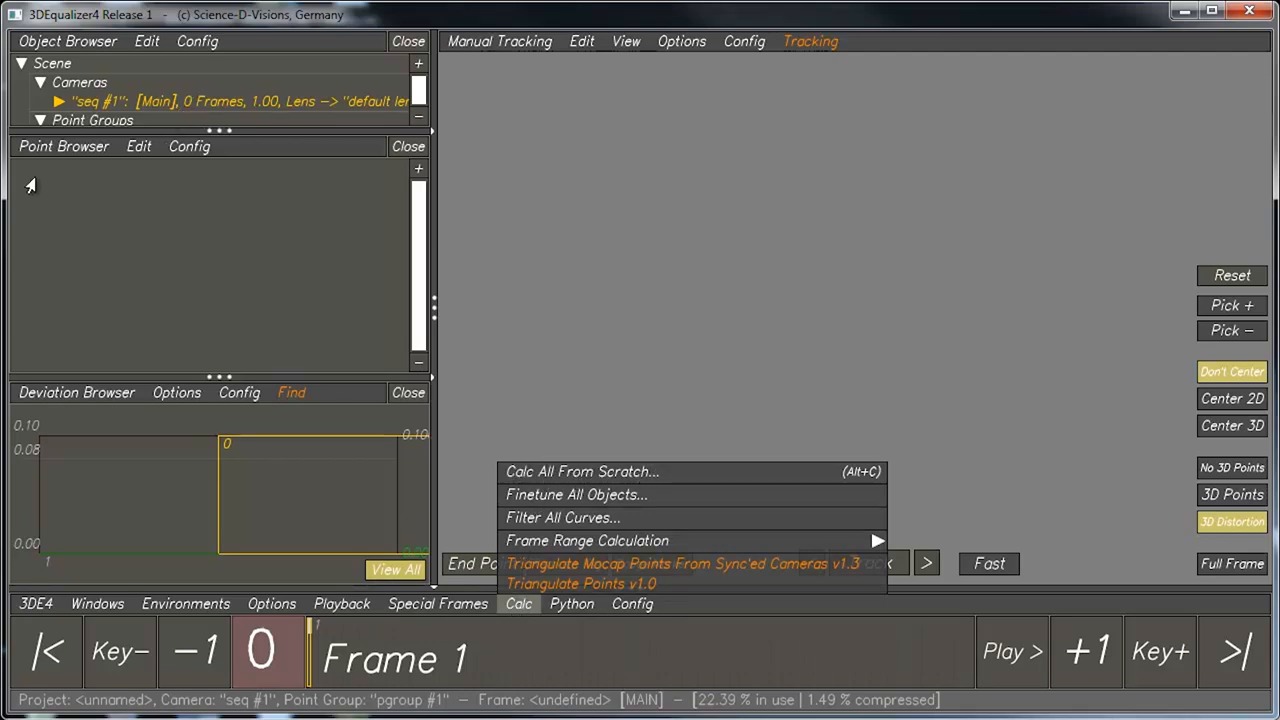
pyautogui.moveTo(200, 244)
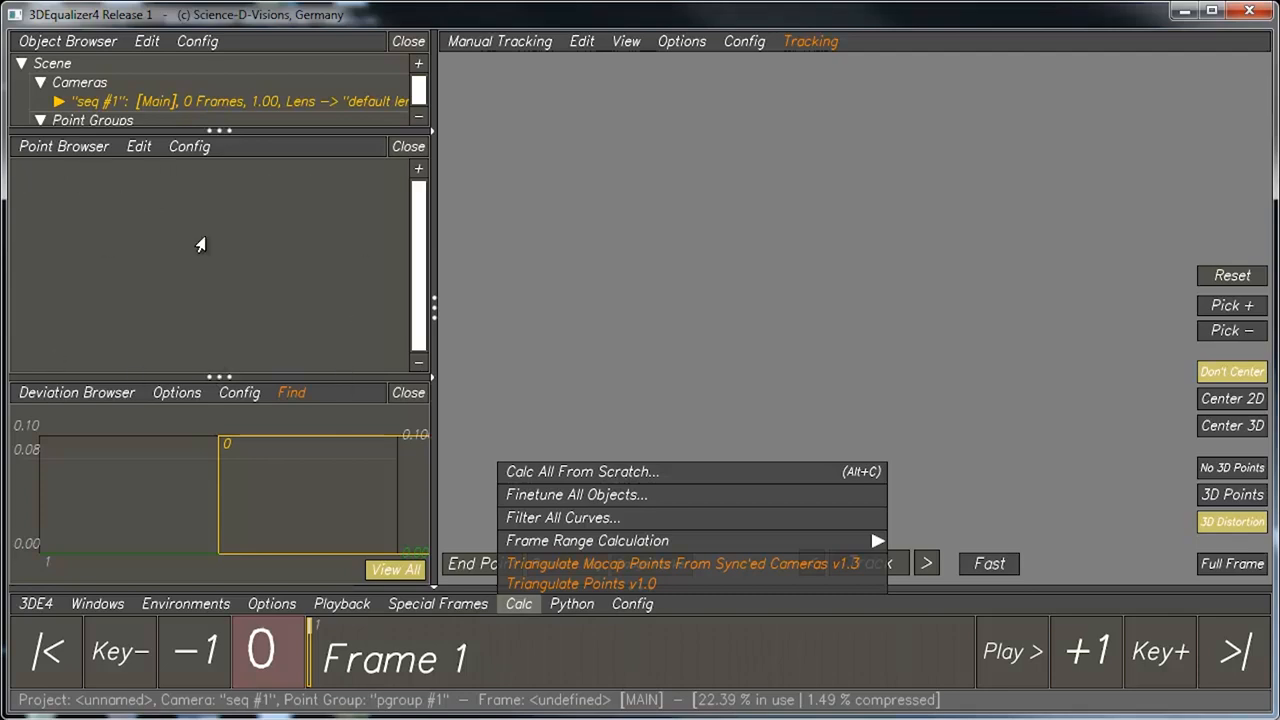
pyautogui.moveTo(560, 478)
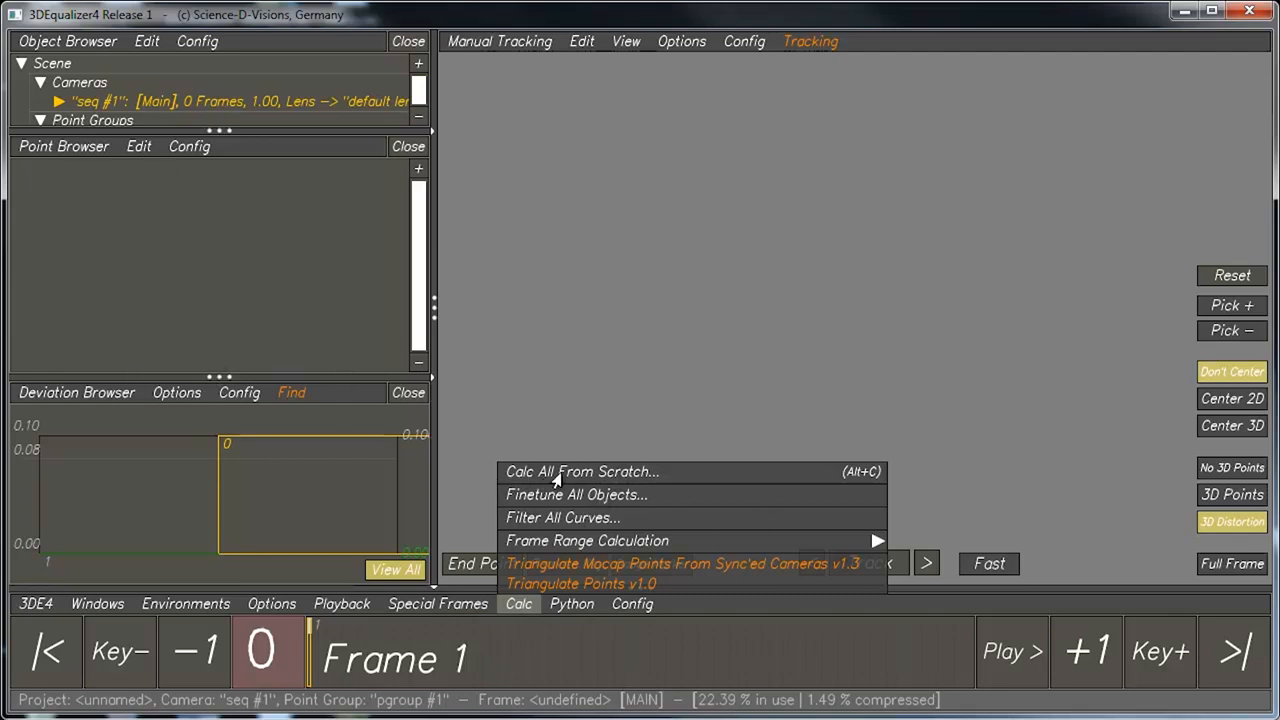
pyautogui.moveTo(562, 476)
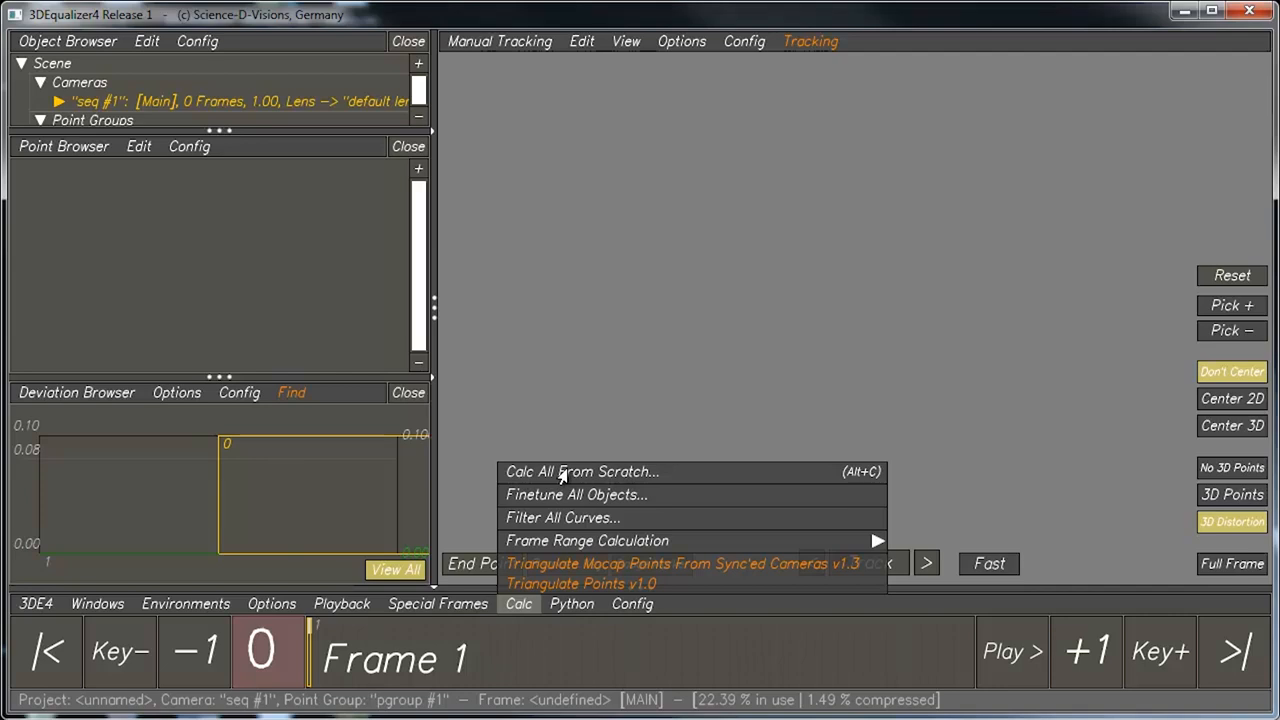
pyautogui.moveTo(552, 524)
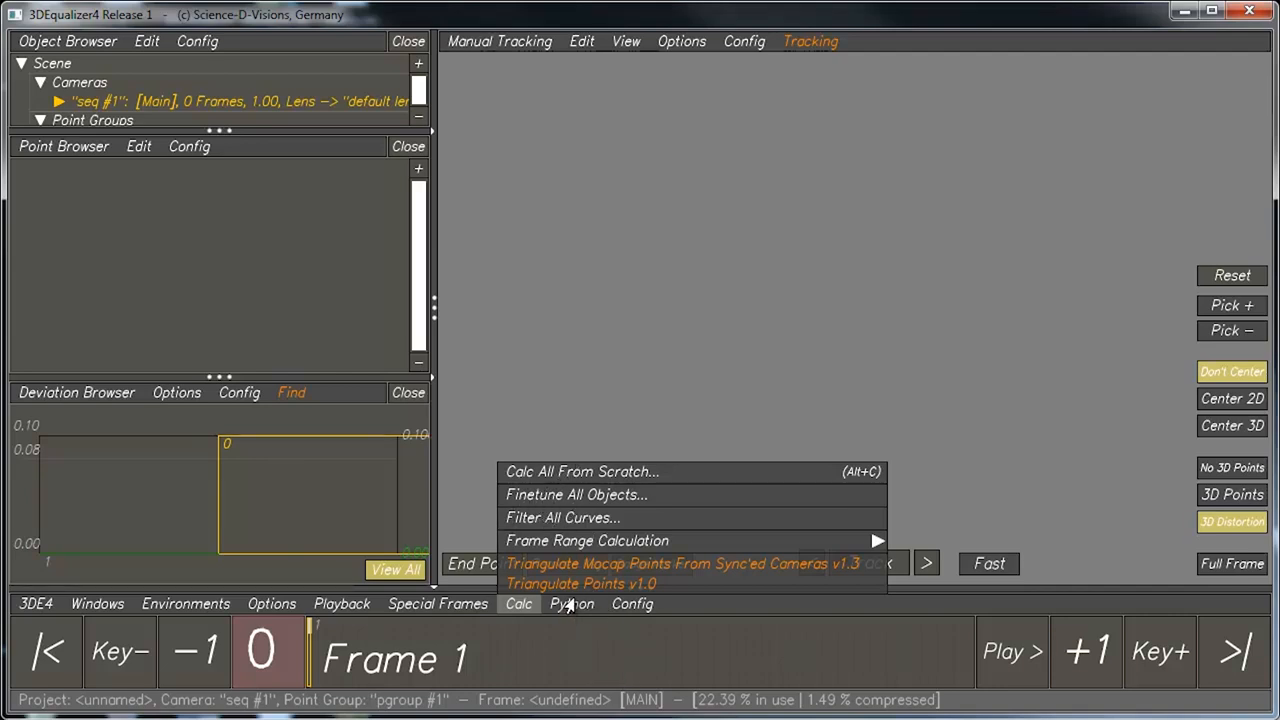
pyautogui.click(572, 604)
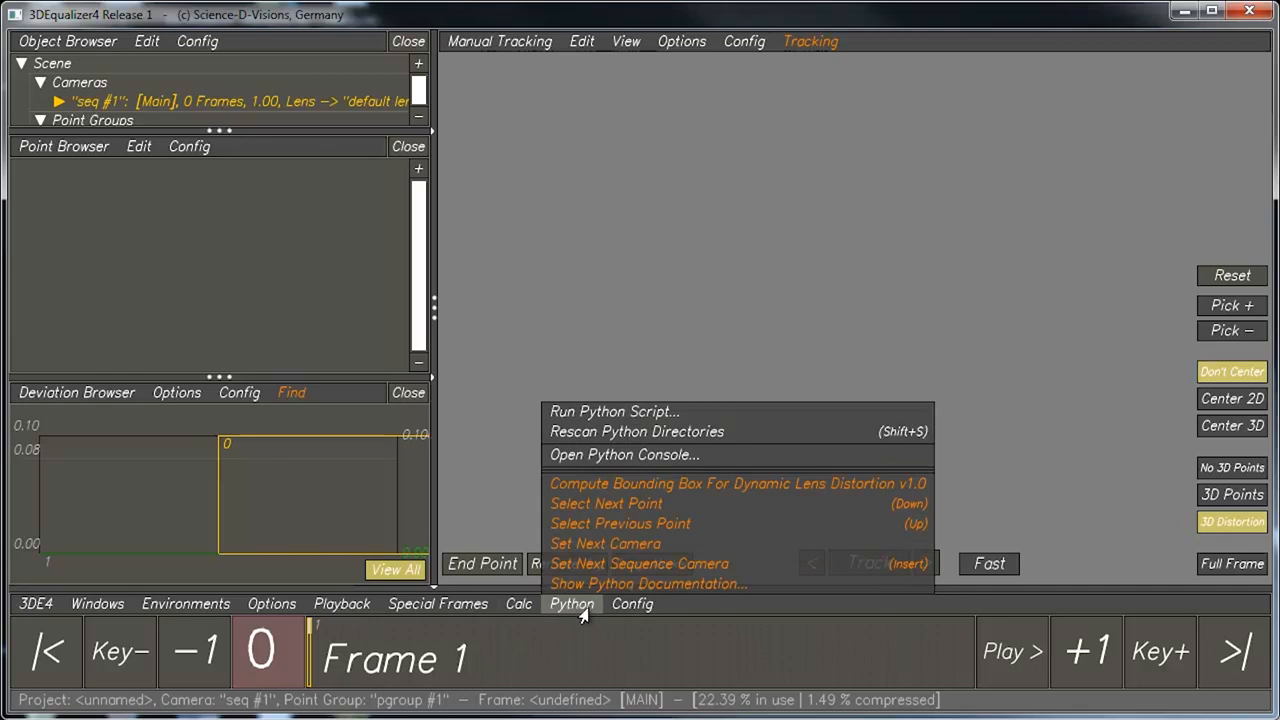
# Step: Review the Config pane-adding options and the tracking view's layout menu, then close them
pyautogui.click(632, 604)
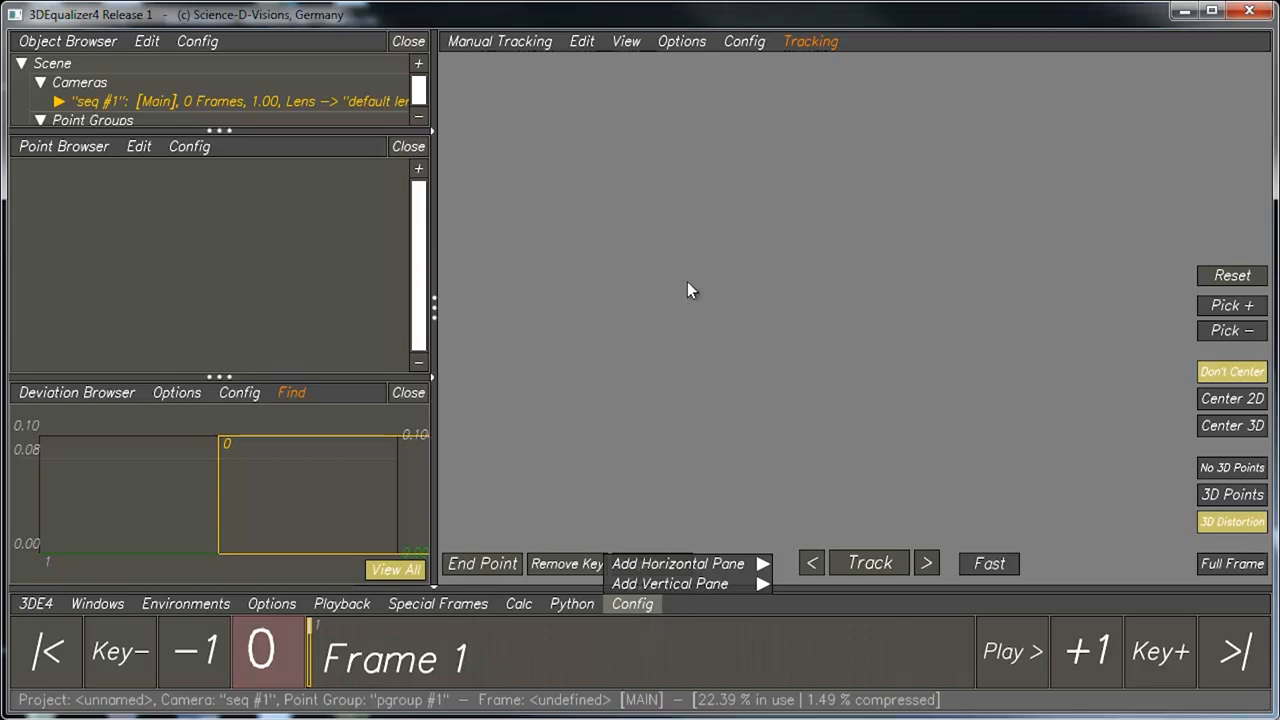
pyautogui.moveTo(178, 52)
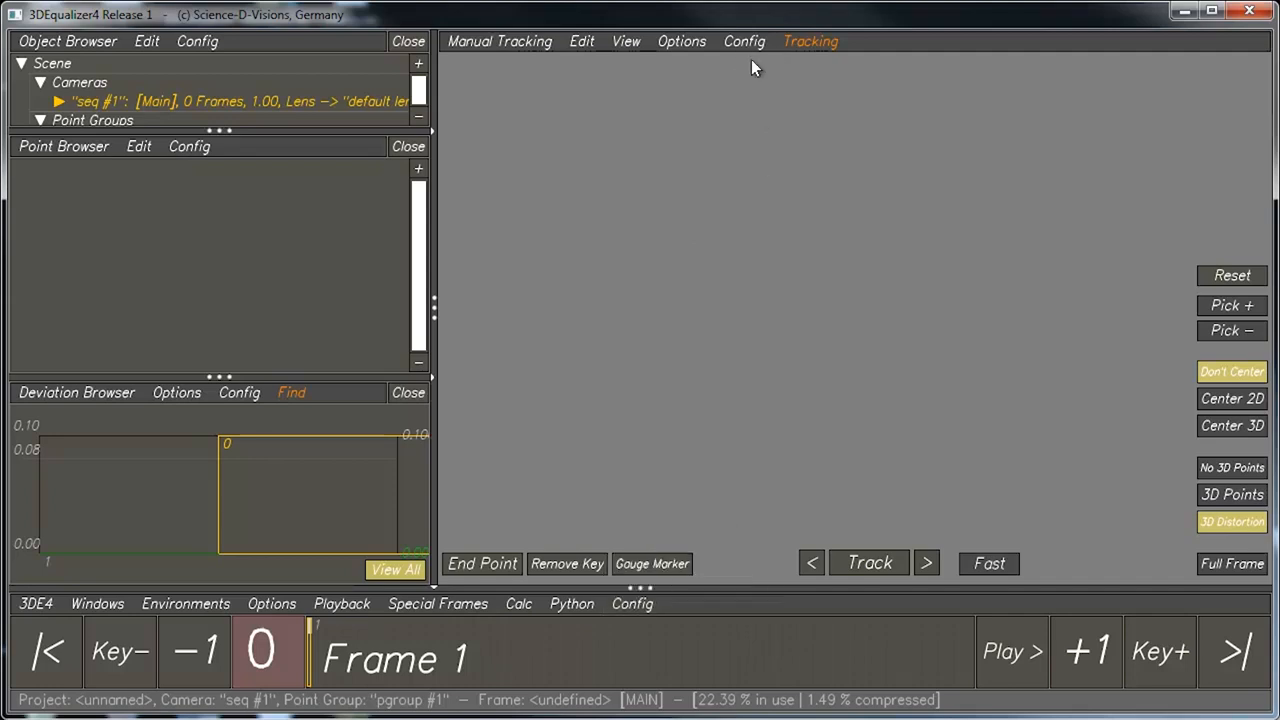
pyautogui.click(744, 40)
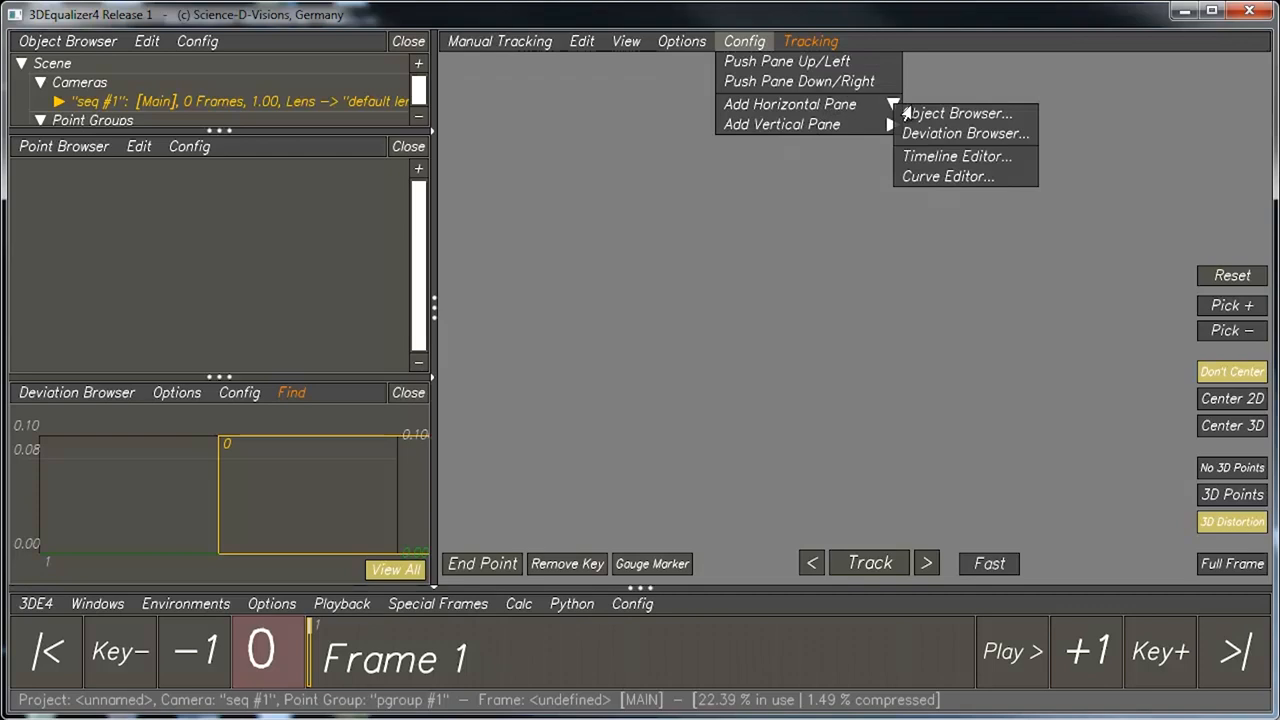
pyautogui.moveTo(968, 118)
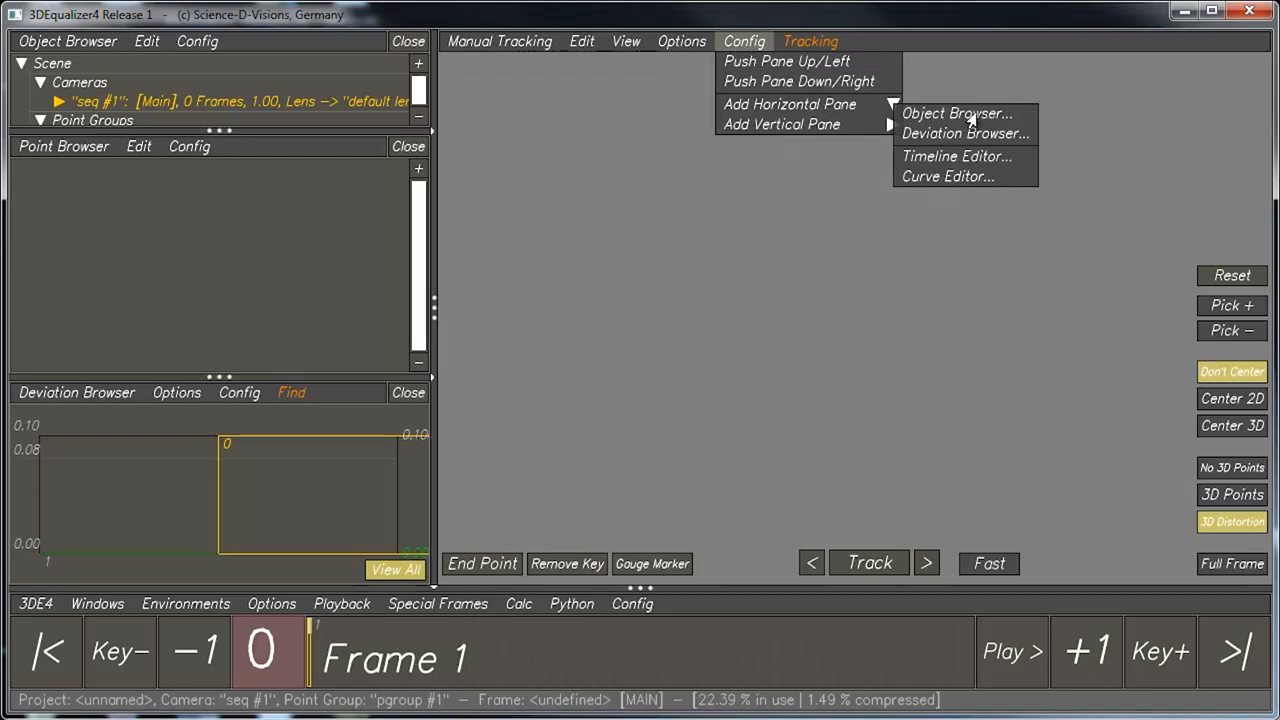
pyautogui.moveTo(932, 160)
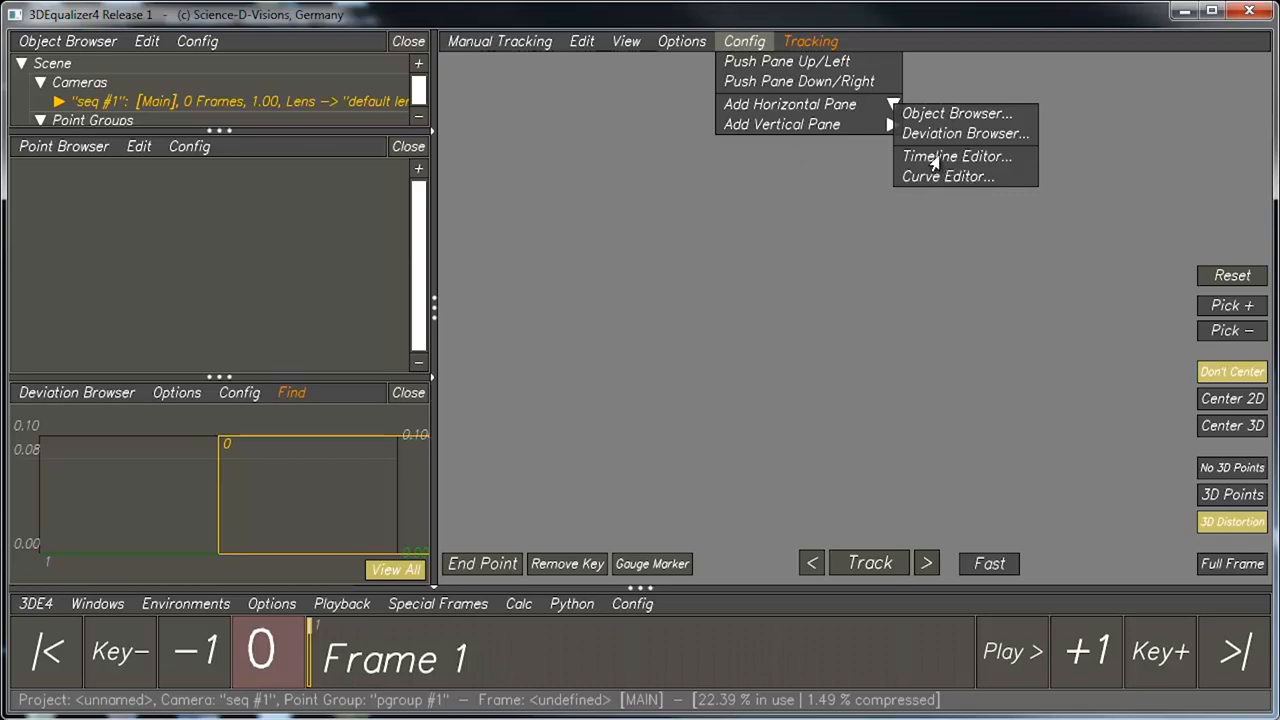
pyautogui.click(956, 156)
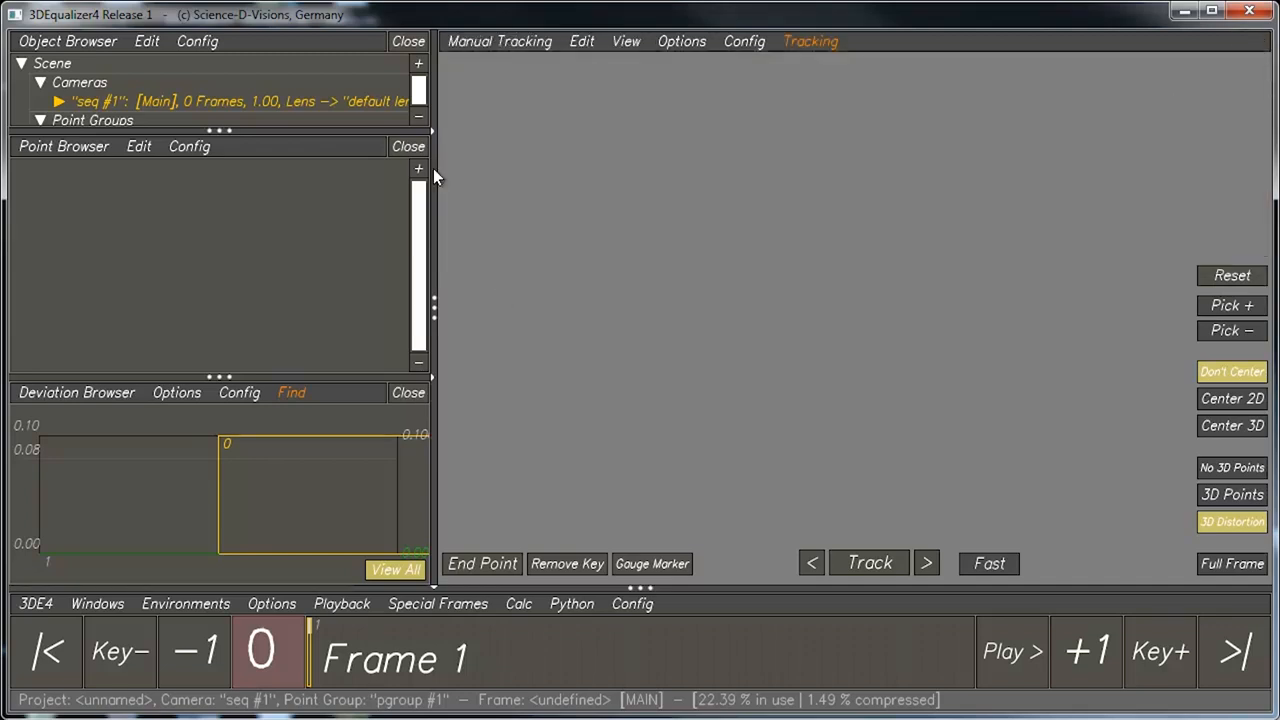
pyautogui.moveTo(950, 616)
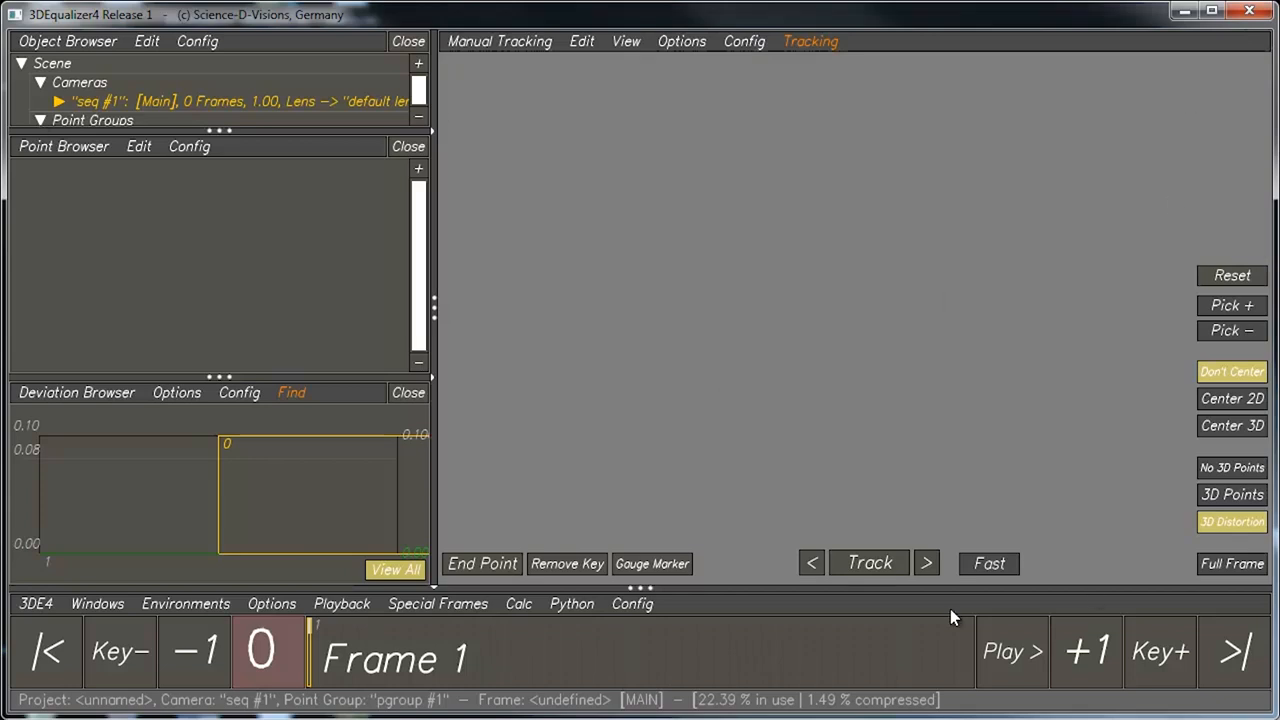
pyautogui.moveTo(560, 432)
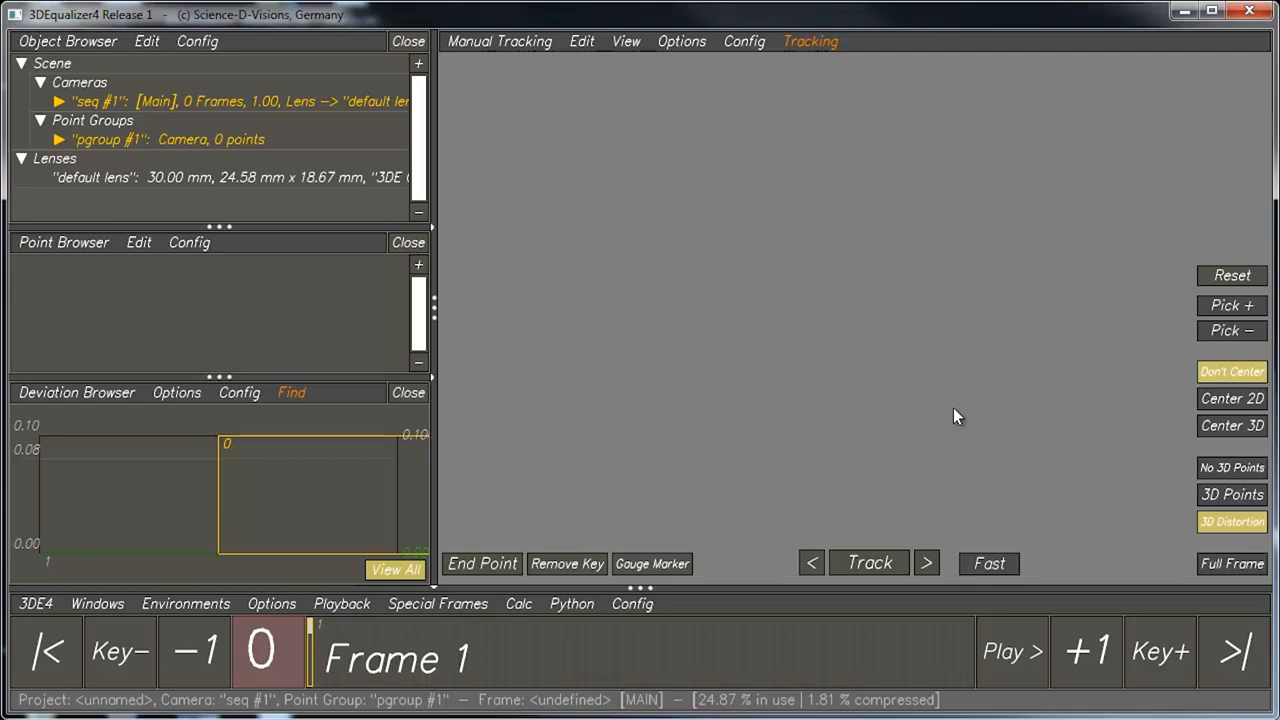
pyautogui.moveTo(894, 384)
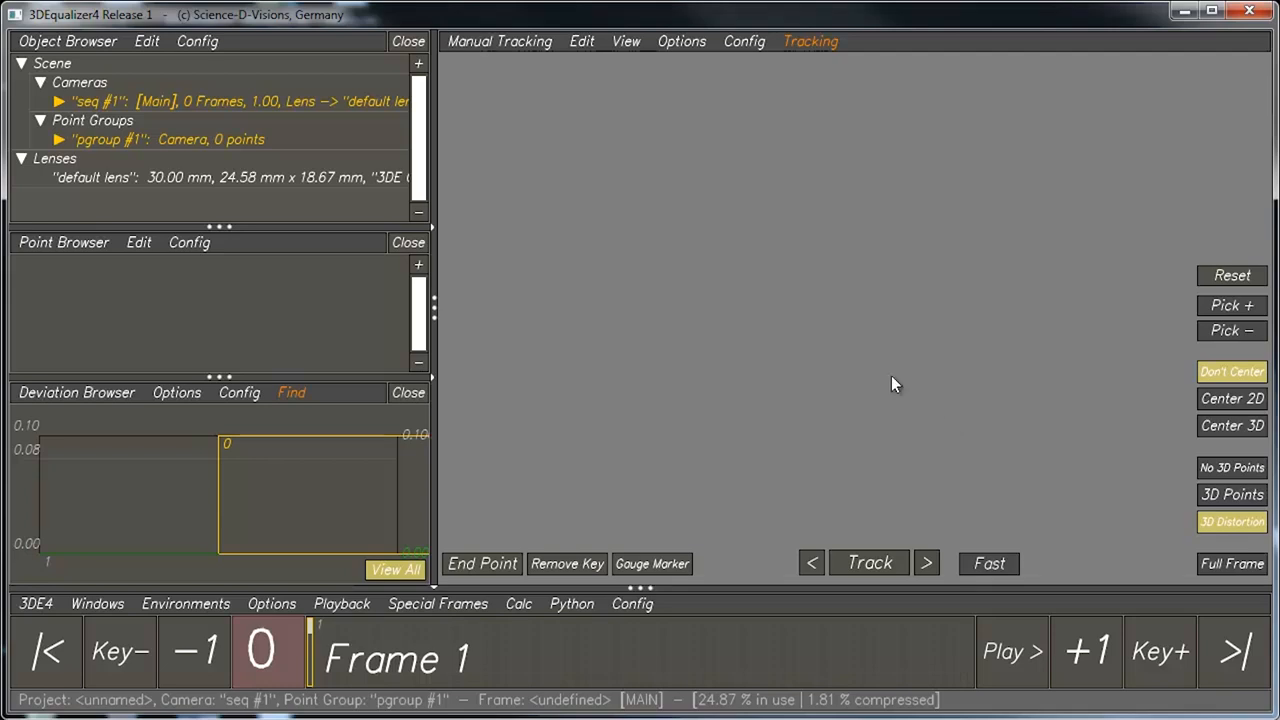
pyautogui.moveTo(60, 48)
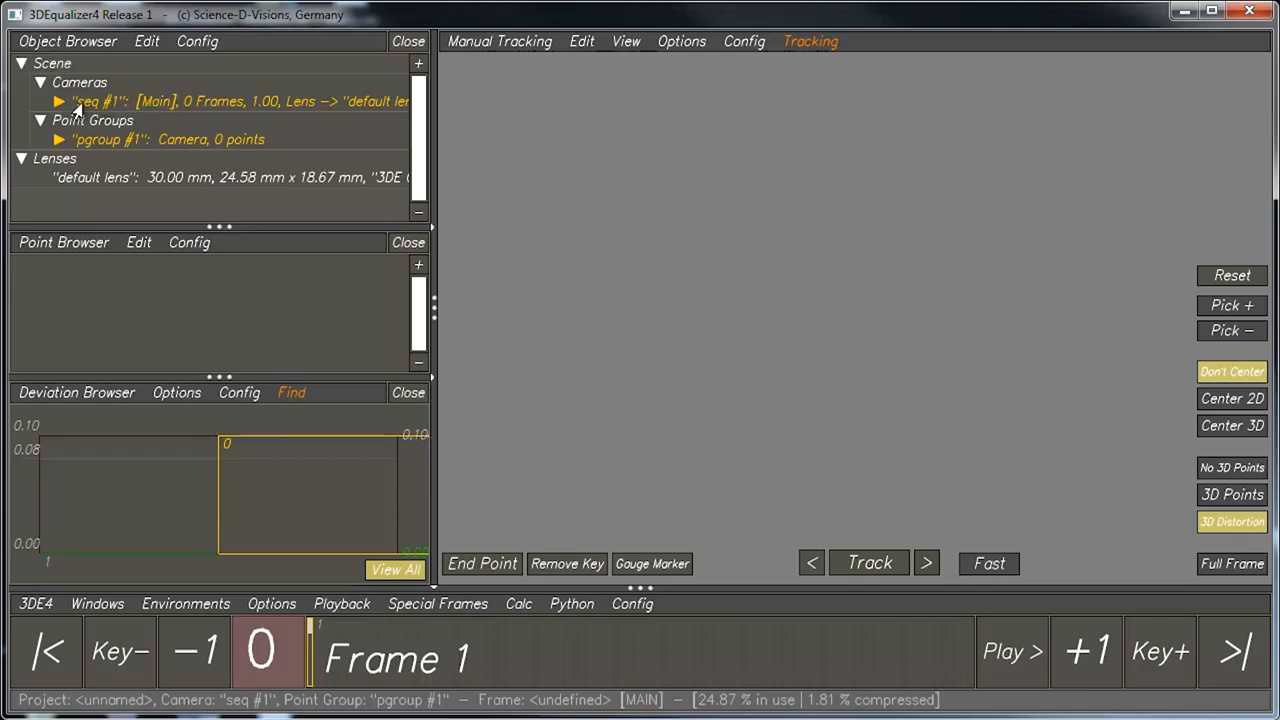
# Step: Load garden0001.tif as the camera's 100-frame live action footage via the Attribute Editor
pyautogui.doubleClick(100, 100)
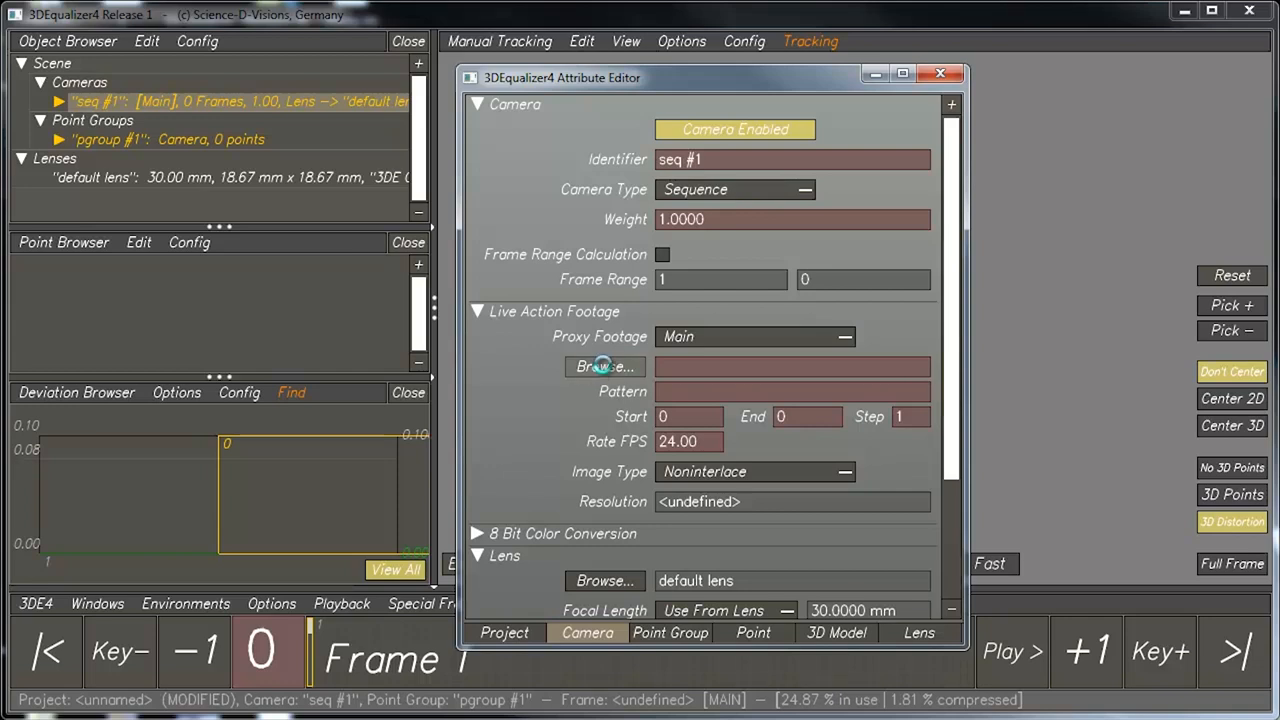
pyautogui.click(604, 366)
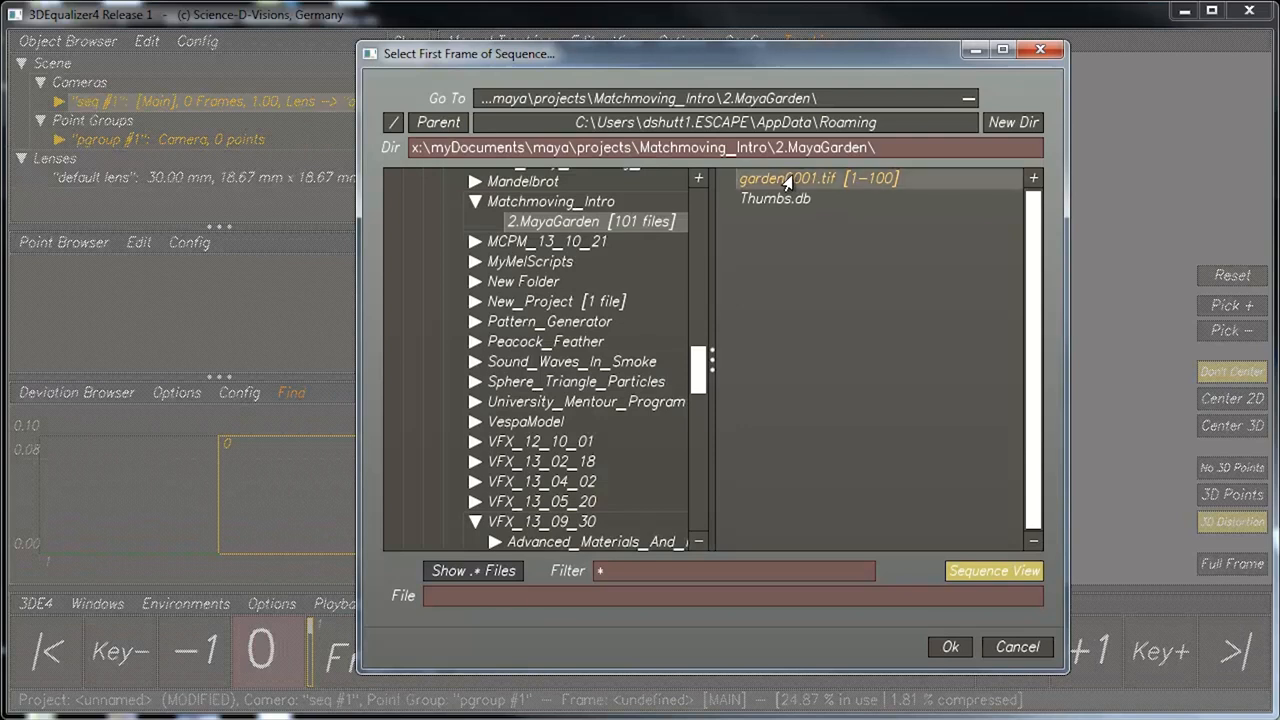
pyautogui.click(948, 648)
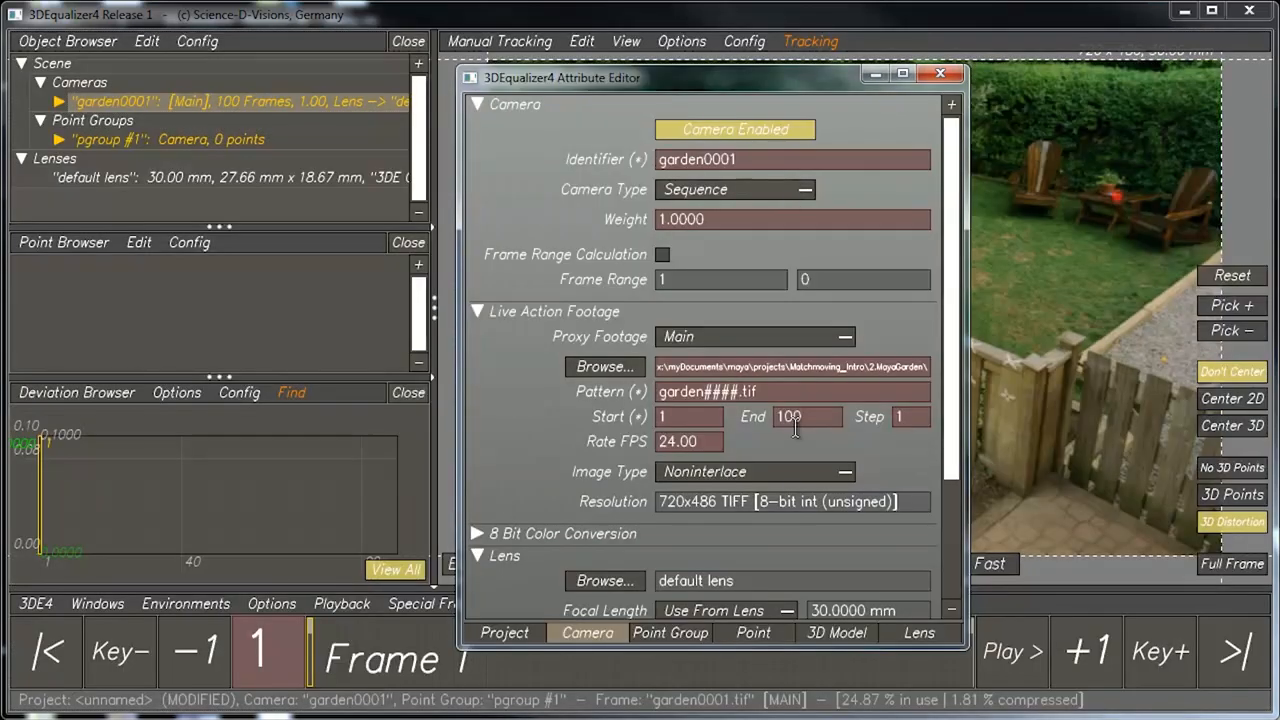
pyautogui.click(940, 72)
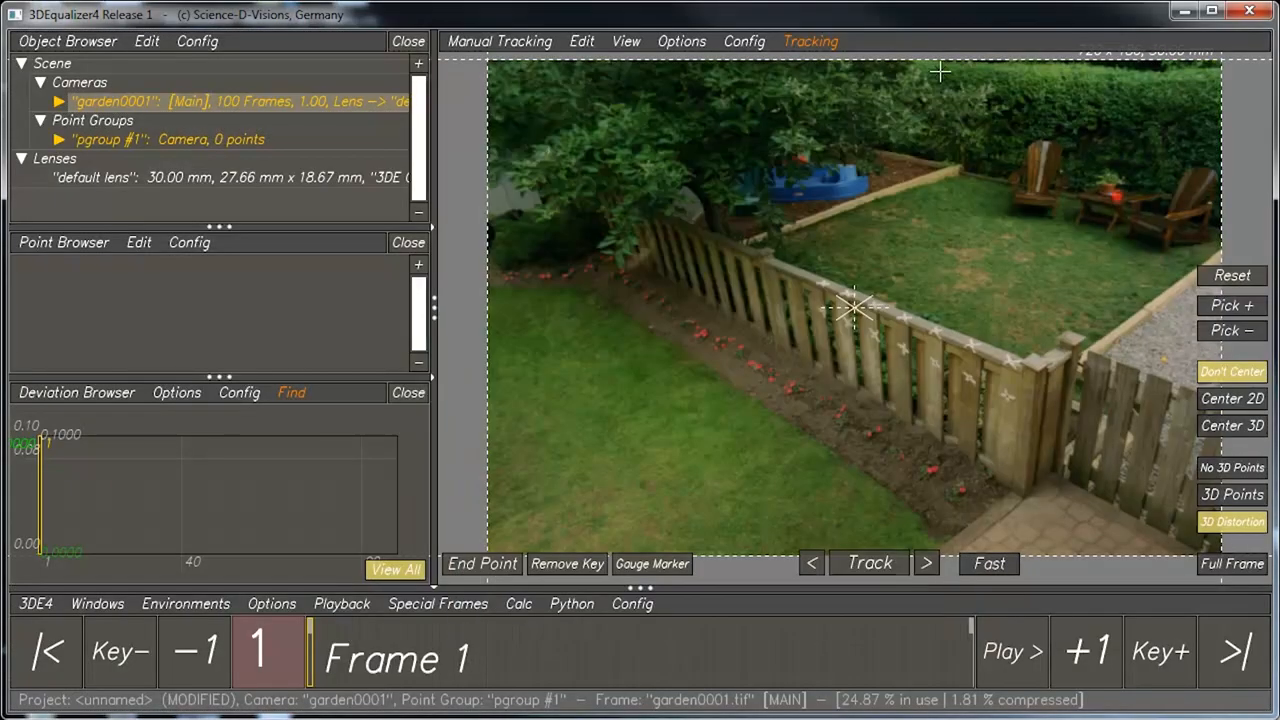
pyautogui.click(1012, 652)
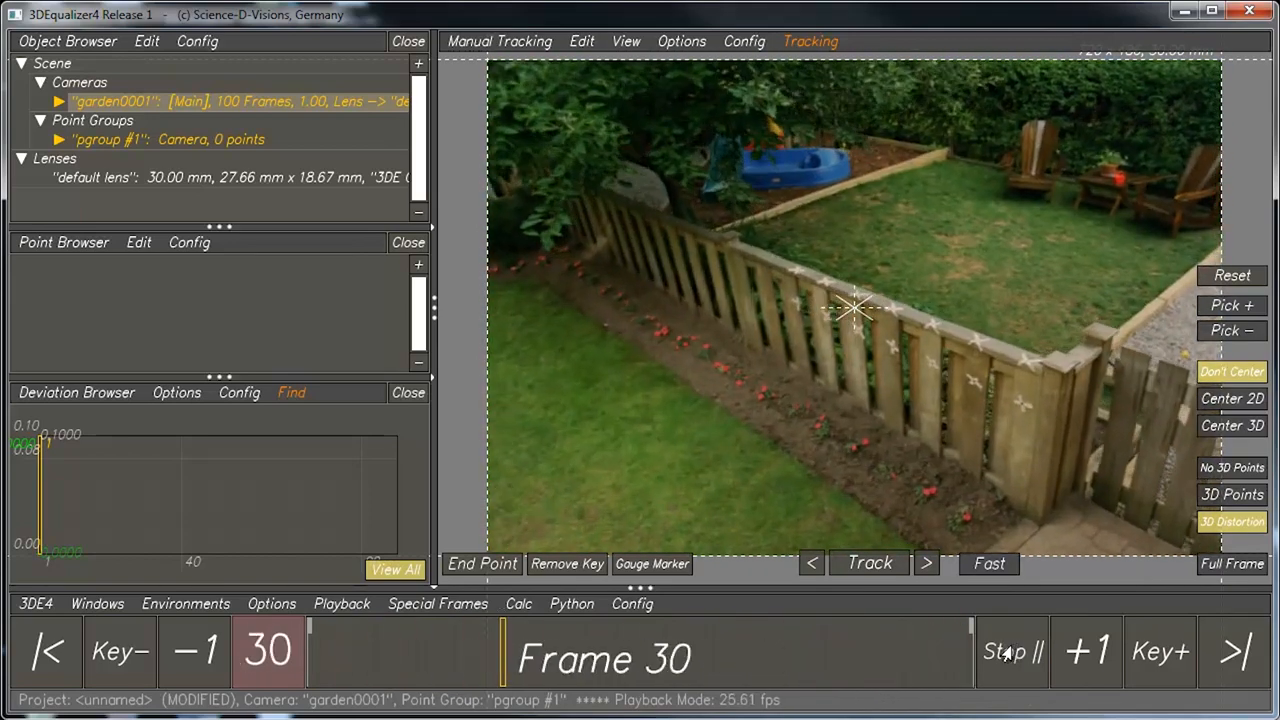
pyautogui.click(1012, 652)
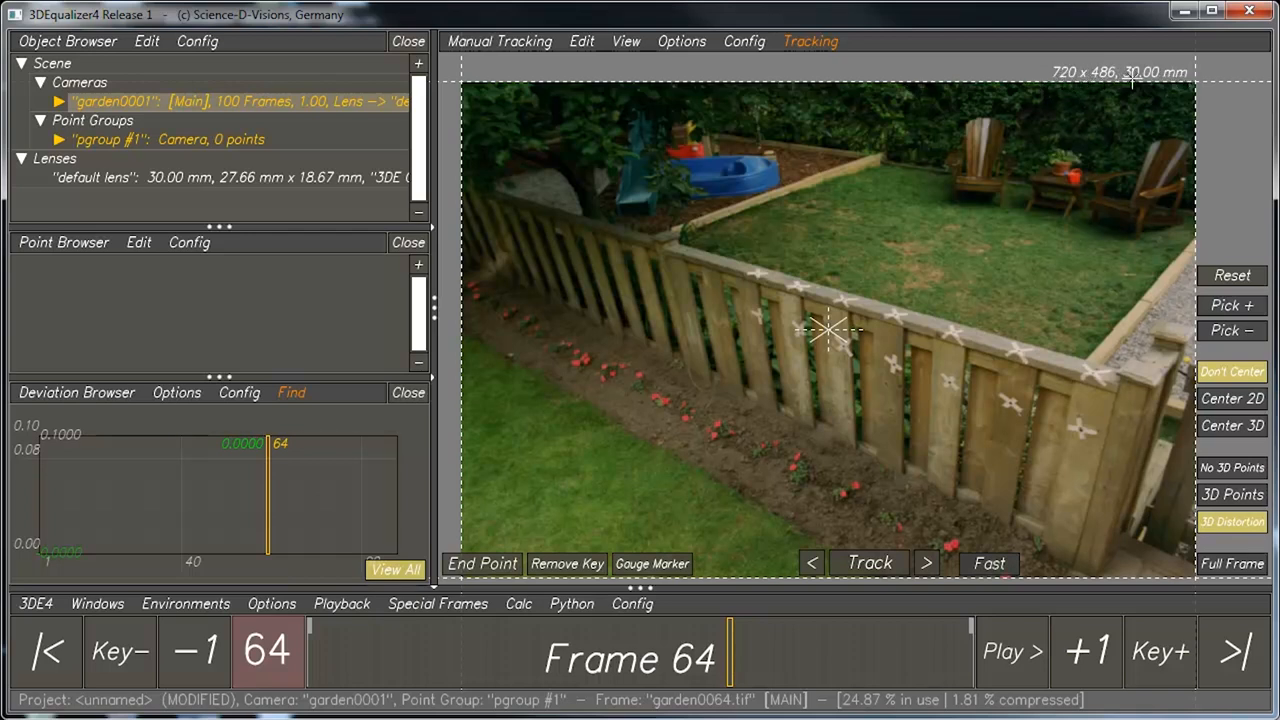
pyautogui.moveTo(942, 296)
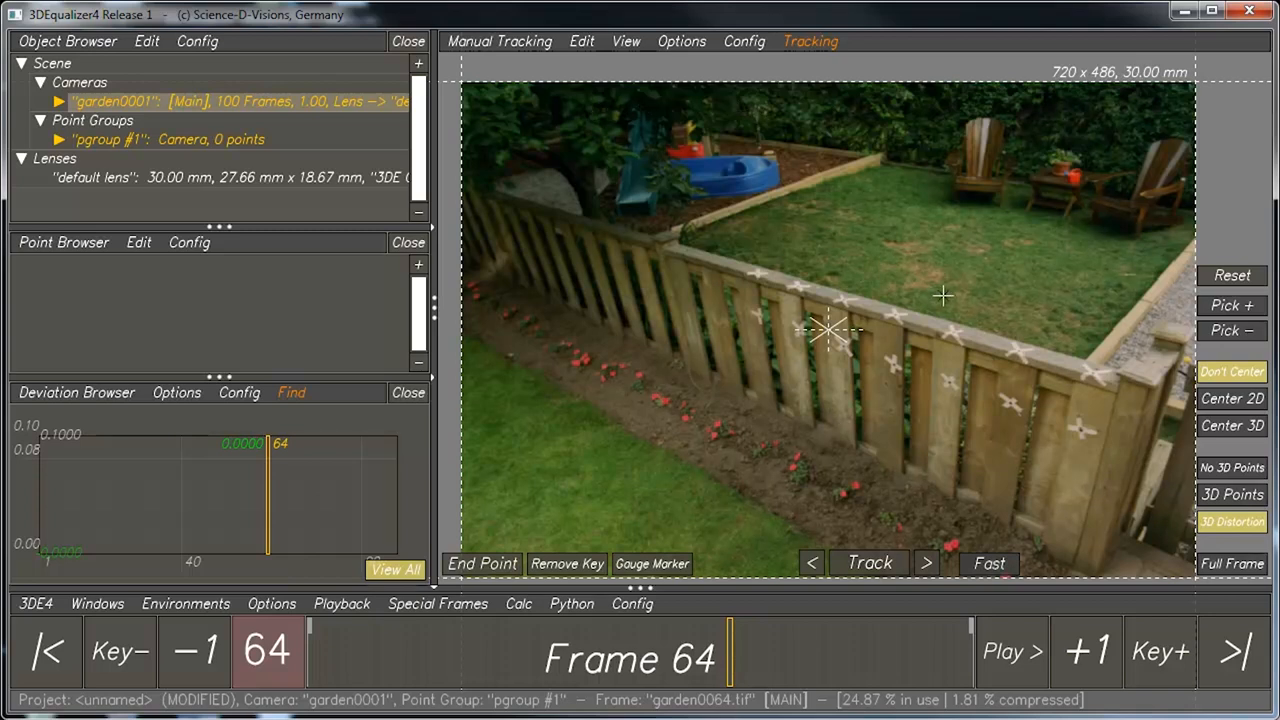
pyautogui.moveTo(596, 270)
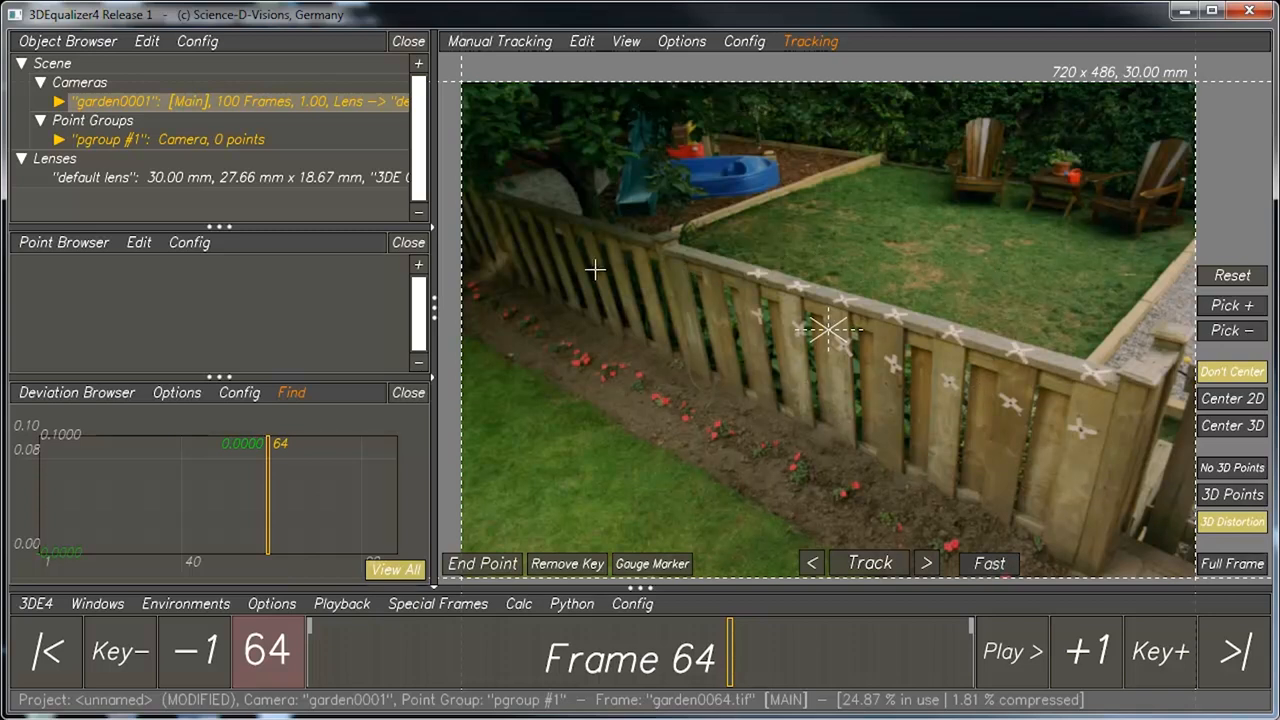
pyautogui.moveTo(468, 88)
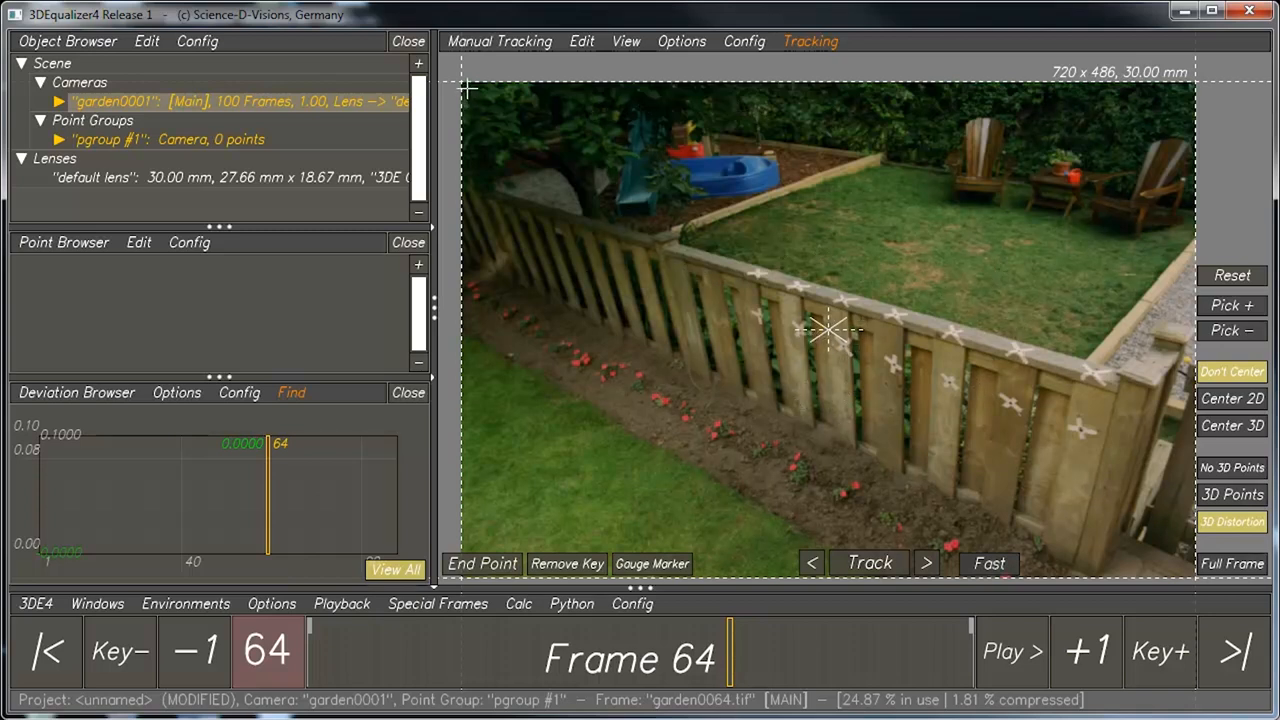
pyautogui.moveTo(1136, 130)
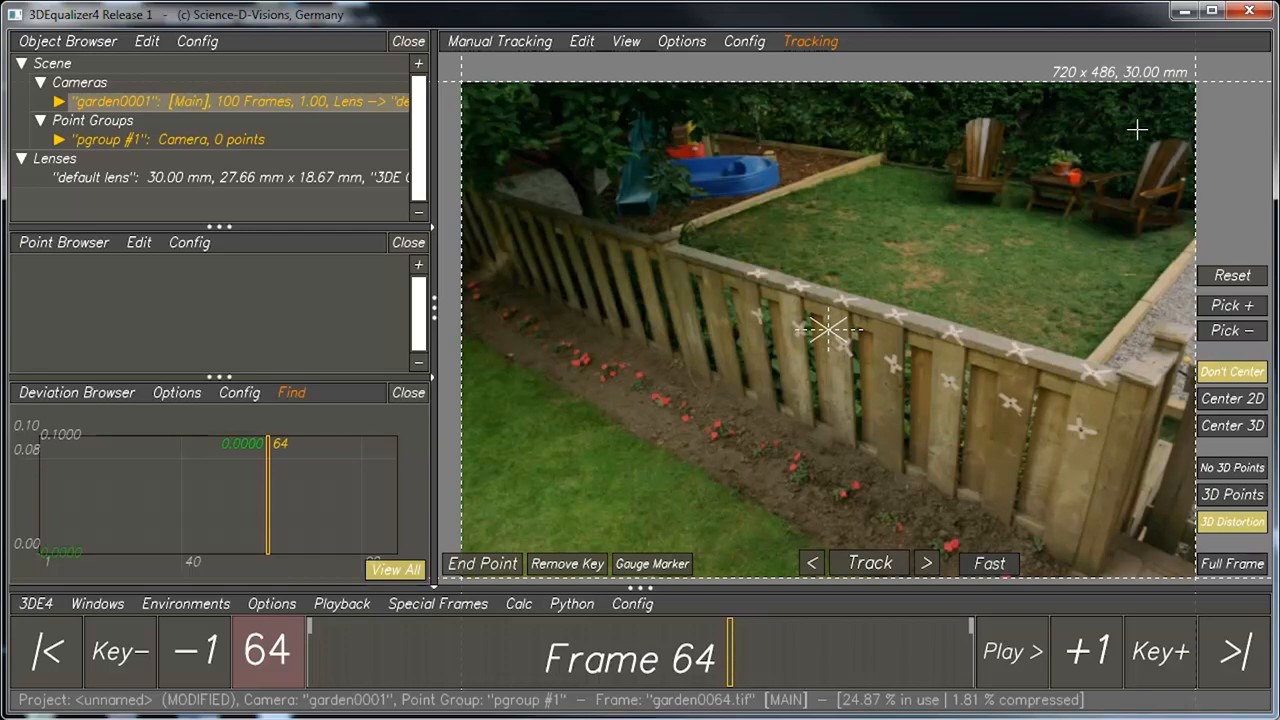
pyautogui.moveTo(644, 436)
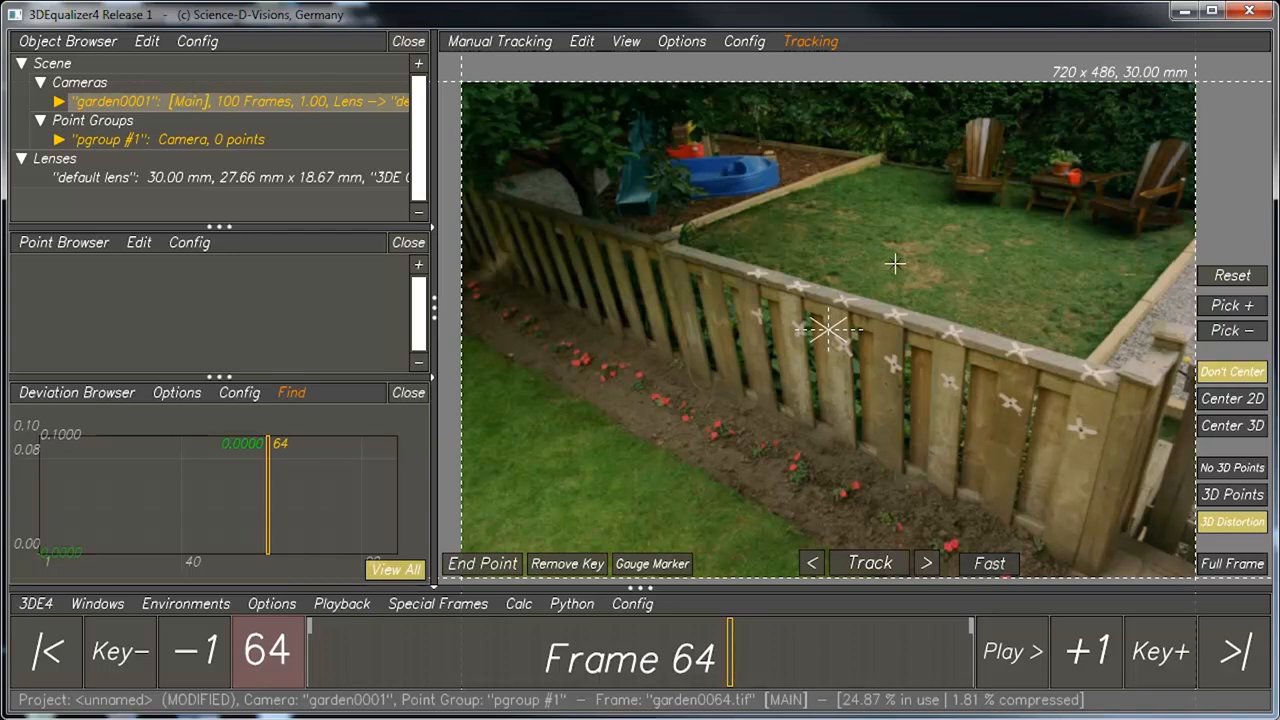
pyautogui.moveTo(1062, 110)
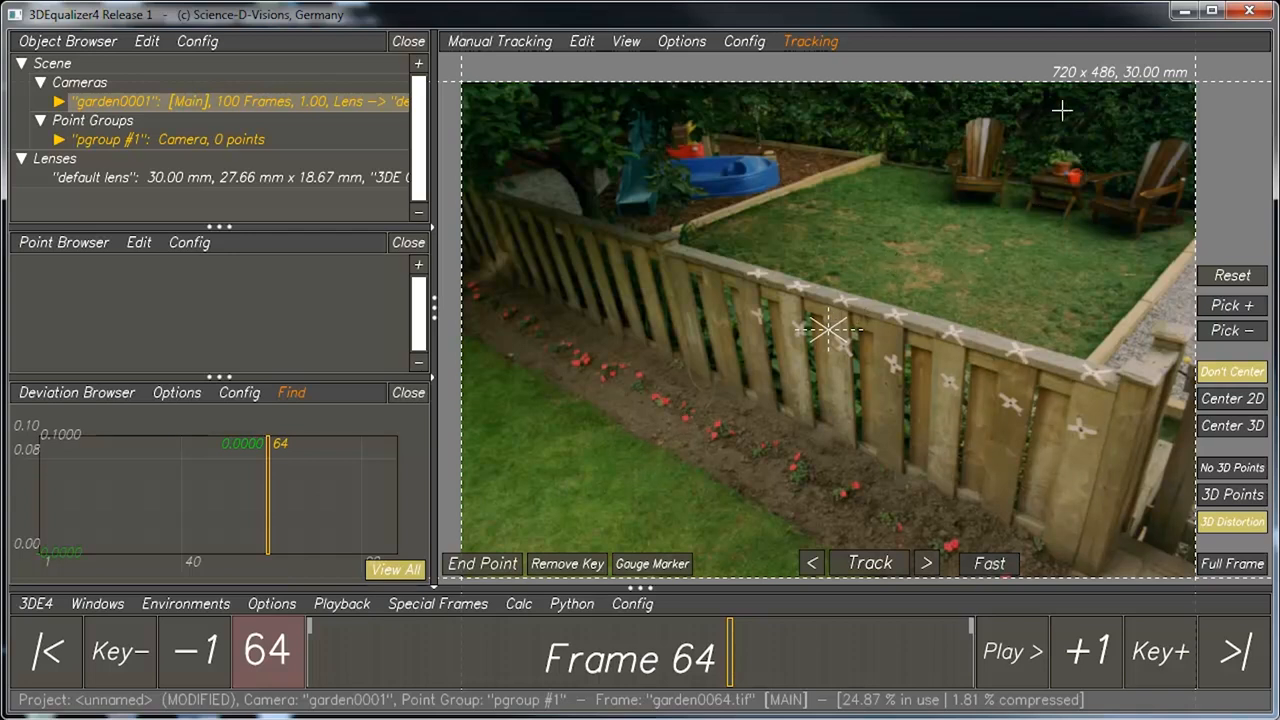
pyautogui.moveTo(944, 96)
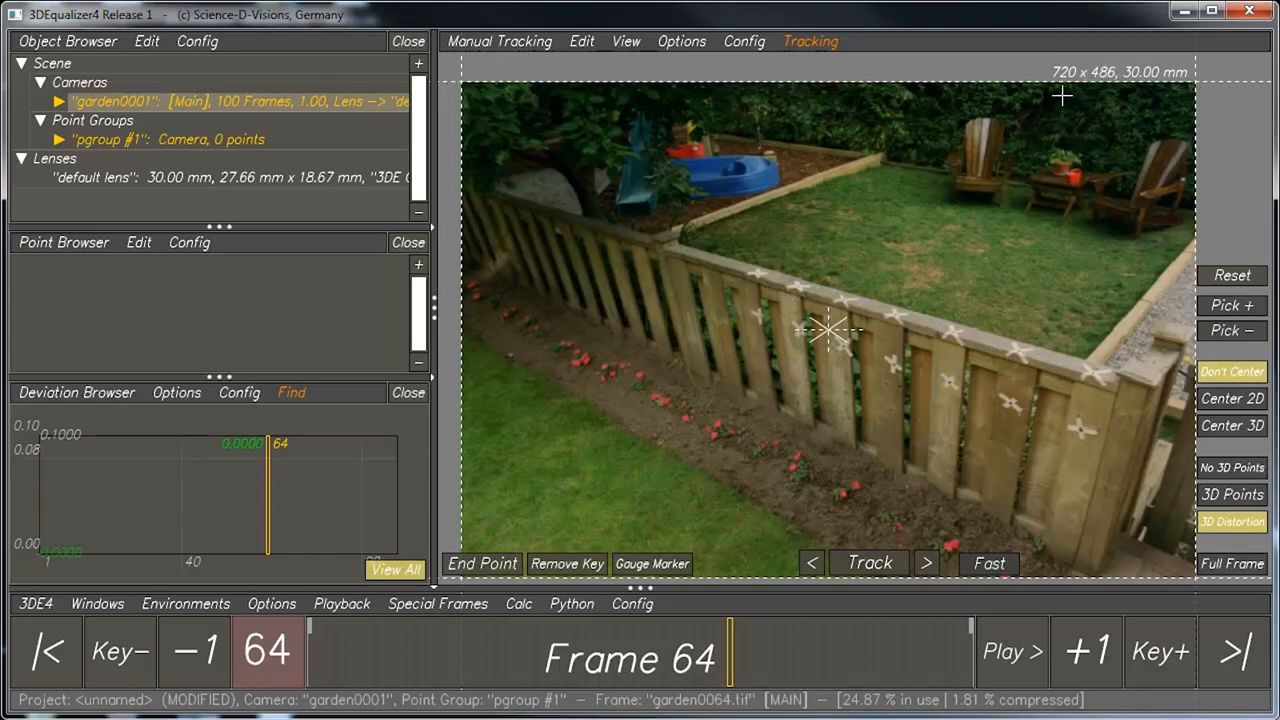
pyautogui.moveTo(1064, 84)
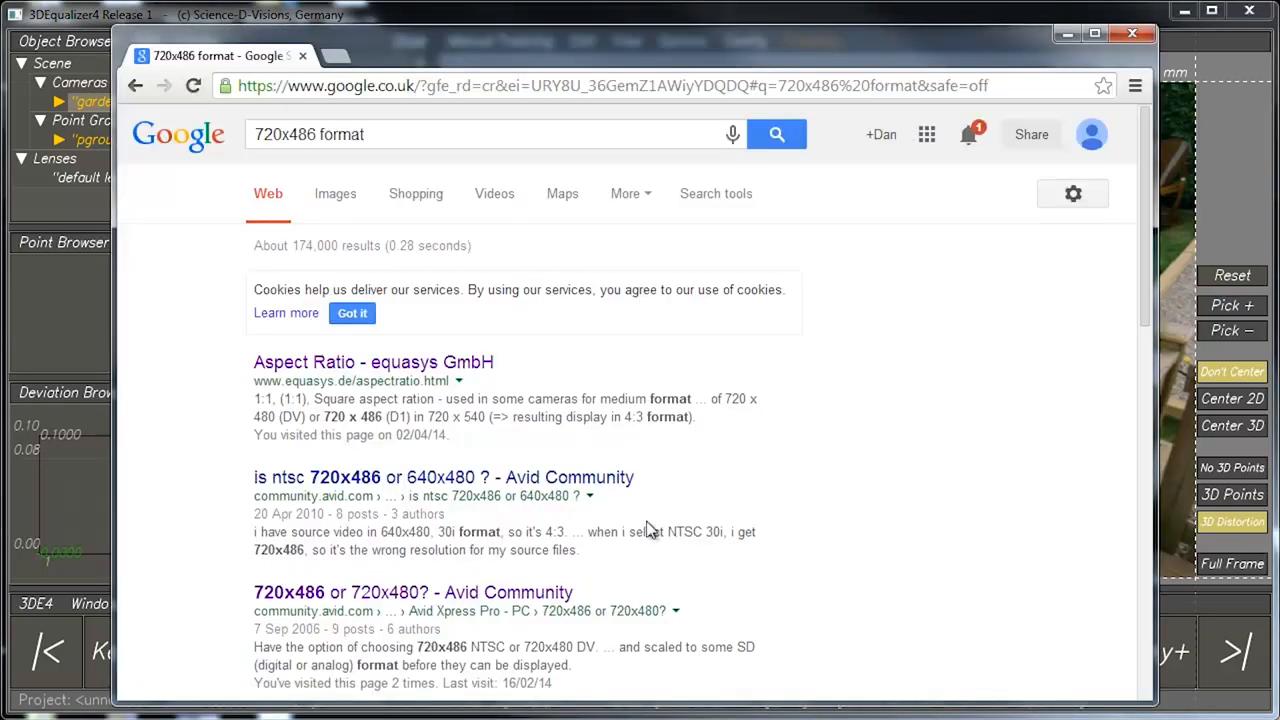
pyautogui.moveTo(316, 182)
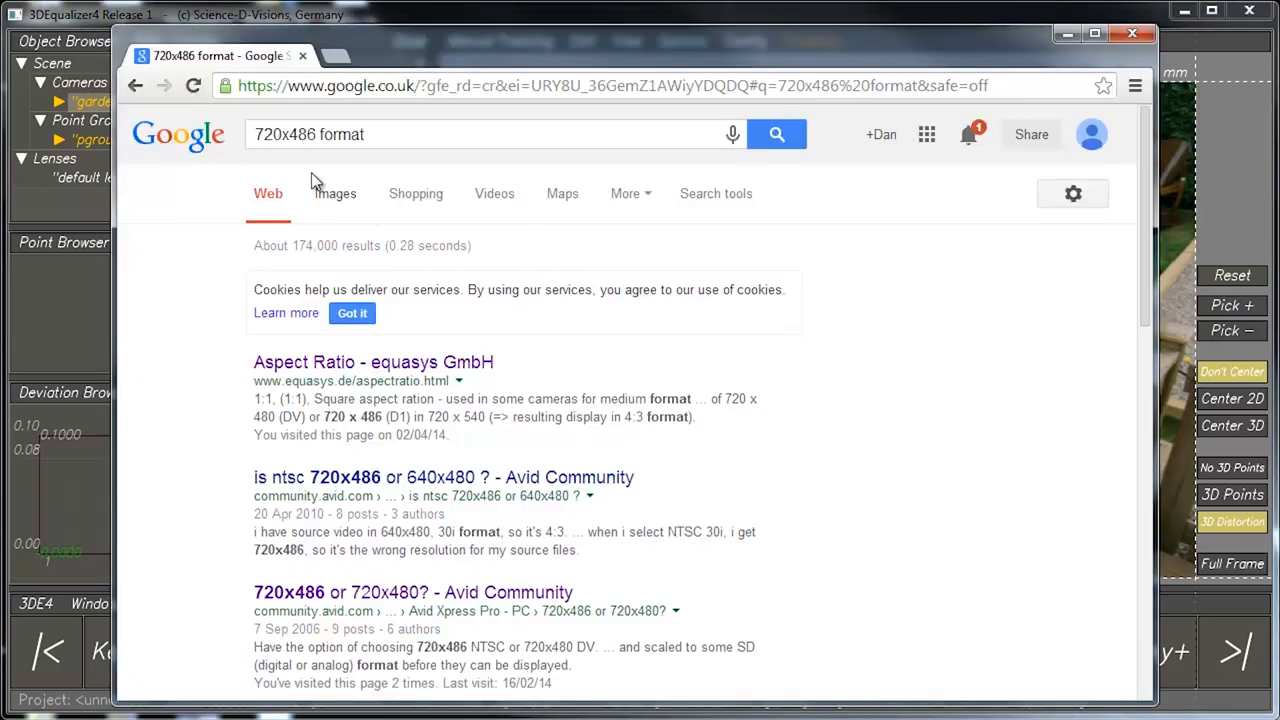
# Step: From the '720x486 format' results, go to the equasys GmbH Aspect Ratio page
pyautogui.click(490, 134)
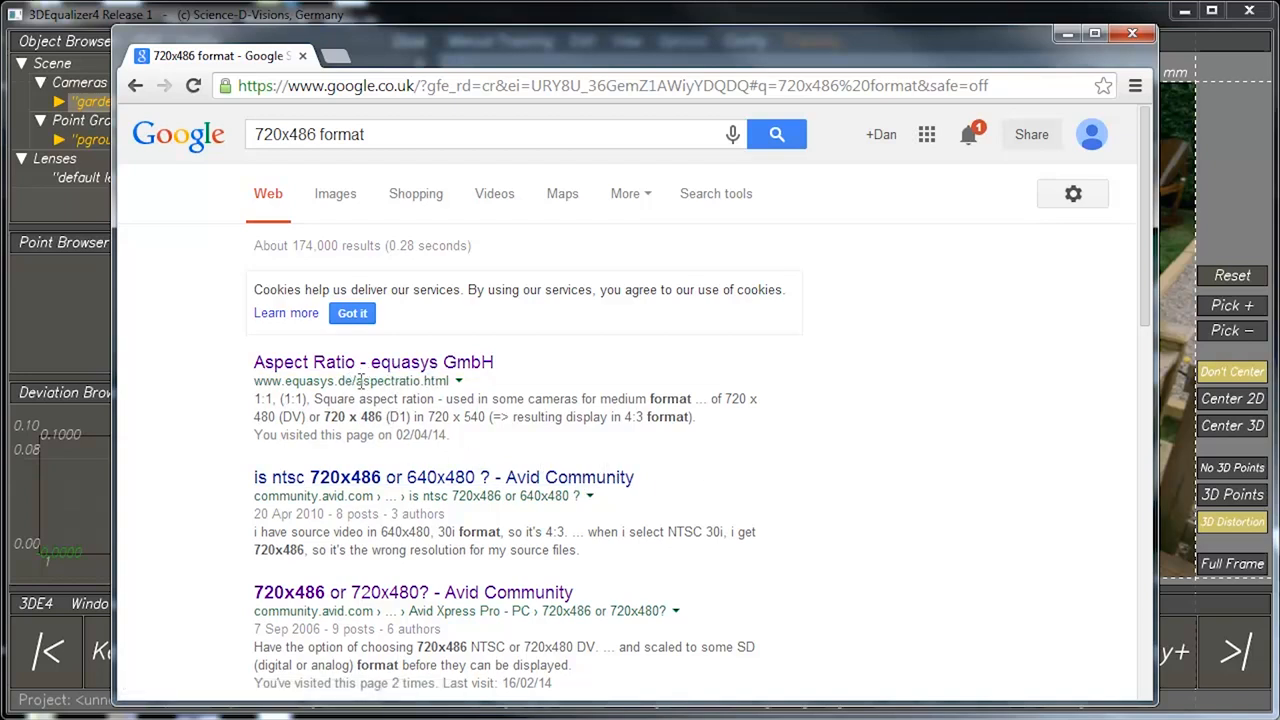
pyautogui.click(372, 360)
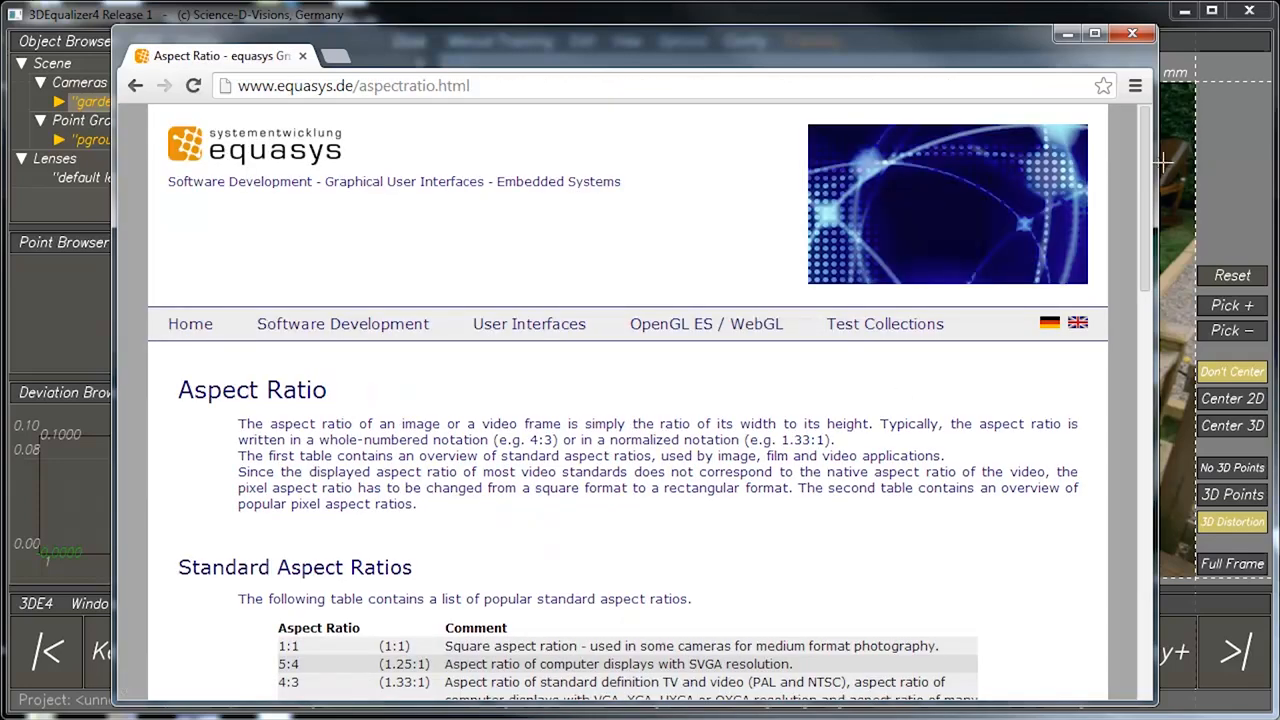
# Step: Scroll the equasys page to the Pixel Aspect Ratios table showing NTSC 720x486 = 0.90
pyautogui.scroll(-3)
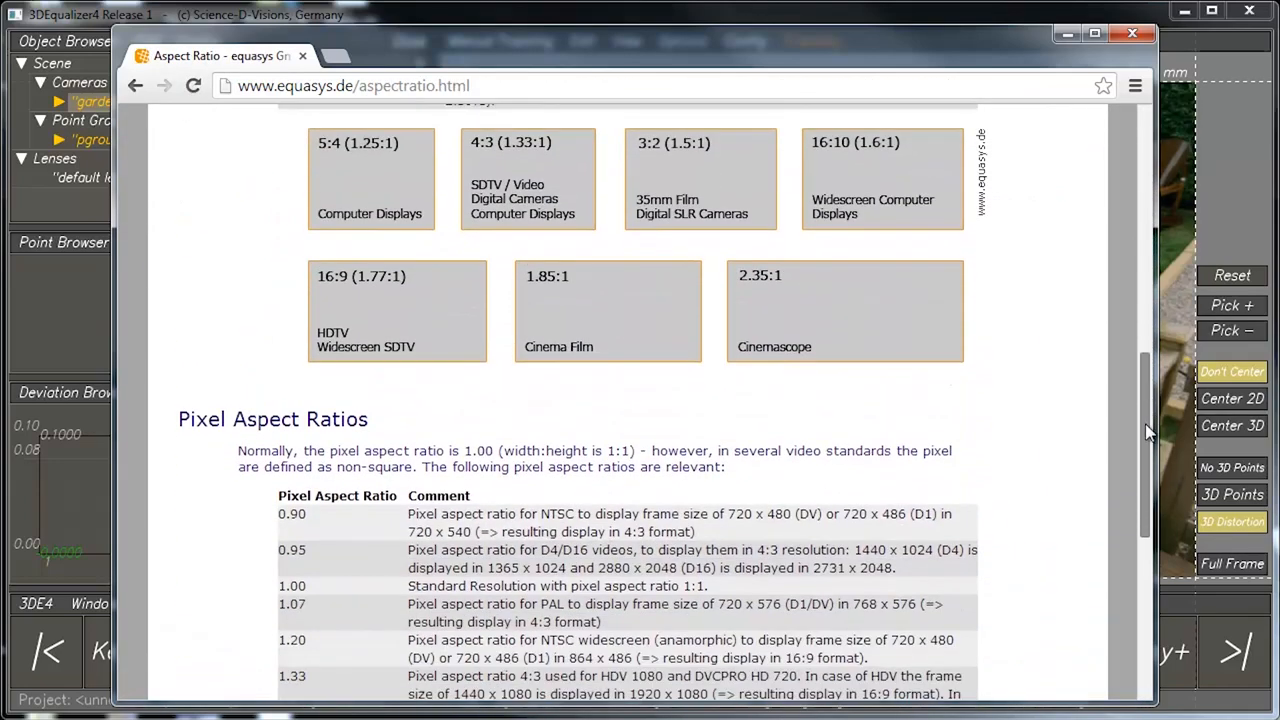
pyautogui.scroll(-3)
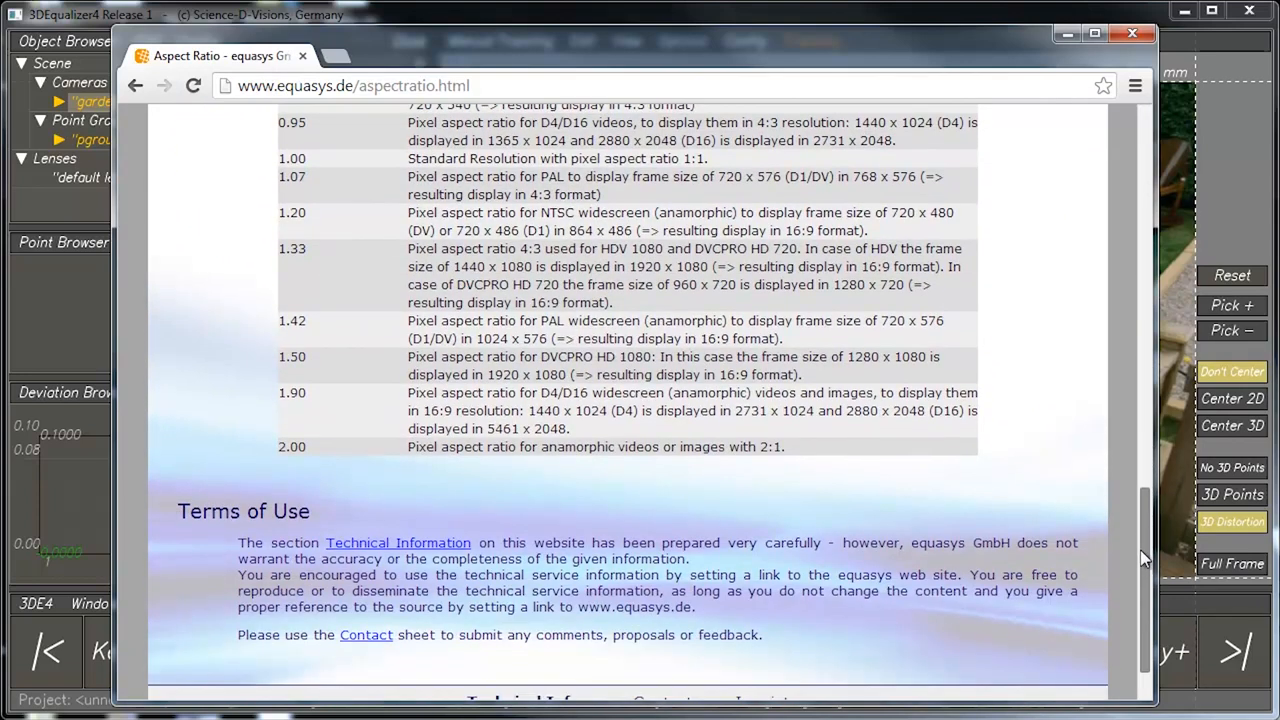
pyautogui.scroll(3)
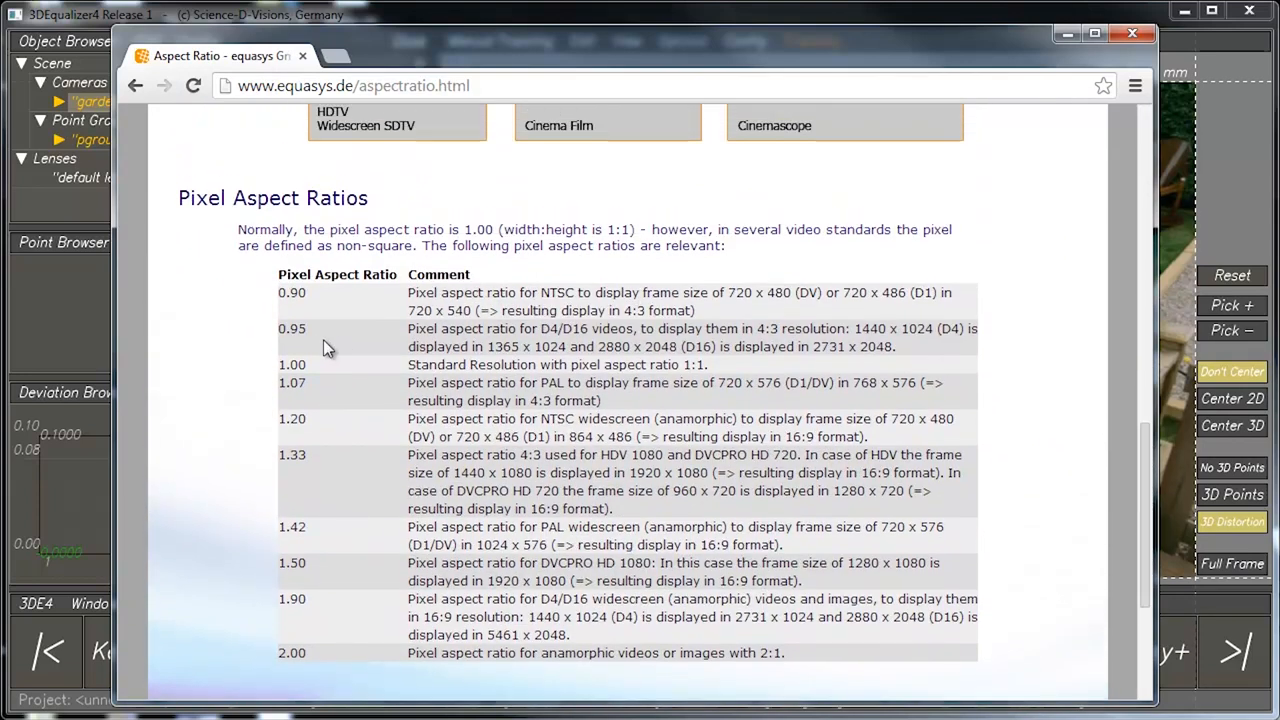
pyautogui.moveTo(864, 284)
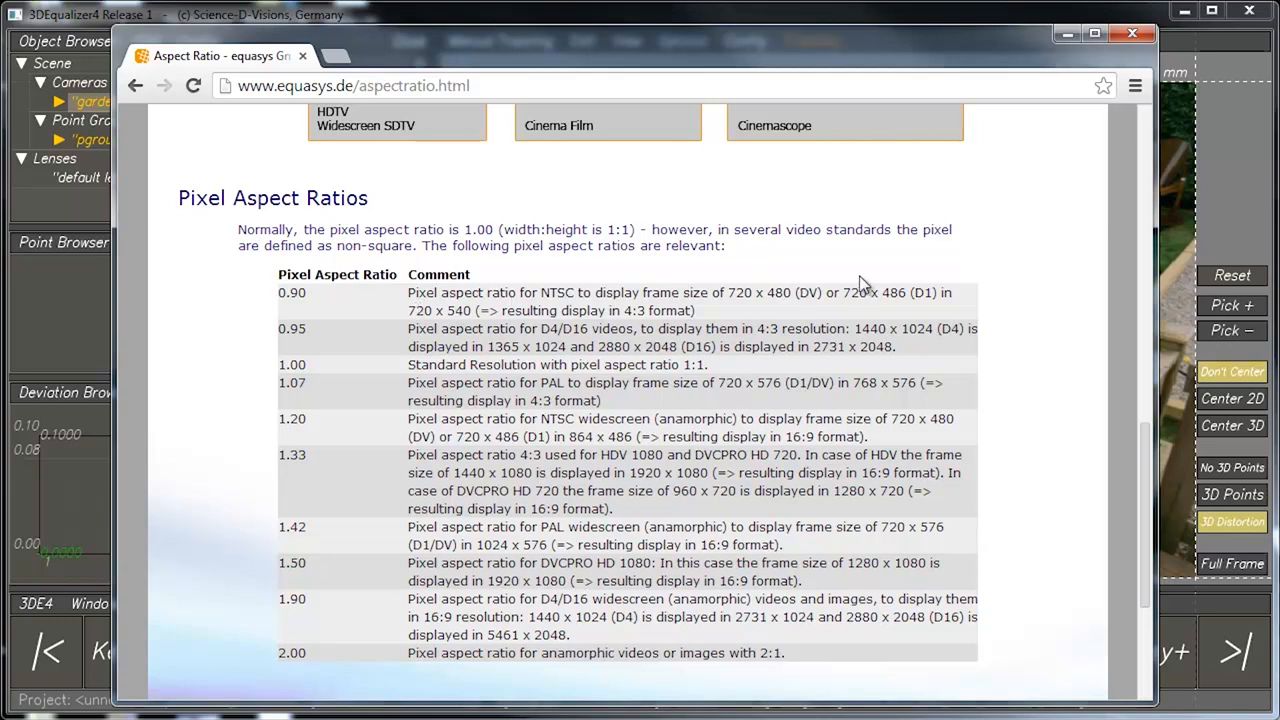
pyautogui.moveTo(904, 312)
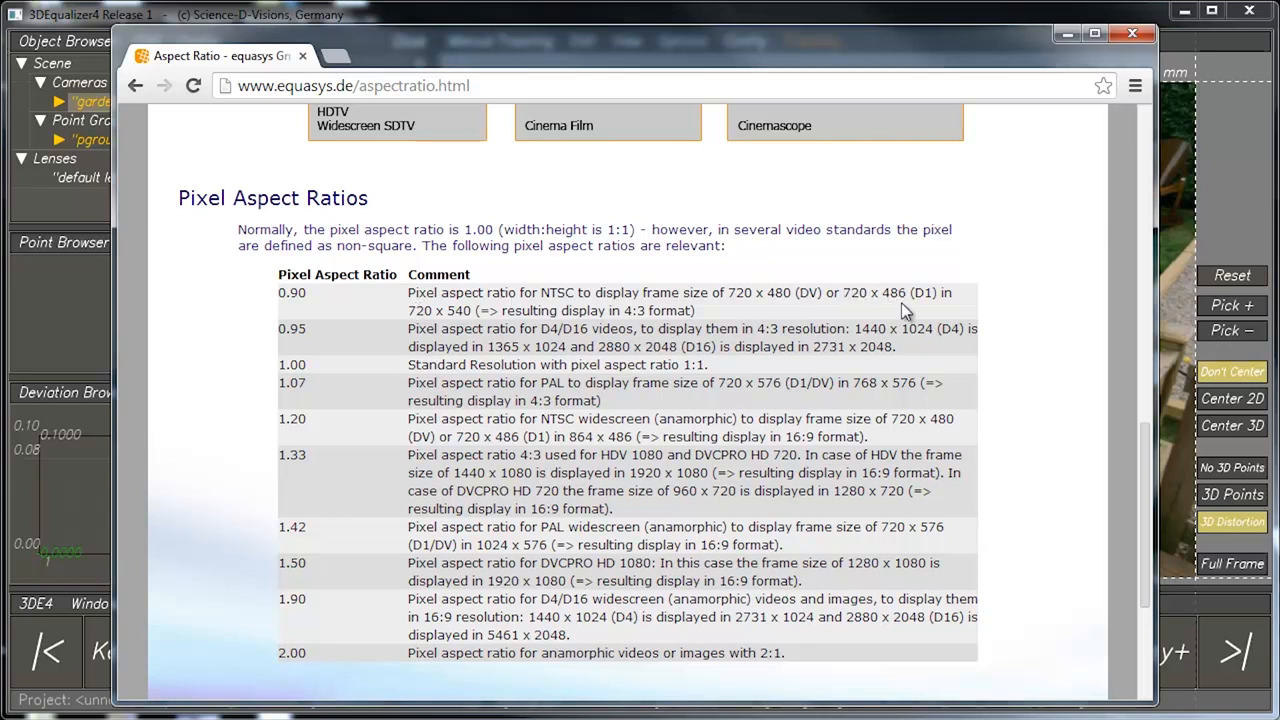
pyautogui.moveTo(584, 292)
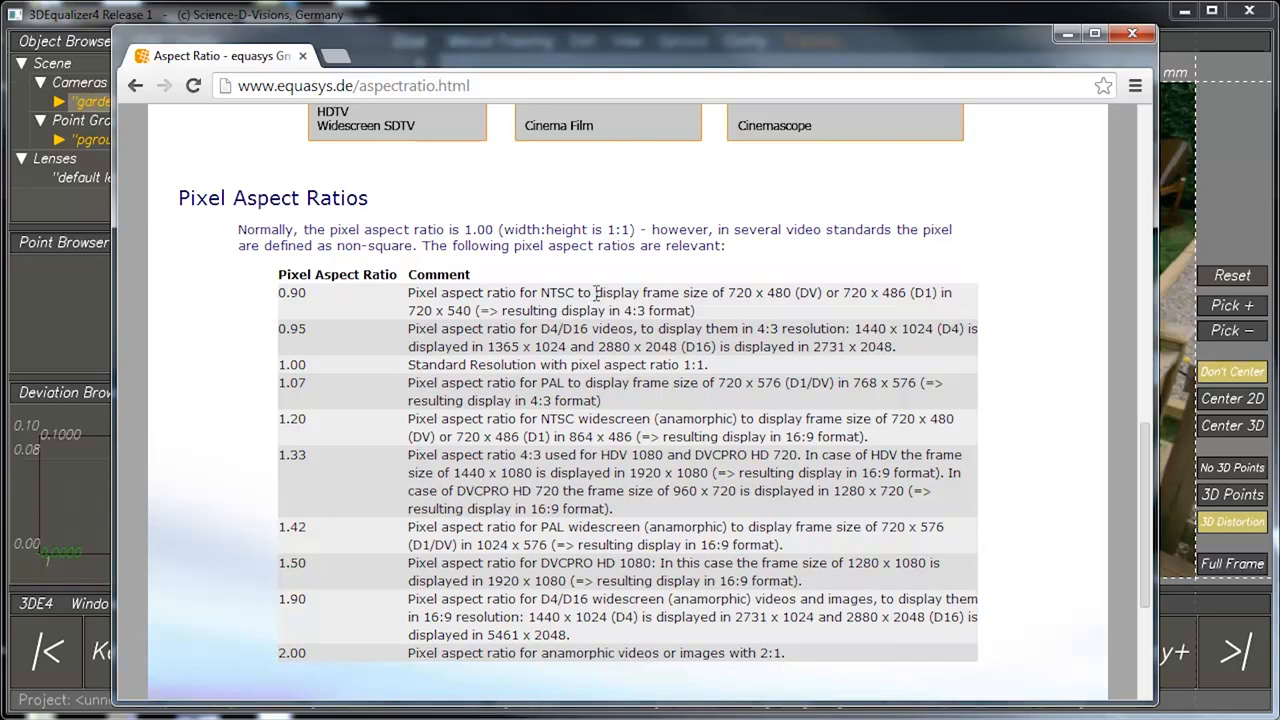
pyautogui.moveTo(324, 276)
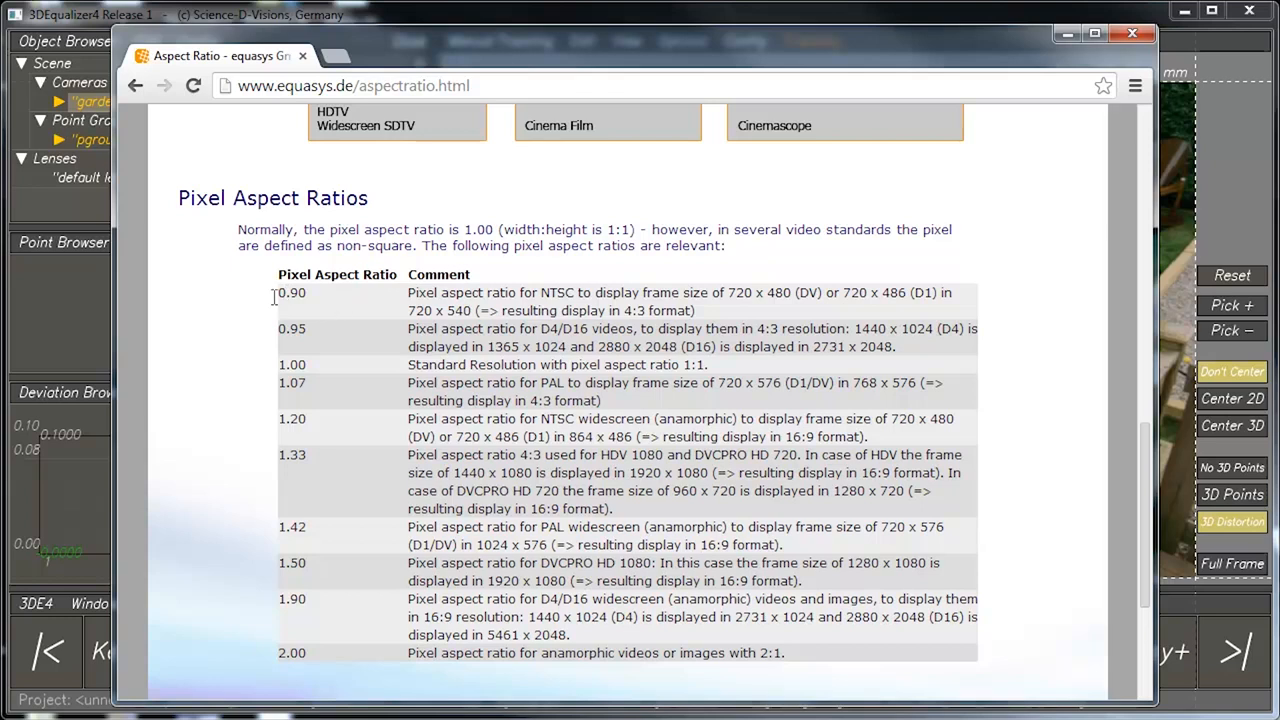
pyautogui.moveTo(810, 294)
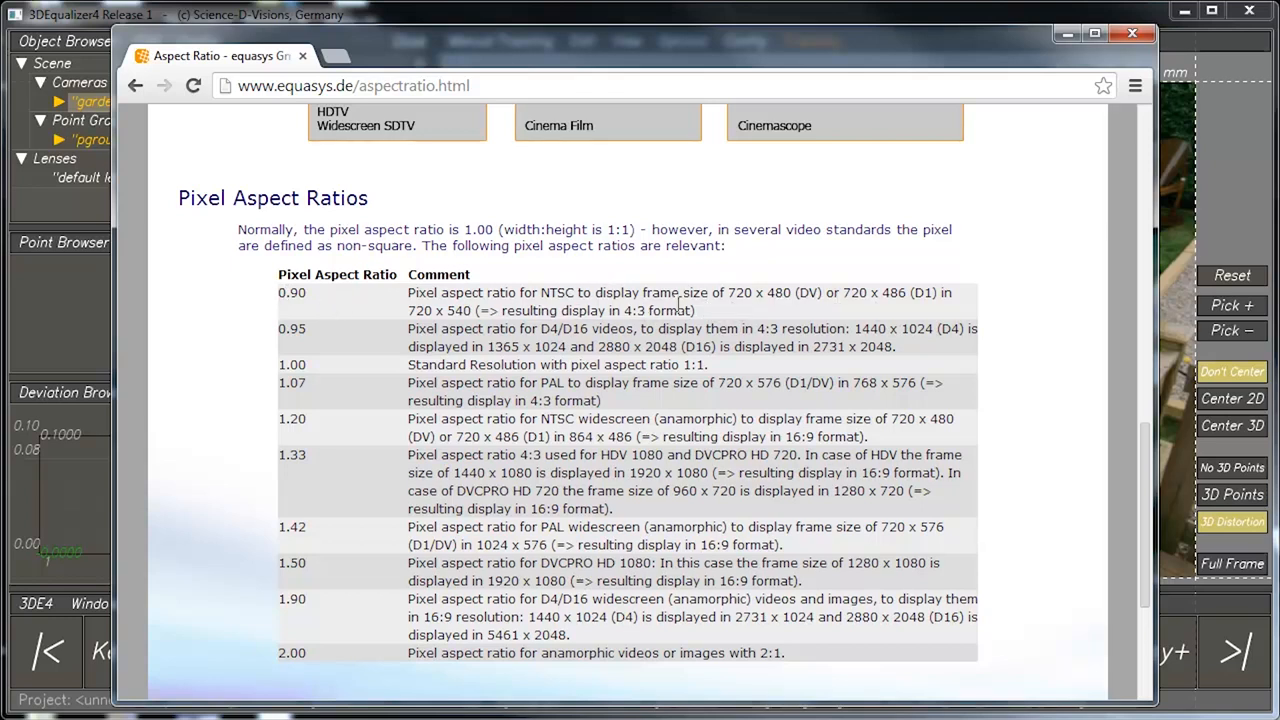
pyautogui.moveTo(276, 292)
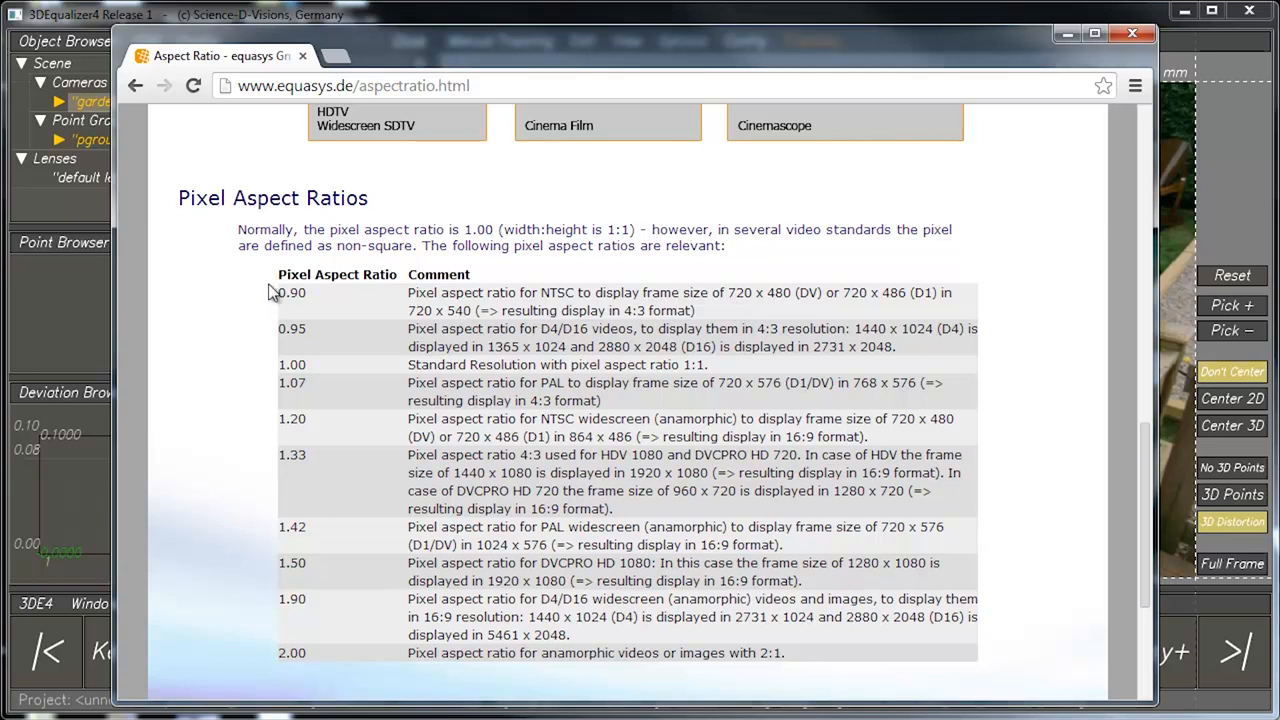
pyautogui.moveTo(404, 300)
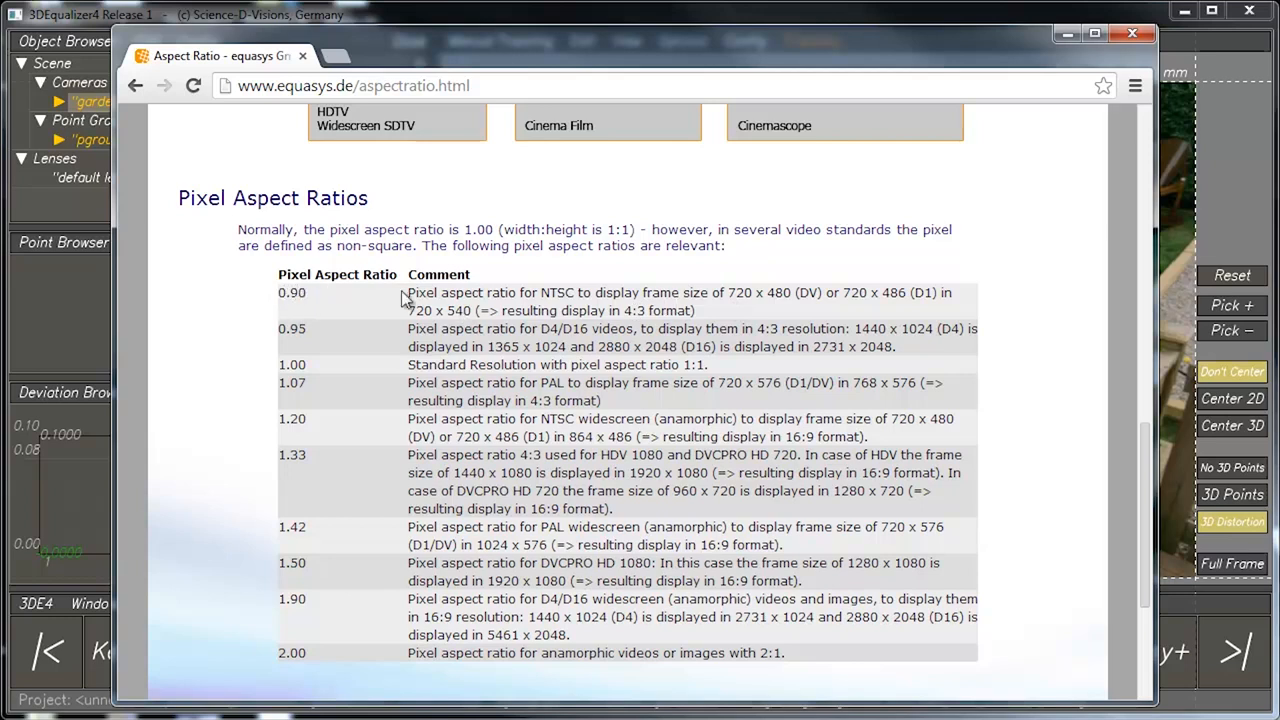
# Step: Back in 3DEqualizer4, bring up the default lens Attribute Editor showing pixel aspect 1.0000
pyautogui.click(1132, 32)
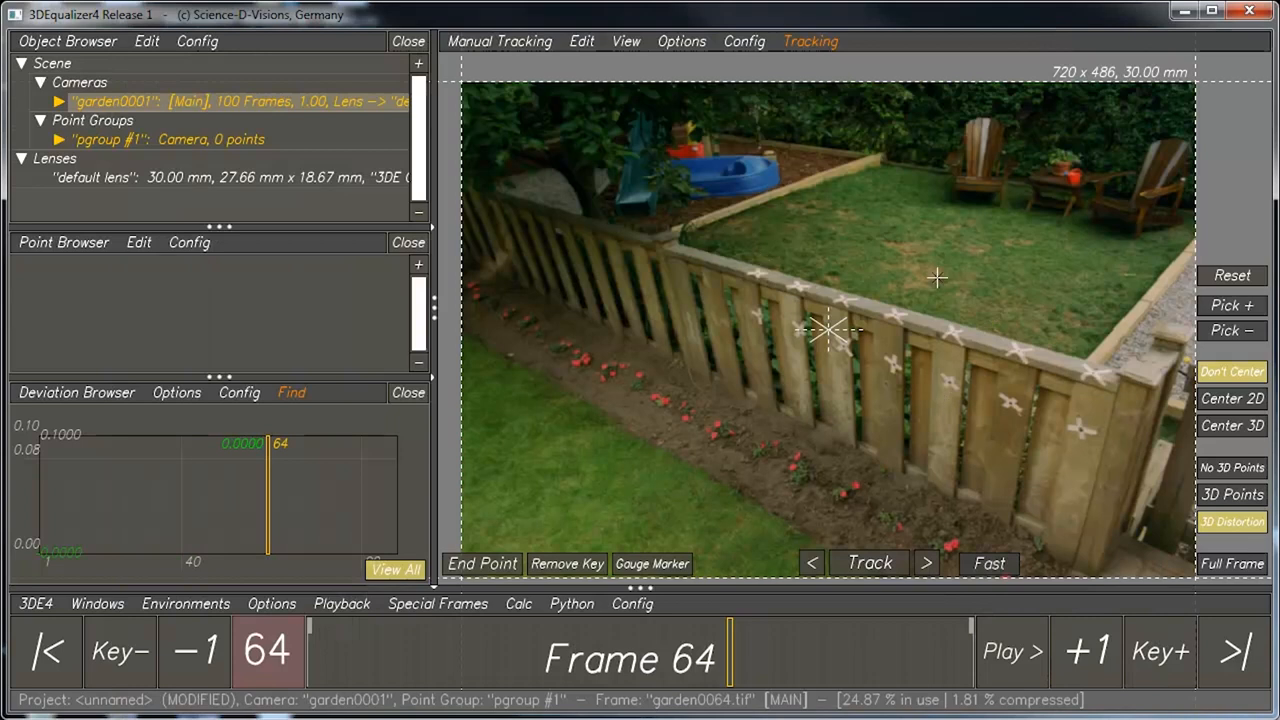
pyautogui.moveTo(496, 164)
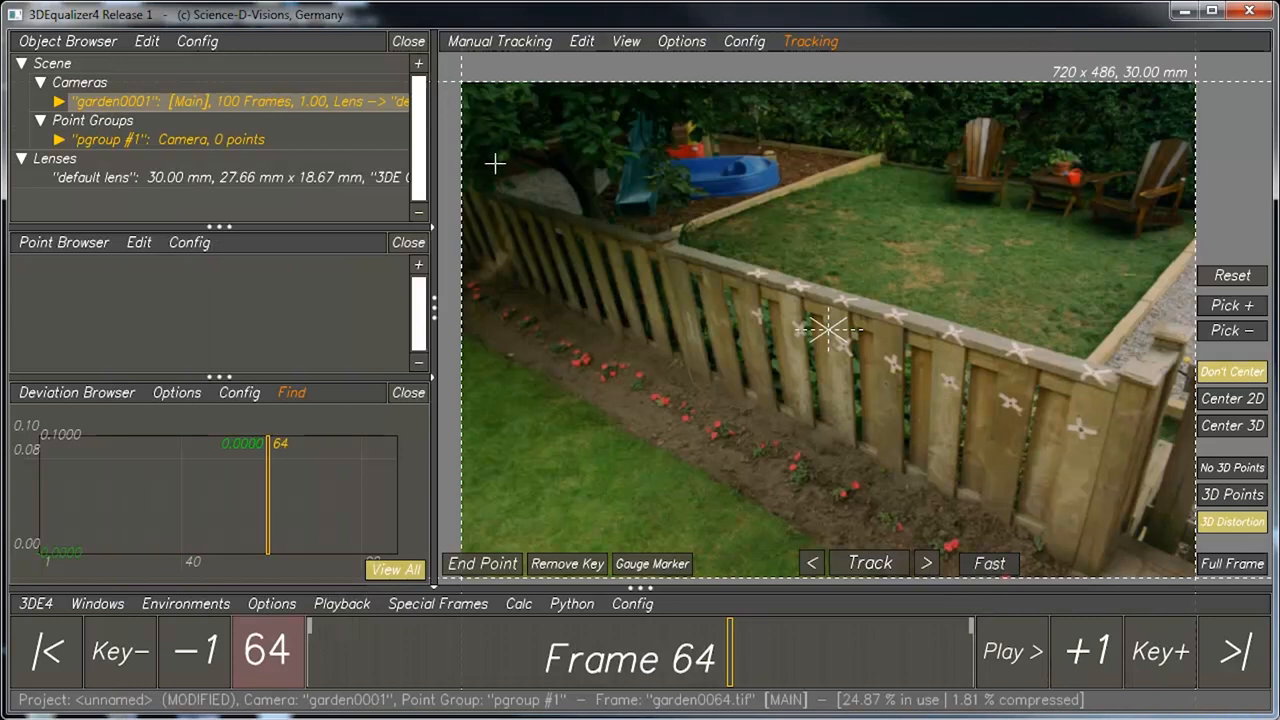
pyautogui.moveTo(956, 152)
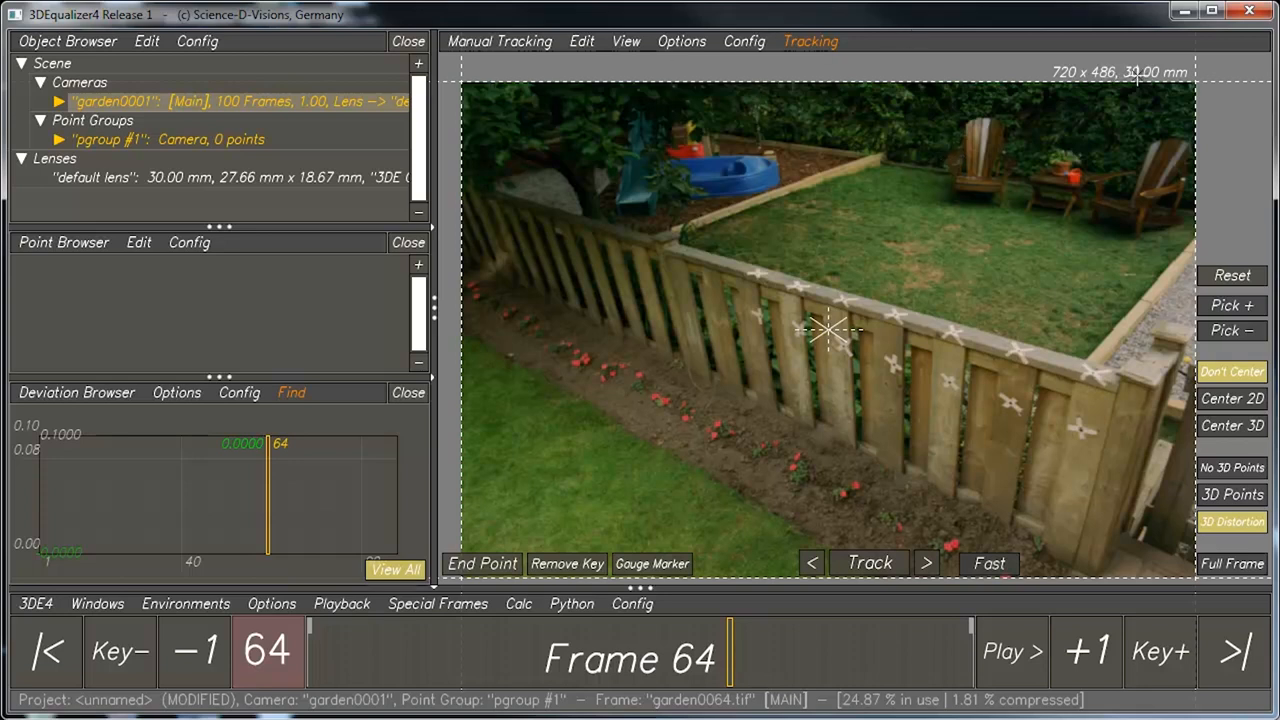
pyautogui.moveTo(678, 424)
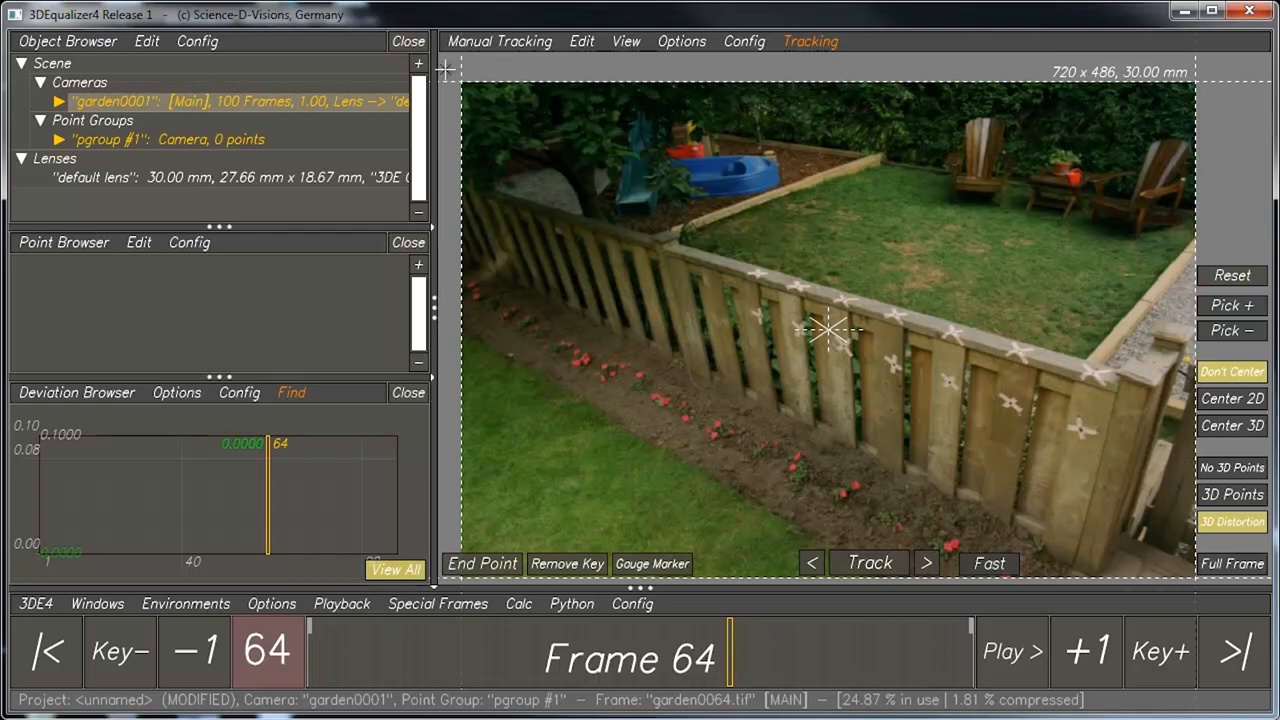
pyautogui.moveTo(928, 414)
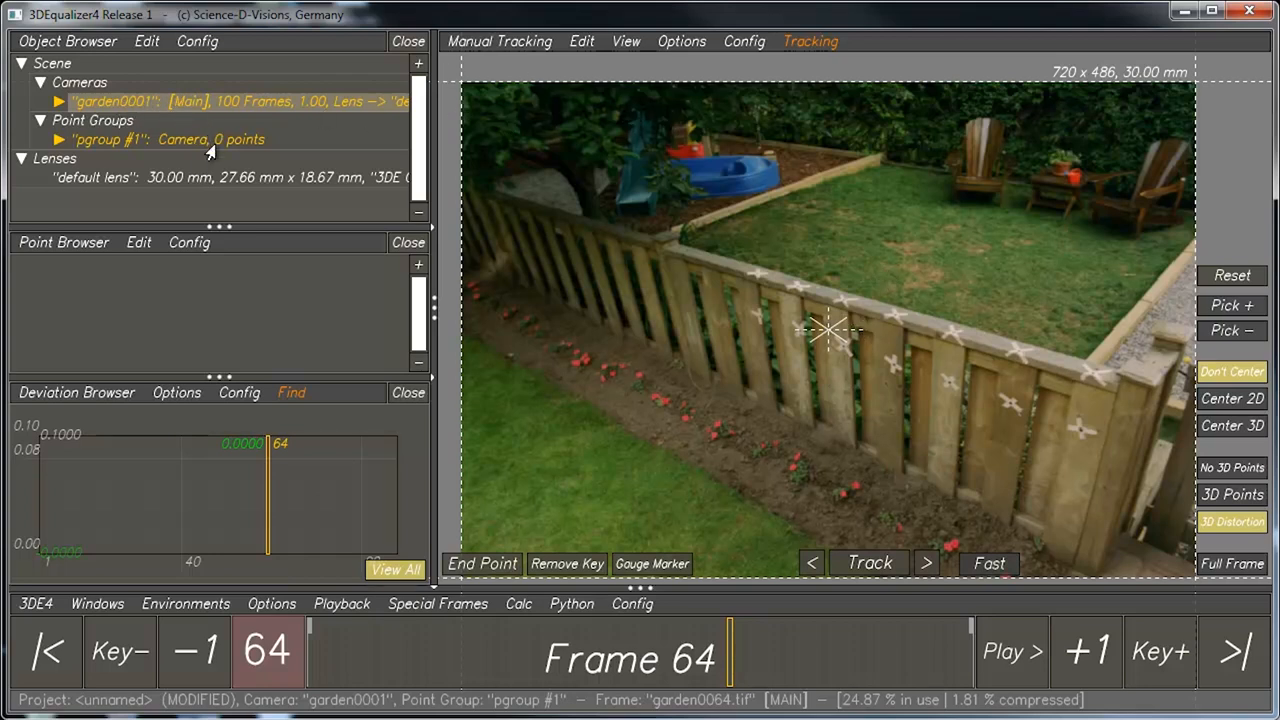
pyautogui.moveTo(692, 288)
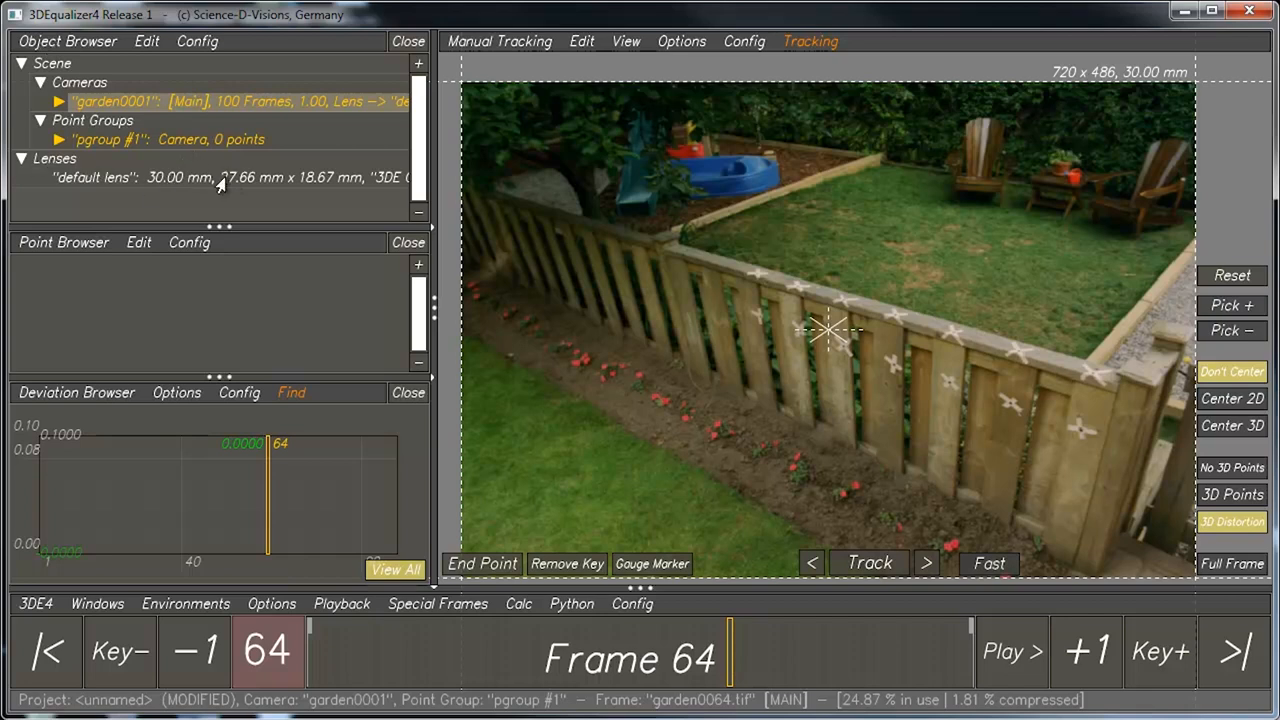
pyautogui.doubleClick(90, 176)
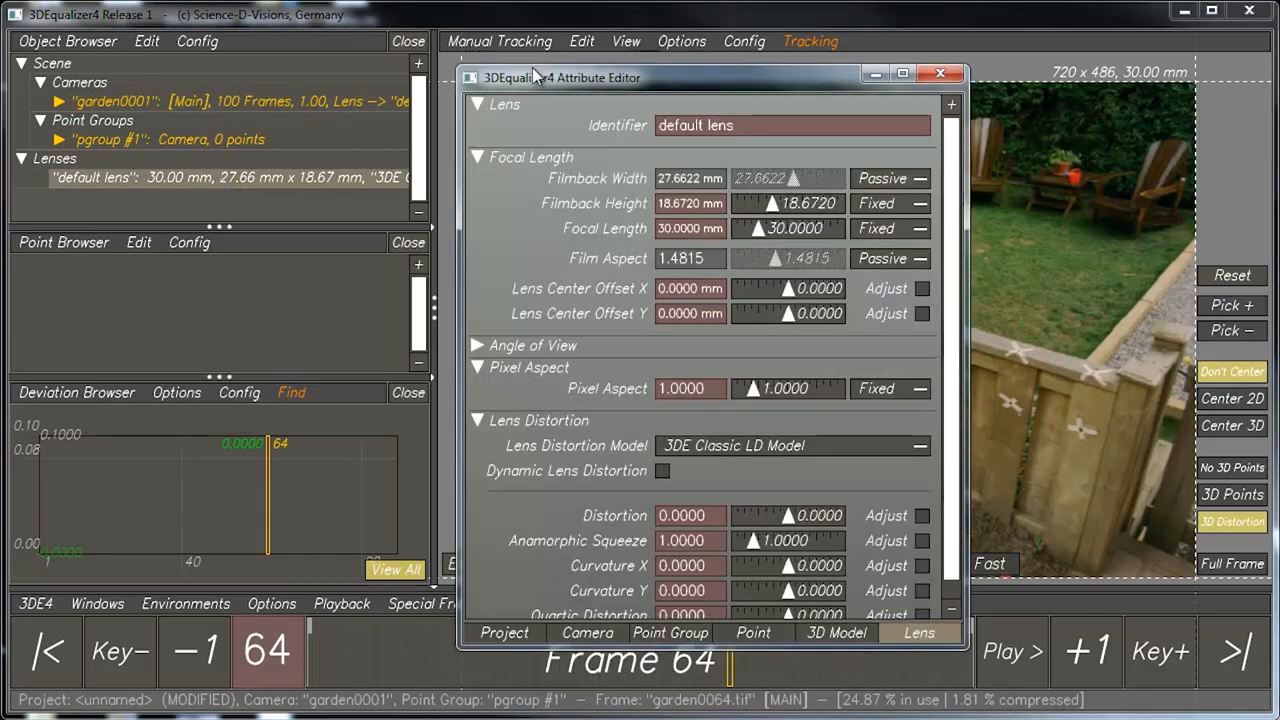
pyautogui.moveTo(828, 482)
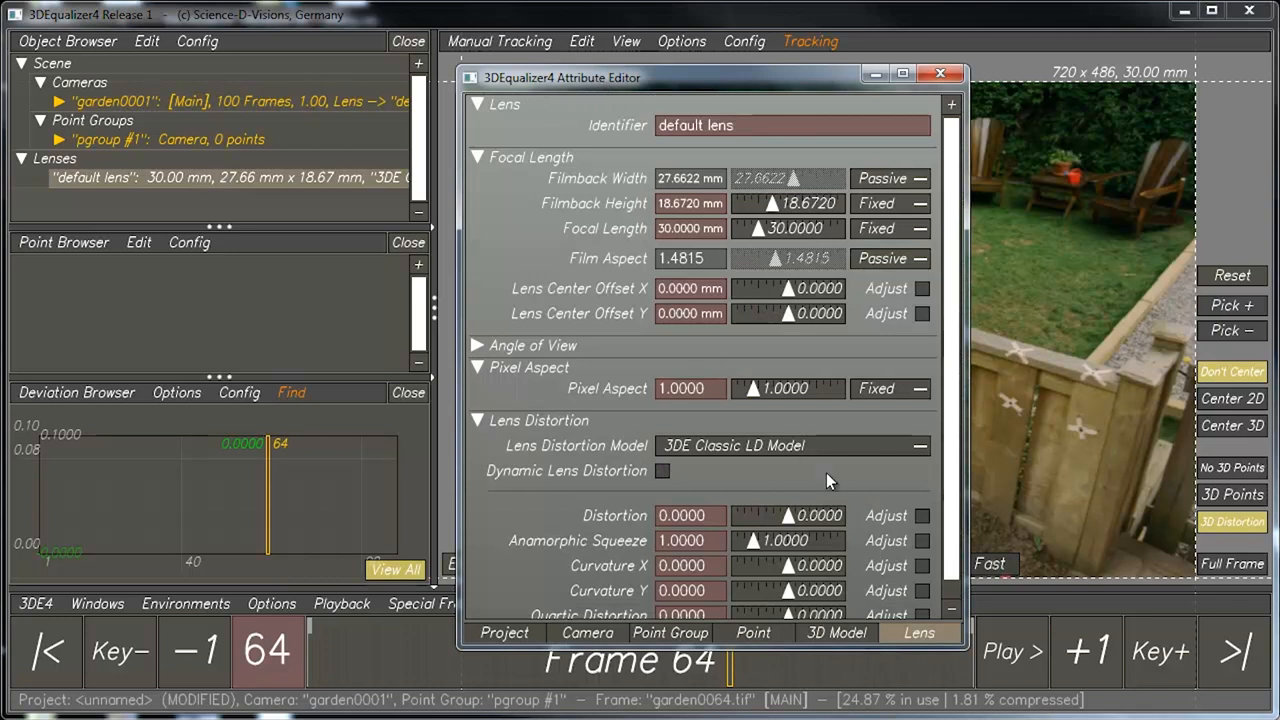